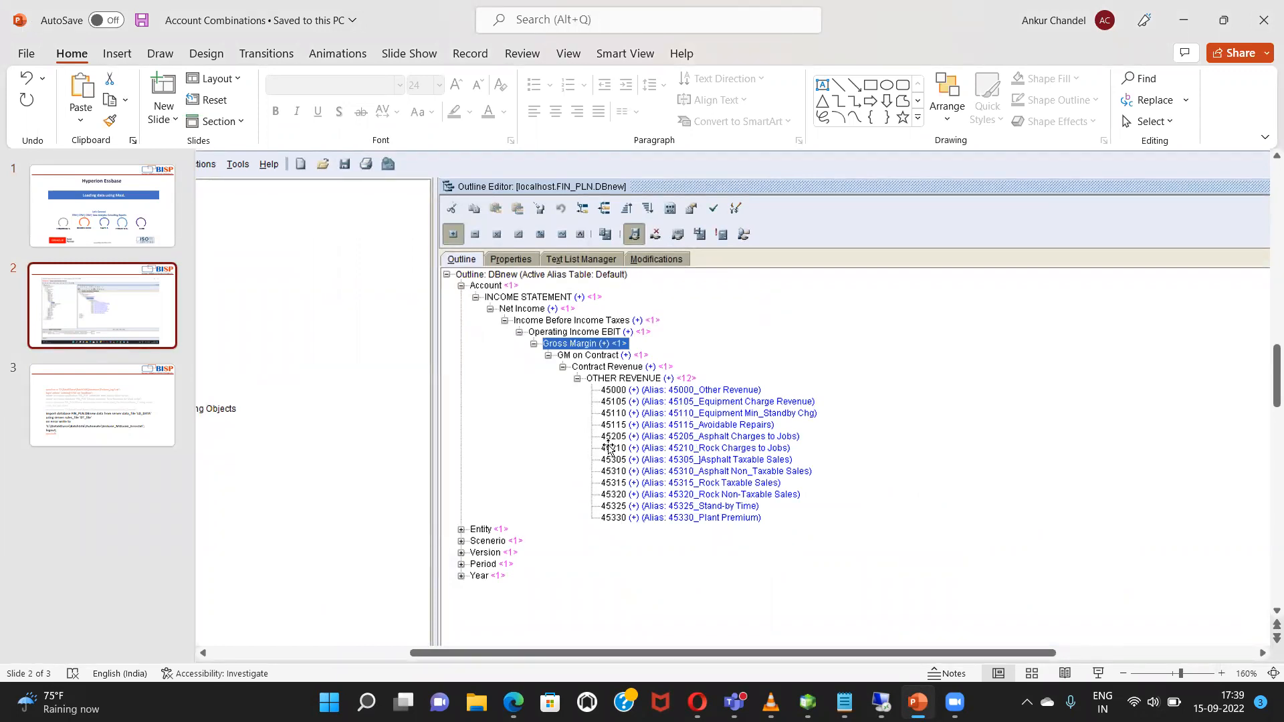
mouse_move(611, 525)
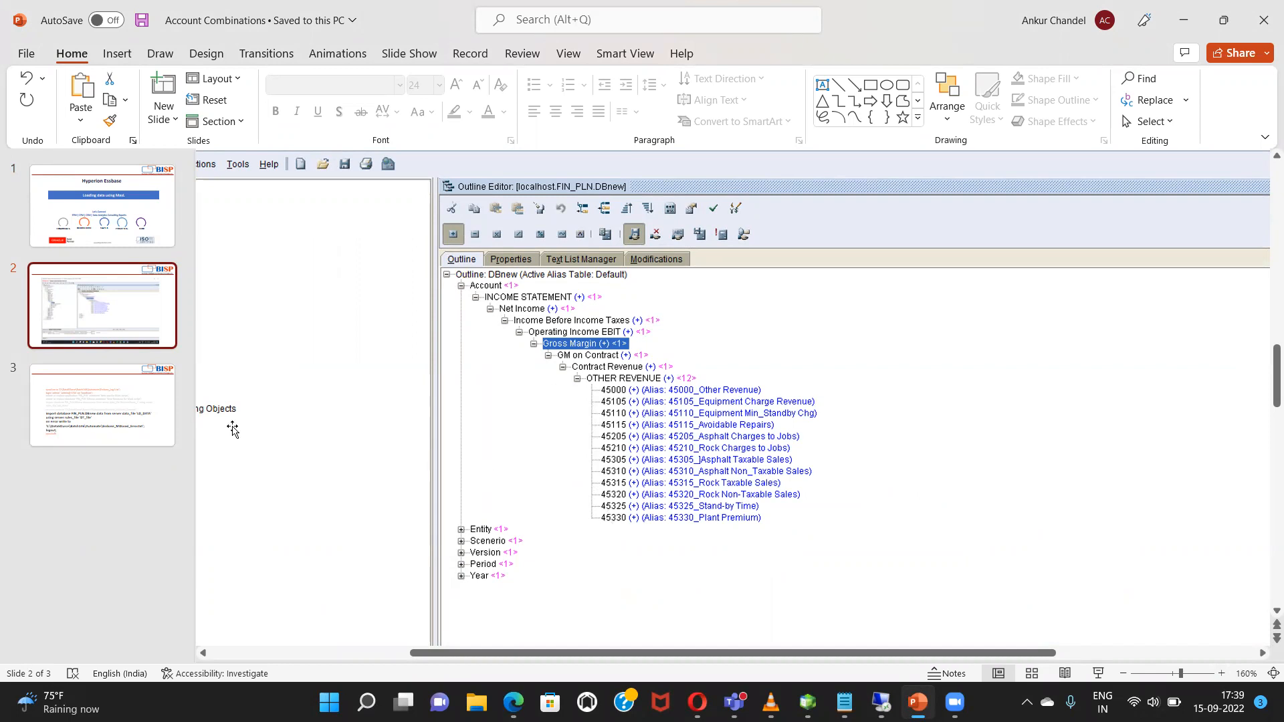
Show slide 3 with the MaxL script importing LD_DATA into FIN_PLN.DBnew.
left_click(102, 405)
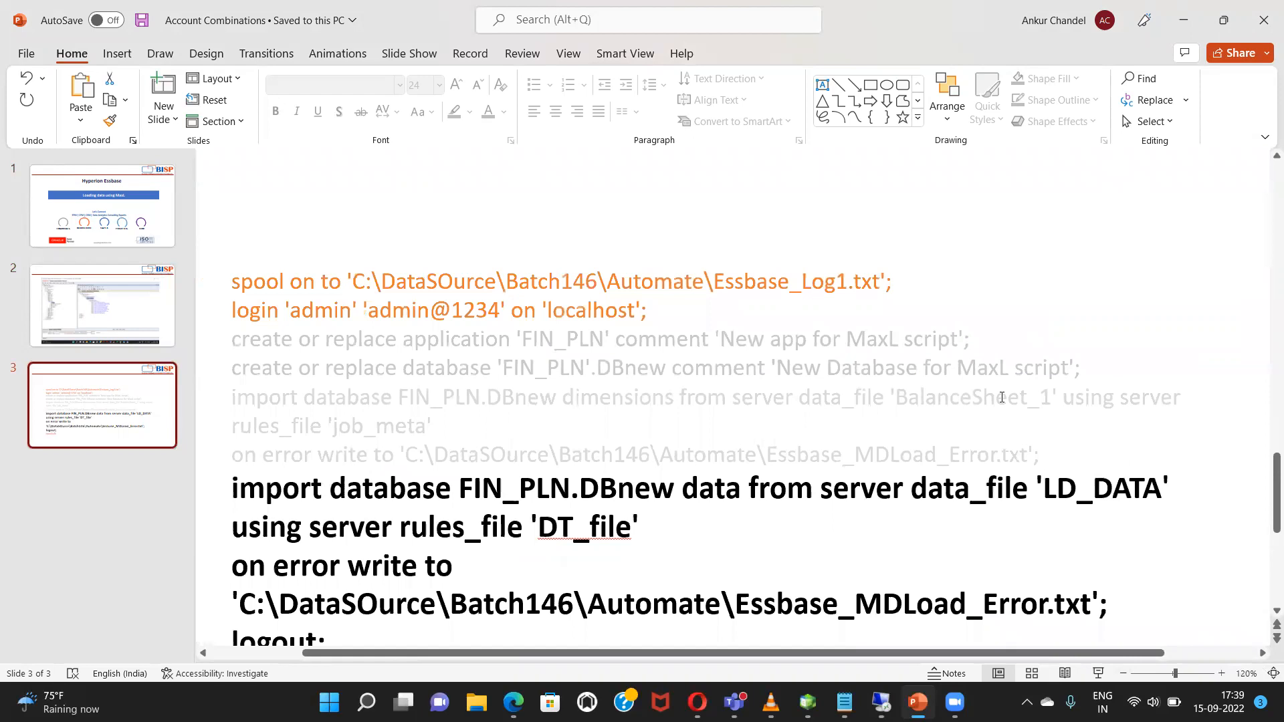
scroll("down", 3)
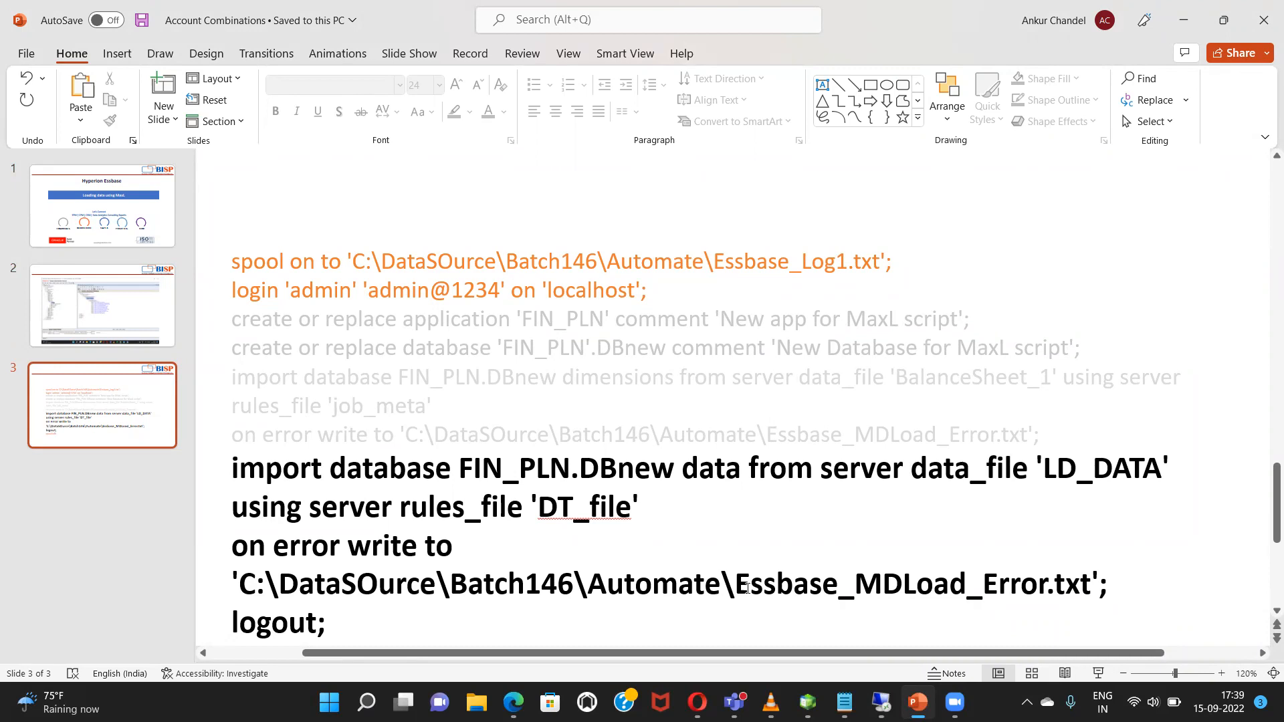
mouse_move(987, 466)
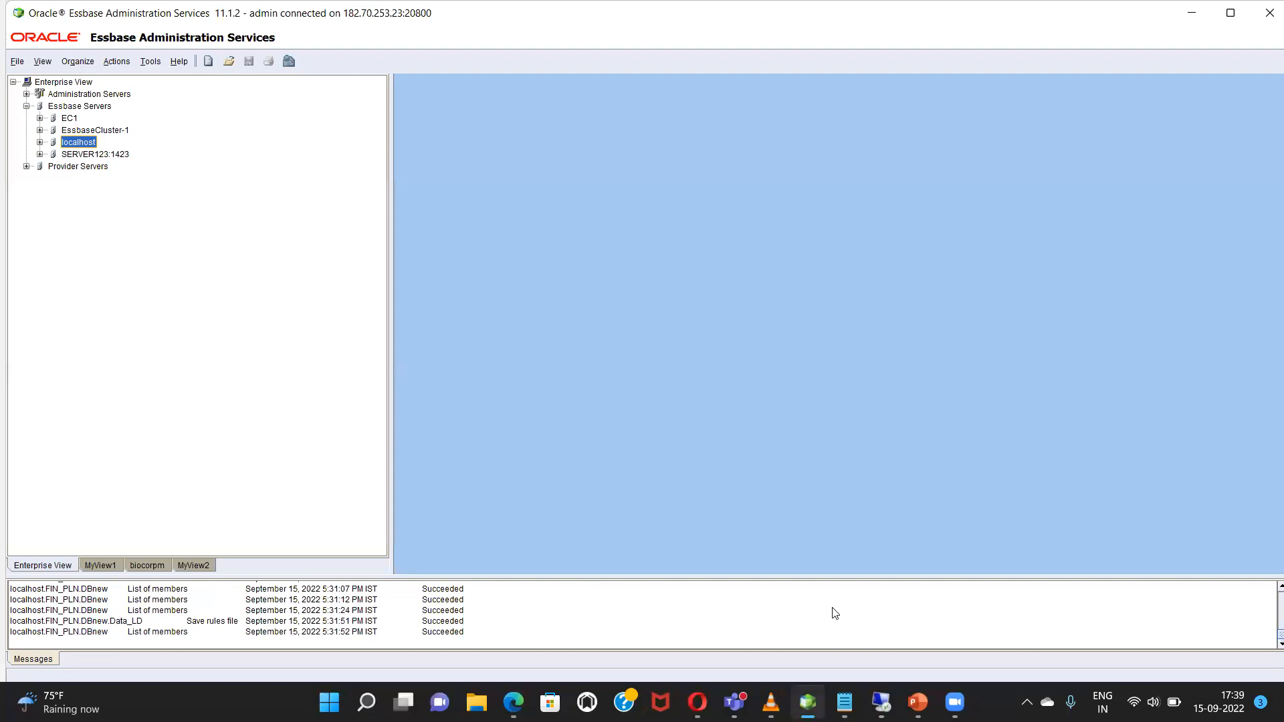
mouse_move(576, 340)
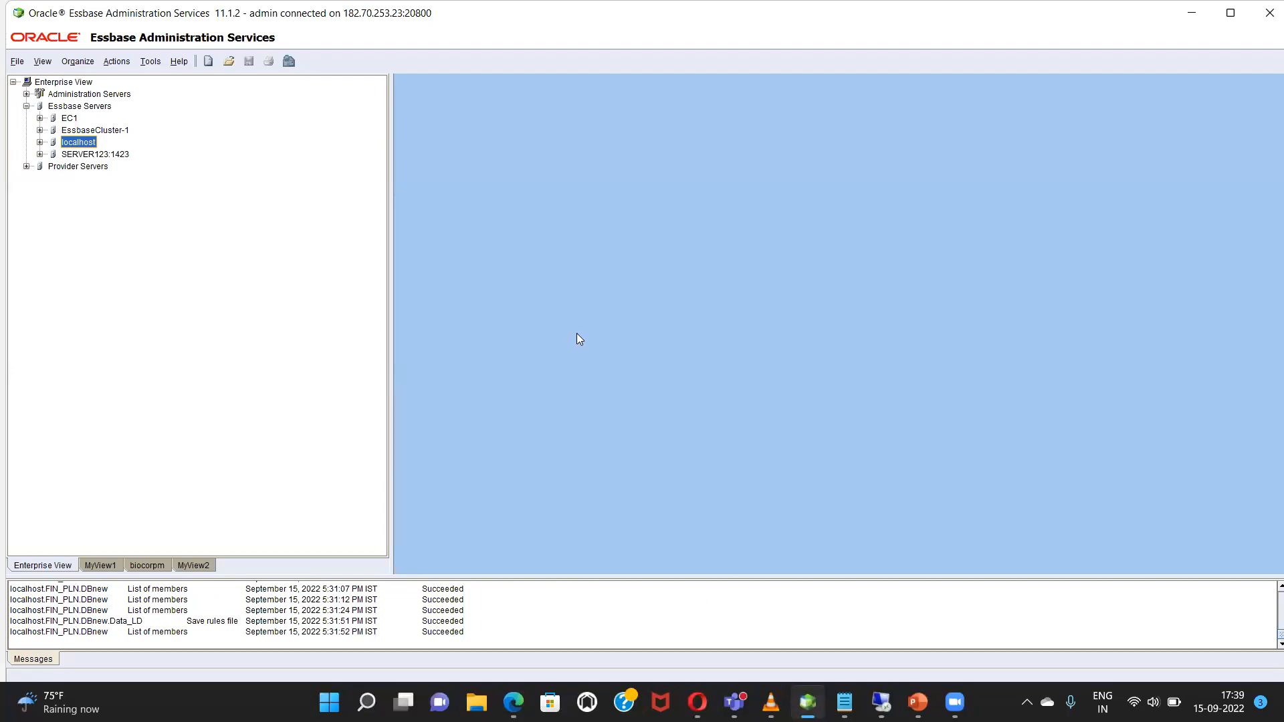
Expand localhost > Applications > FIN_PLN > DBnew and view its outline in the Outline Editor.
left_click(38, 142)
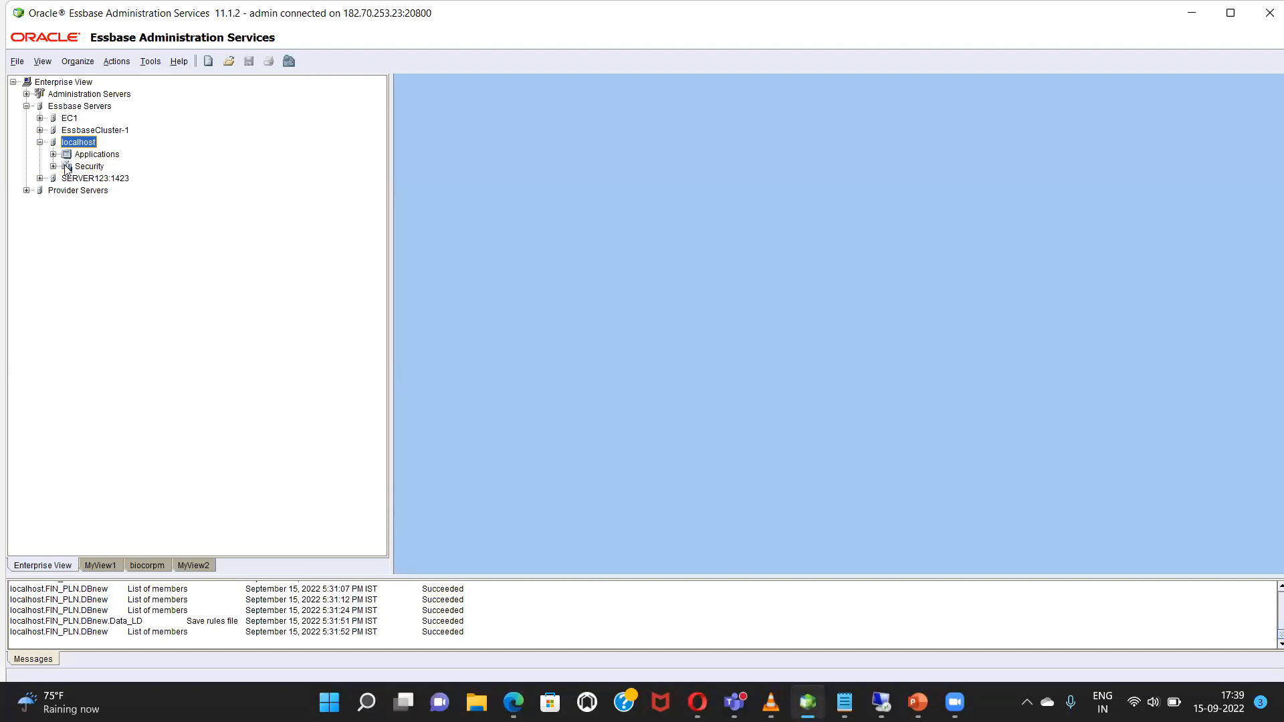
left_click(41, 154)
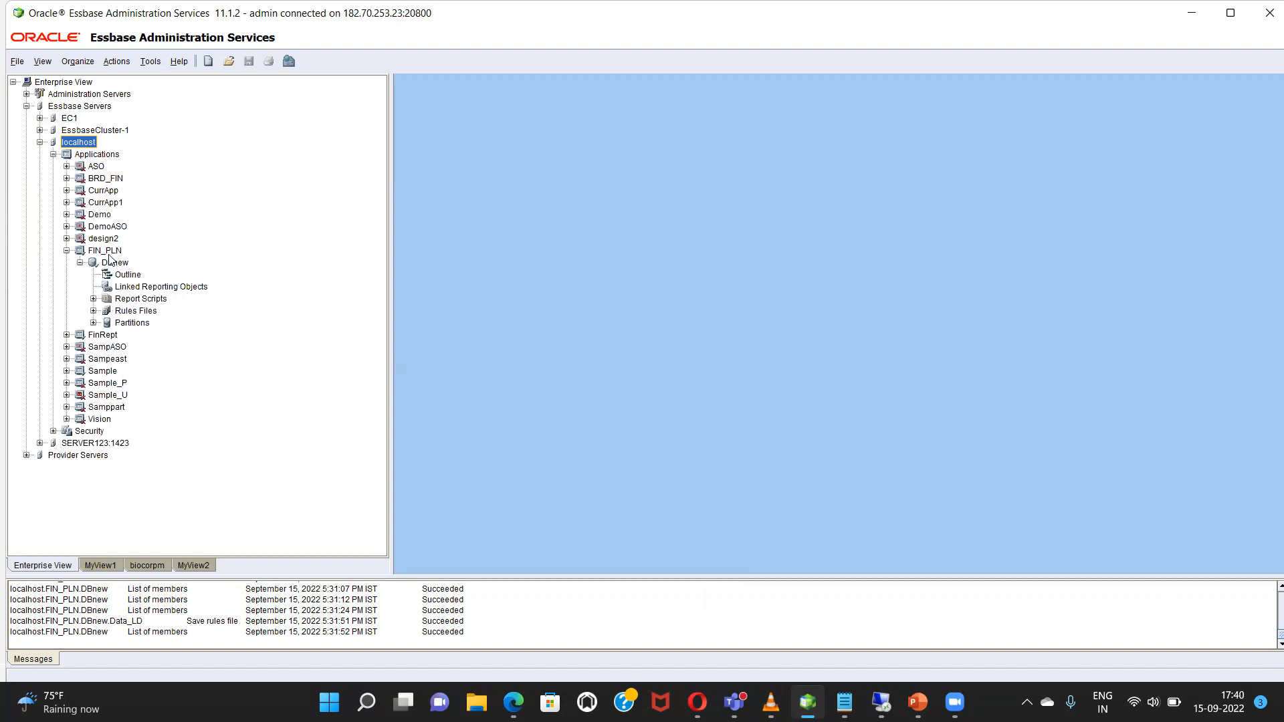
left_click(127, 274)
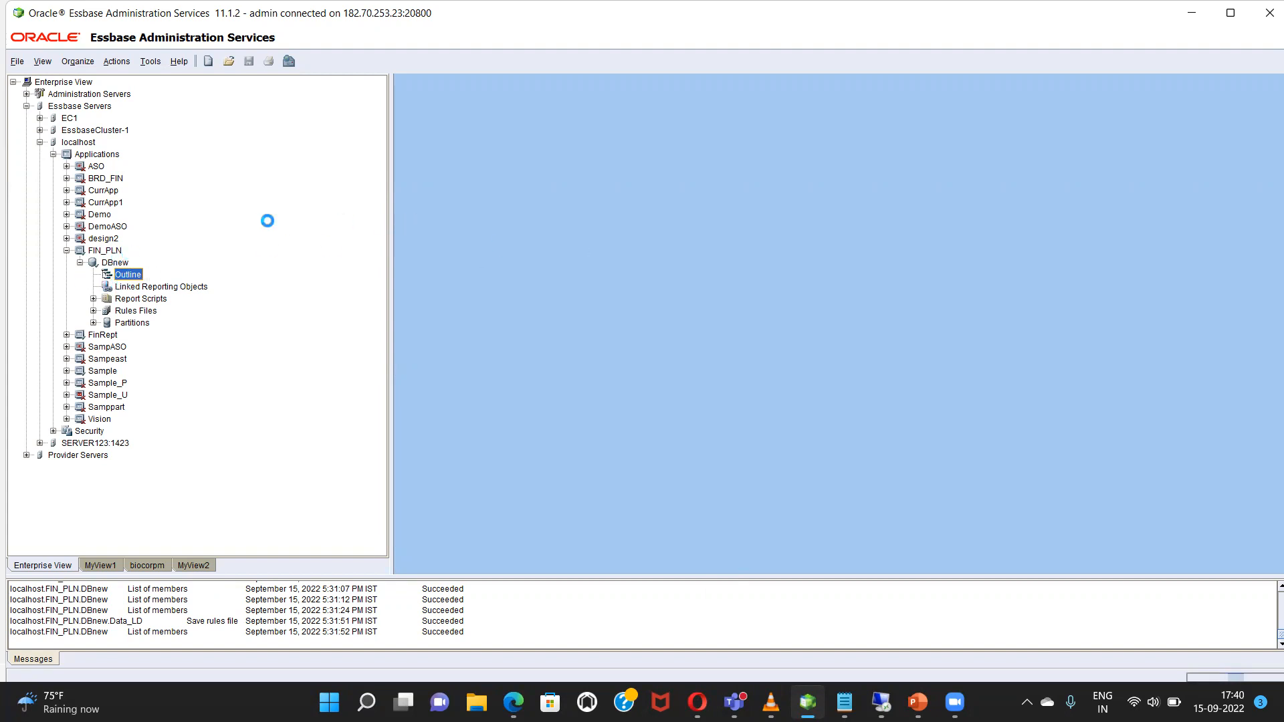
double_click(128, 274)
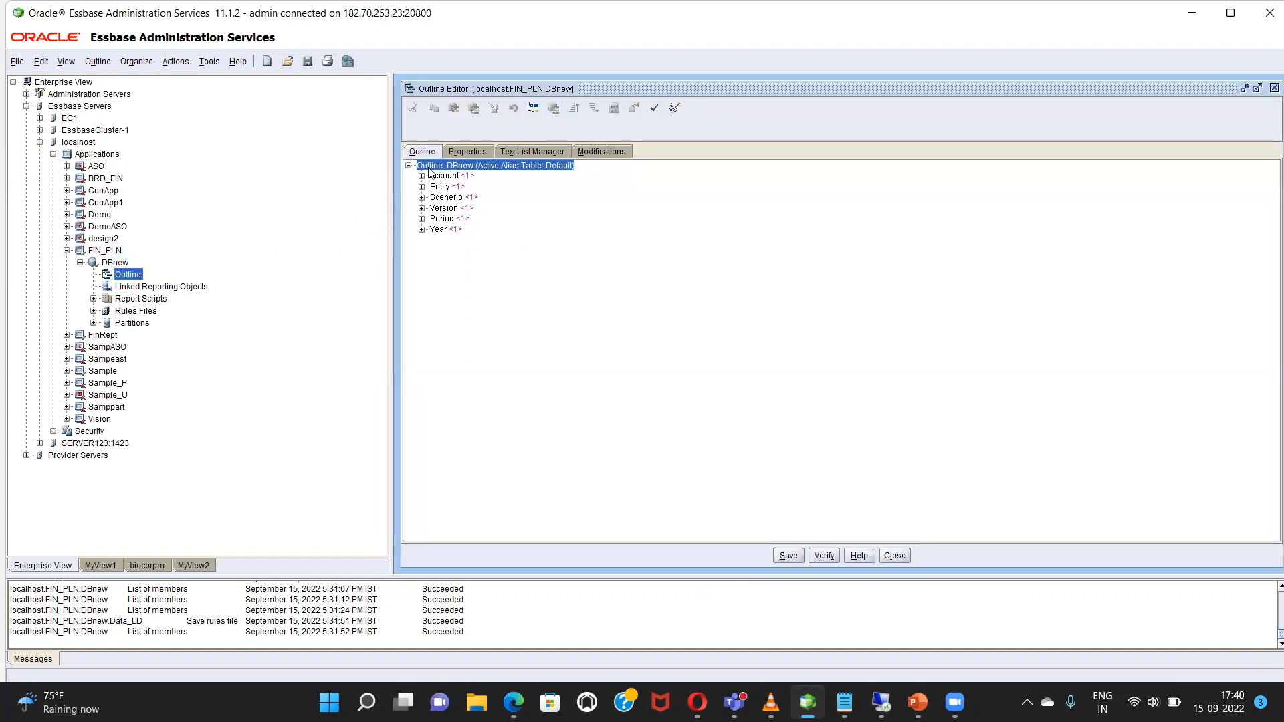
mouse_move(487, 246)
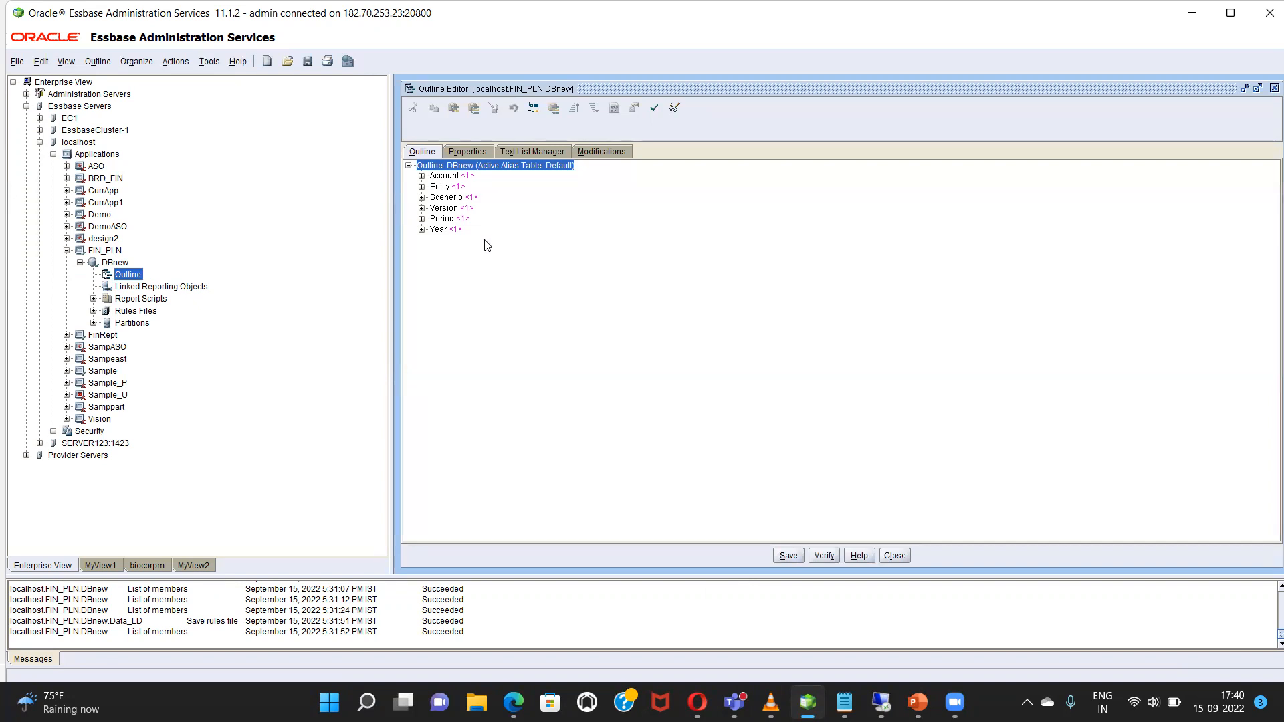
mouse_move(476, 284)
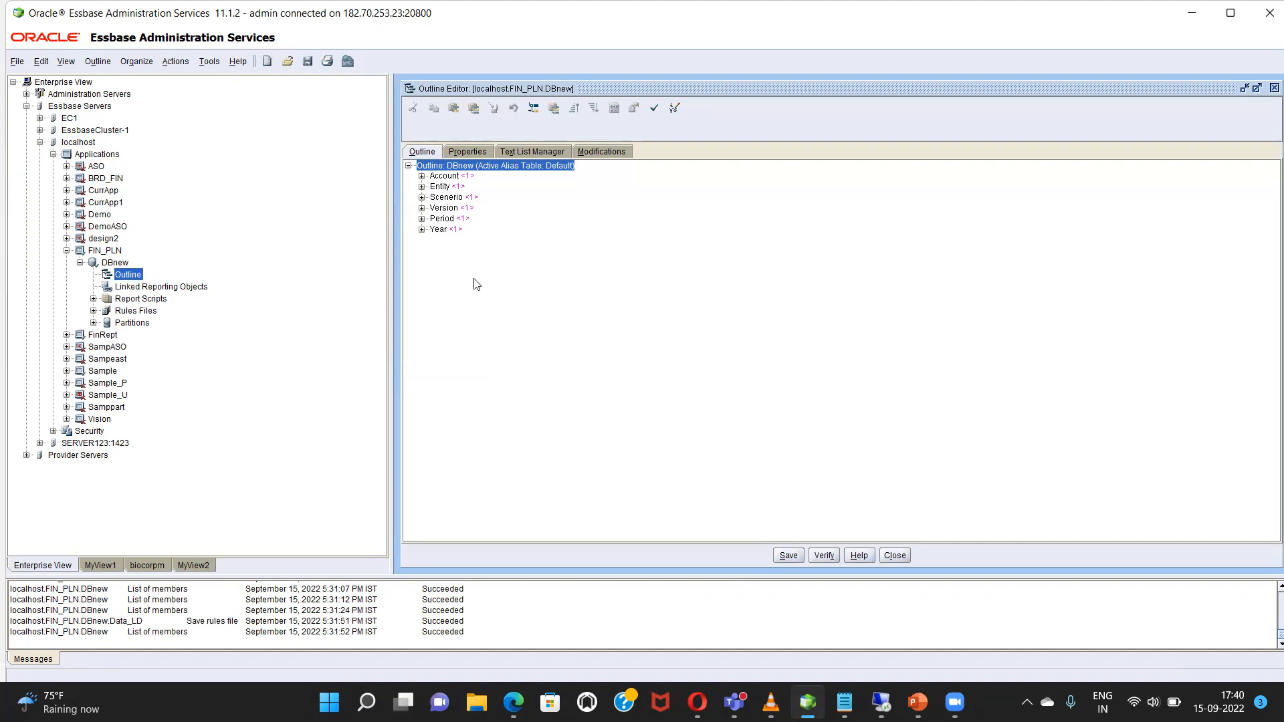
mouse_move(546, 626)
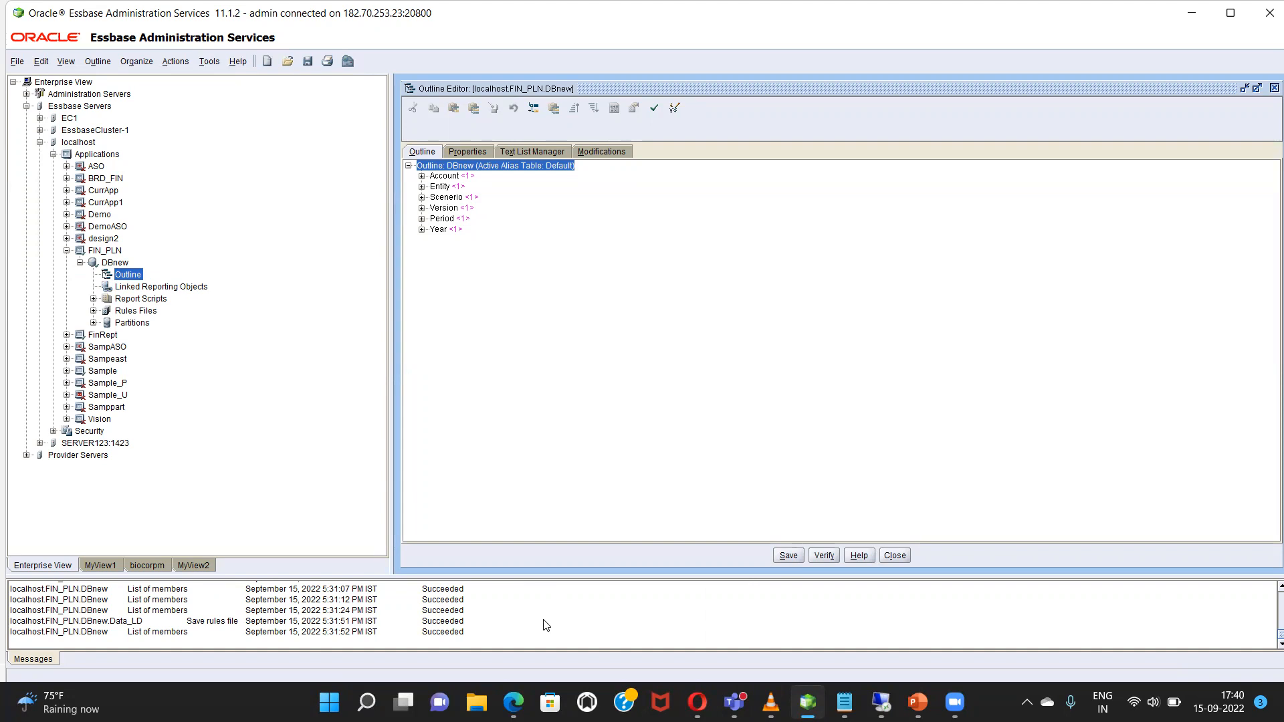
Search Windows for 'excel' and launch the Excel app.
left_click(365, 702)
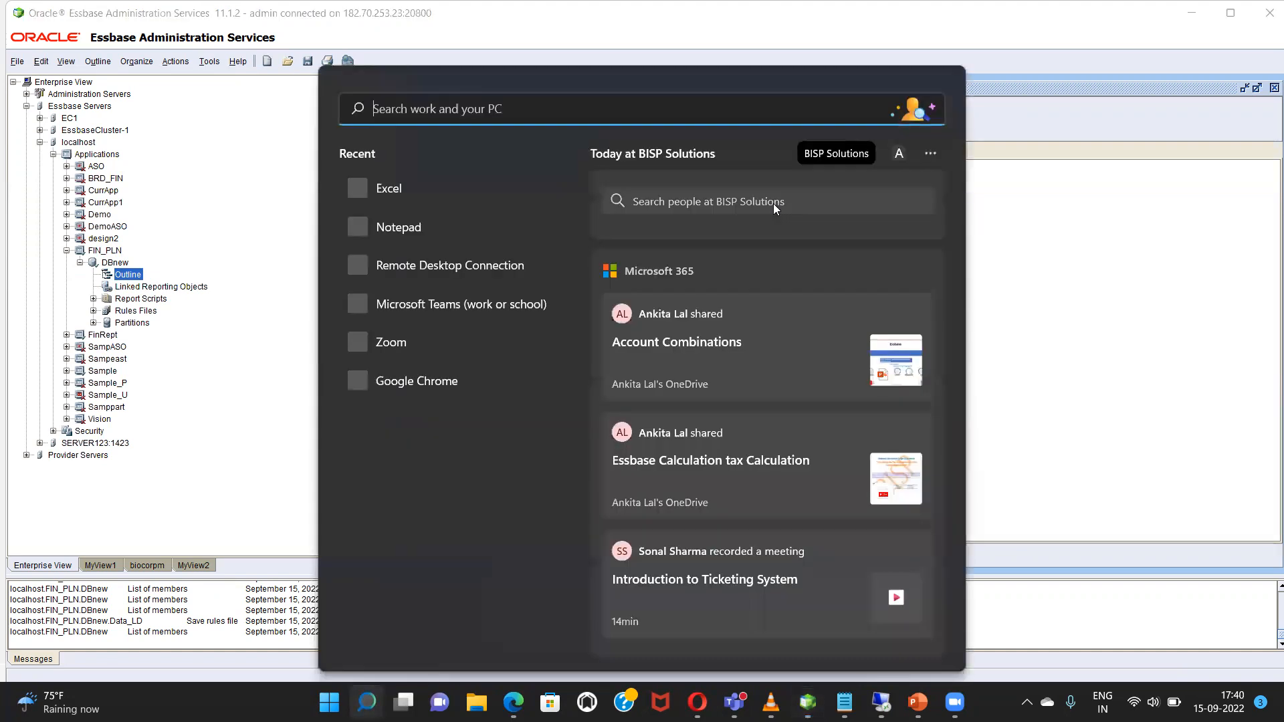
type("excel")
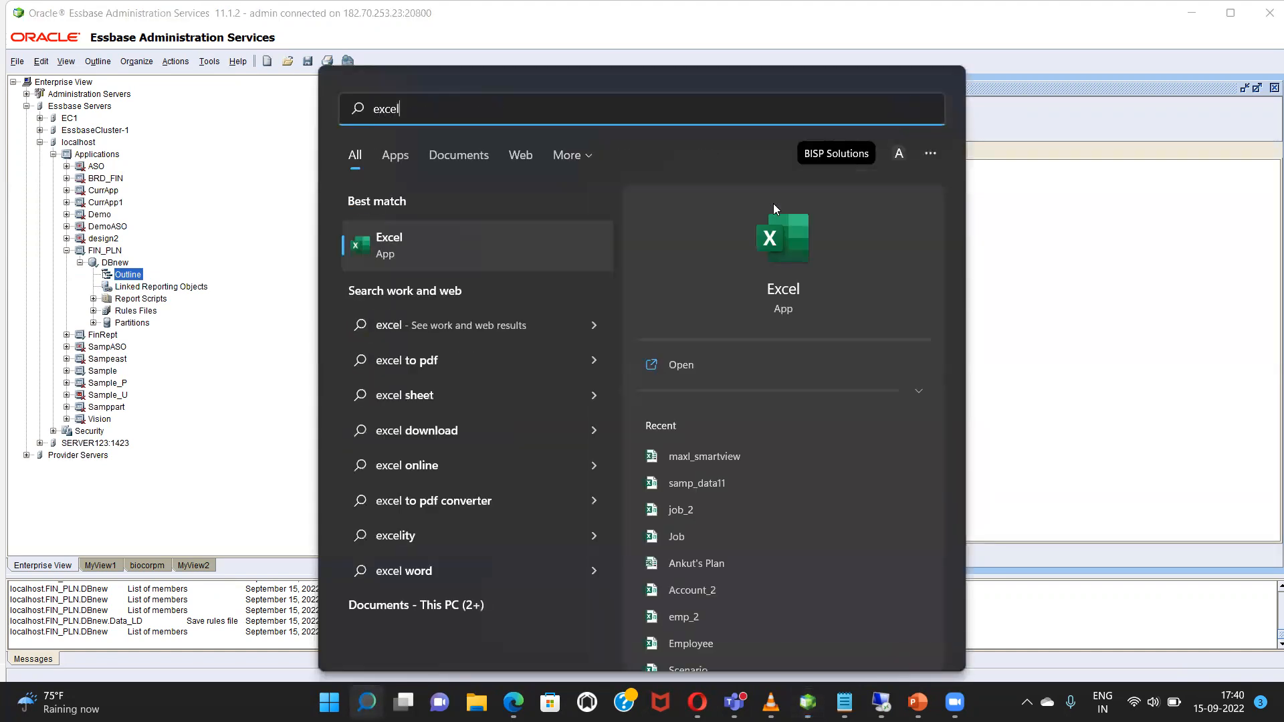
left_click(387, 246)
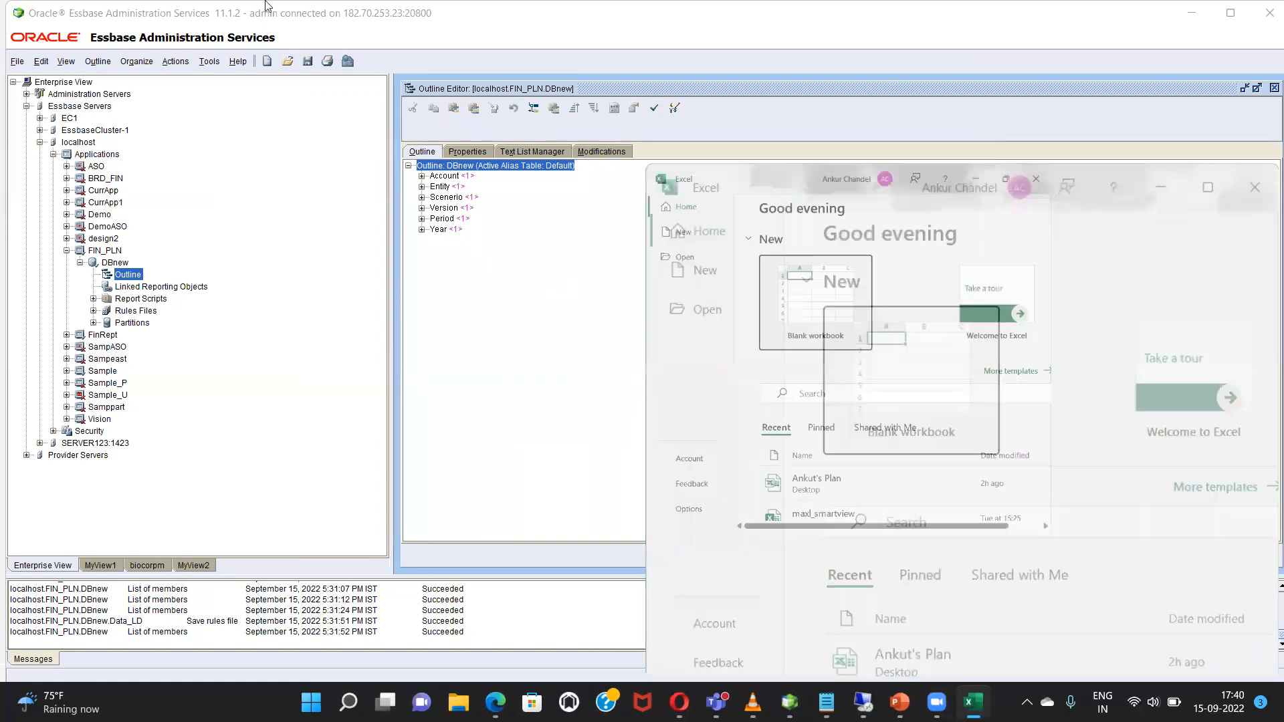
Start a blank workbook and show the Smart View panel, dismissing the edit-mode warning.
left_click(815, 301)
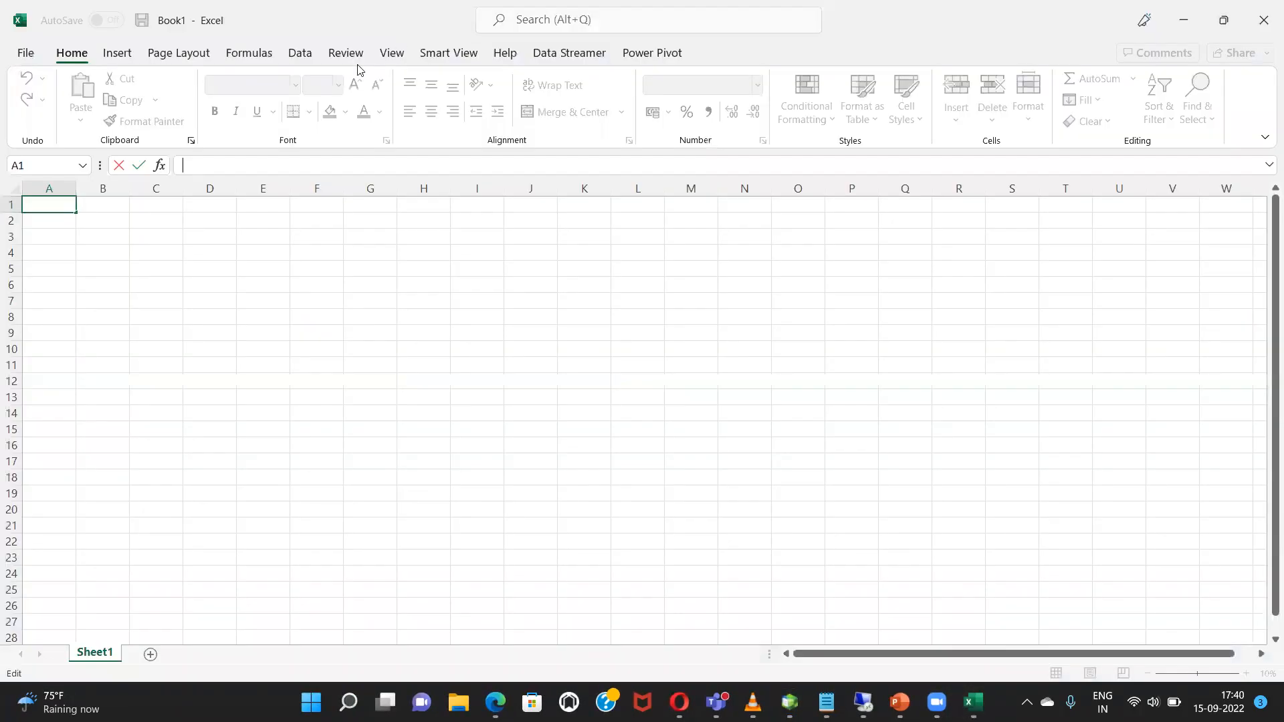
left_click(449, 53)
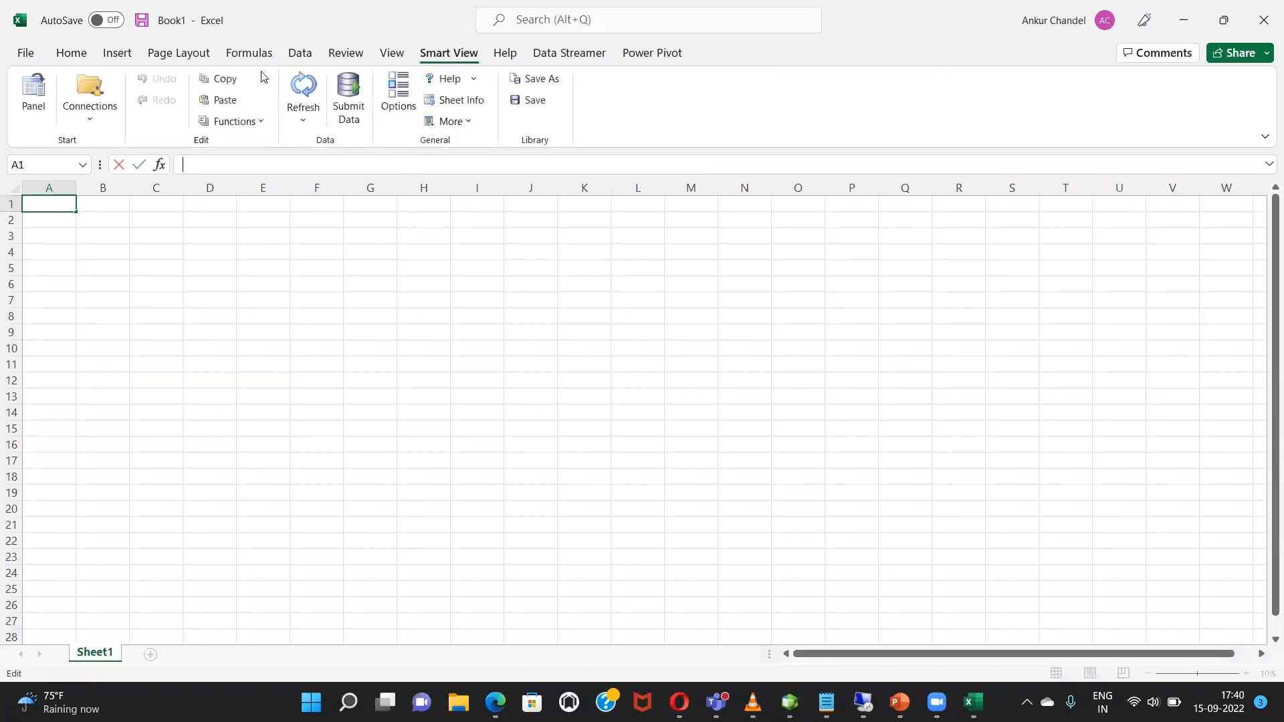
left_click(34, 93)
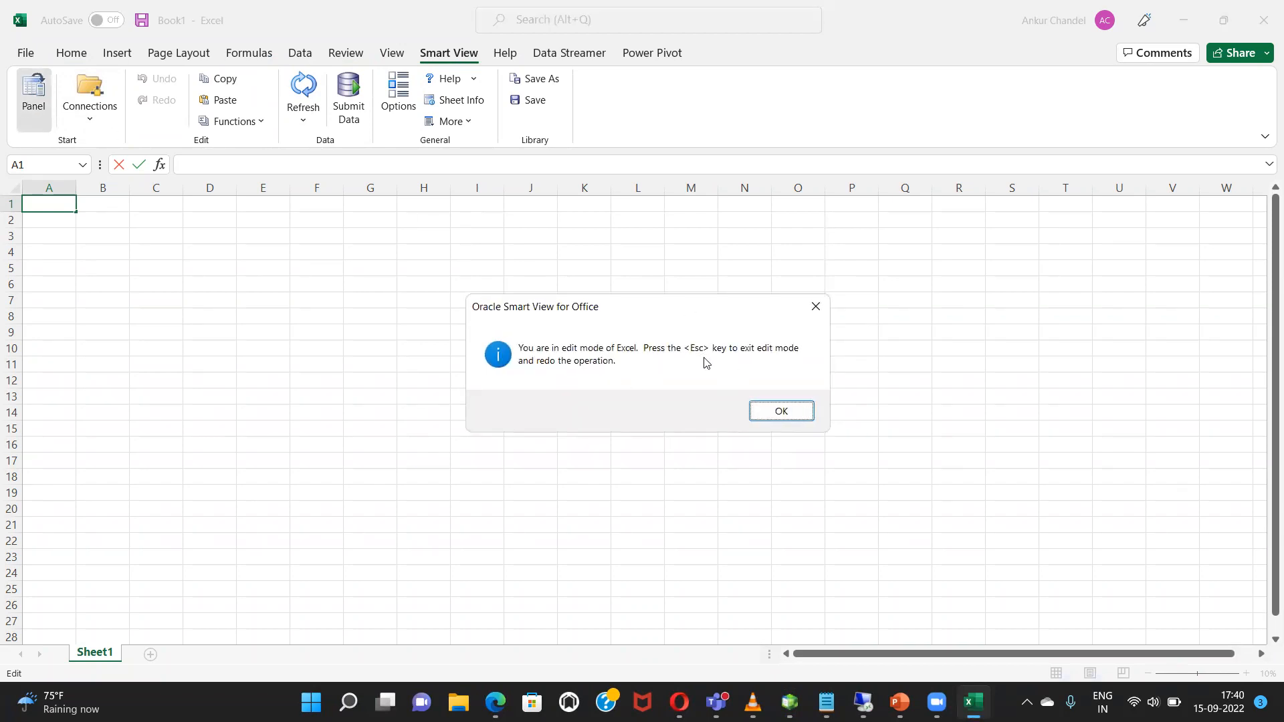
left_click(781, 411)
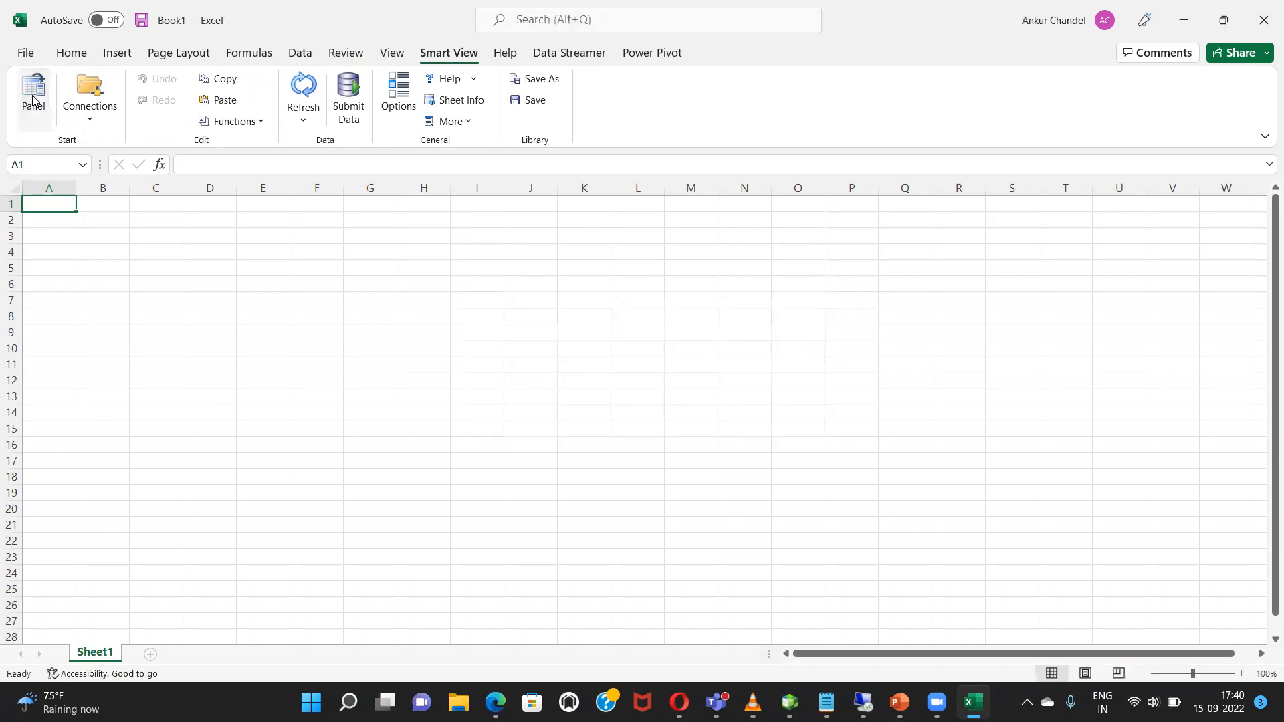
left_click(33, 91)
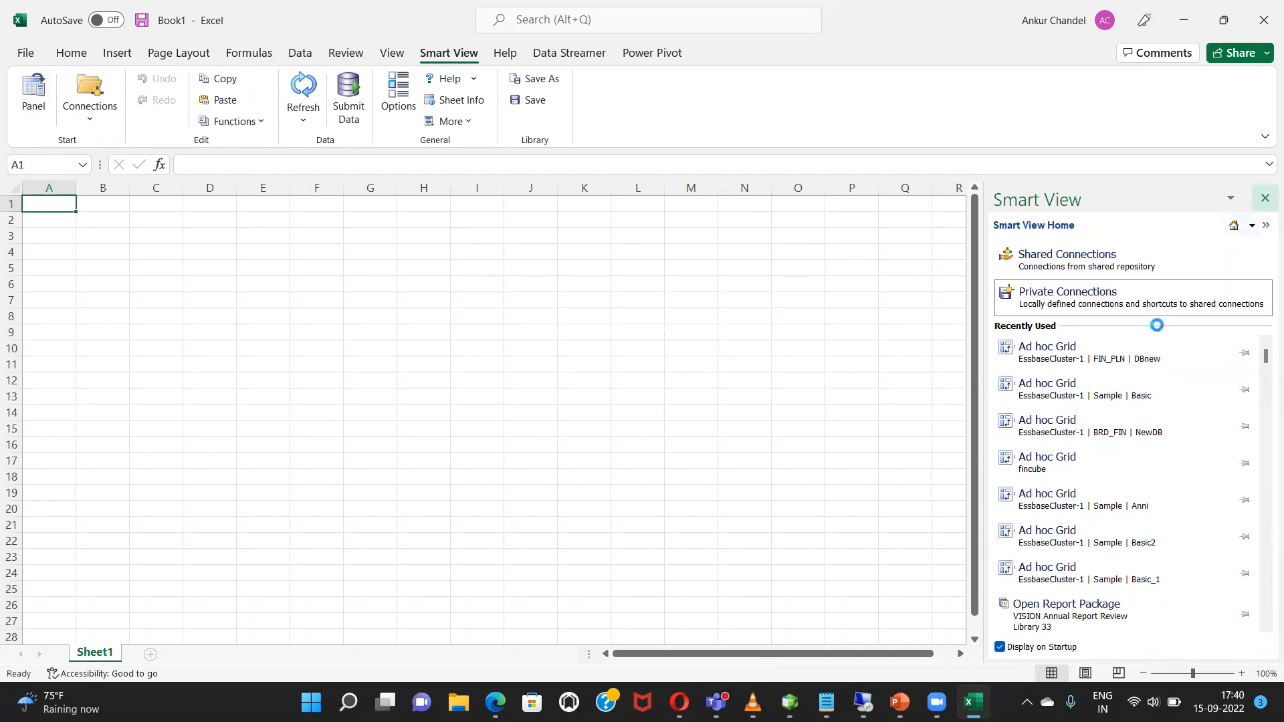
Under Private Connections choose the EssbaseCluster-1 quick connect URL and enter admin credentials.
left_click(1068, 291)
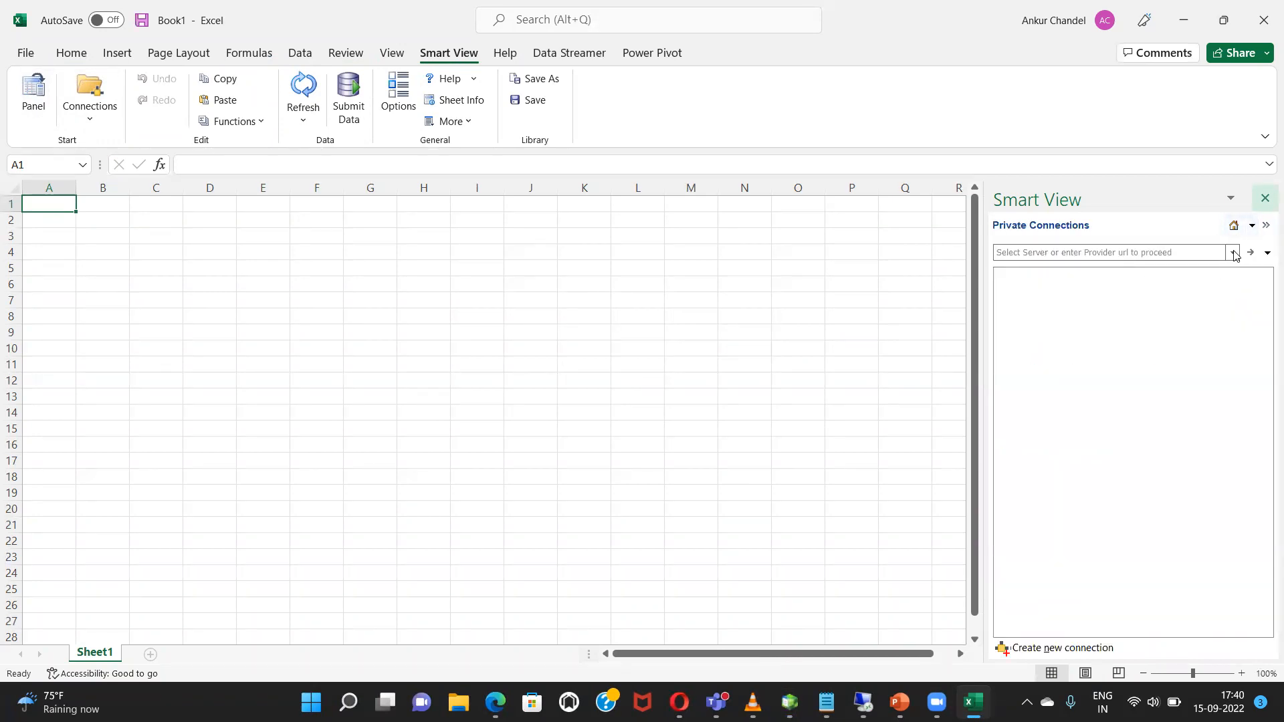
left_click(1233, 251)
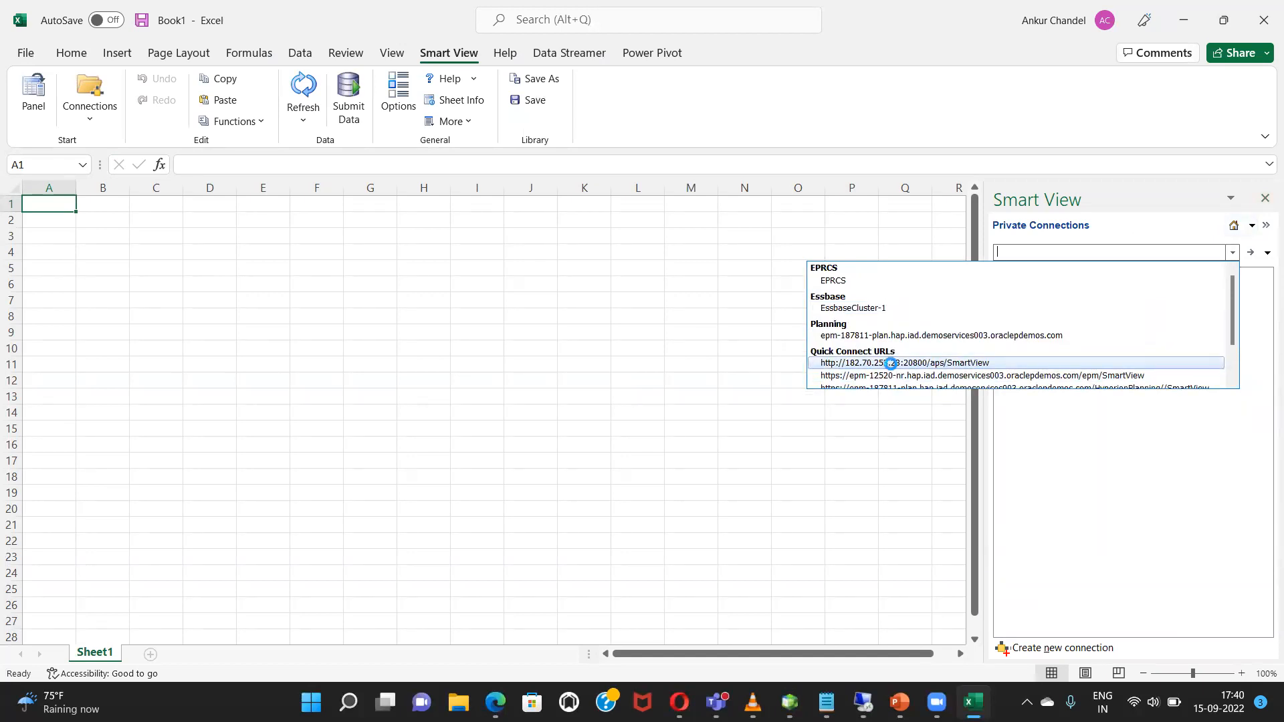
left_click(899, 363)
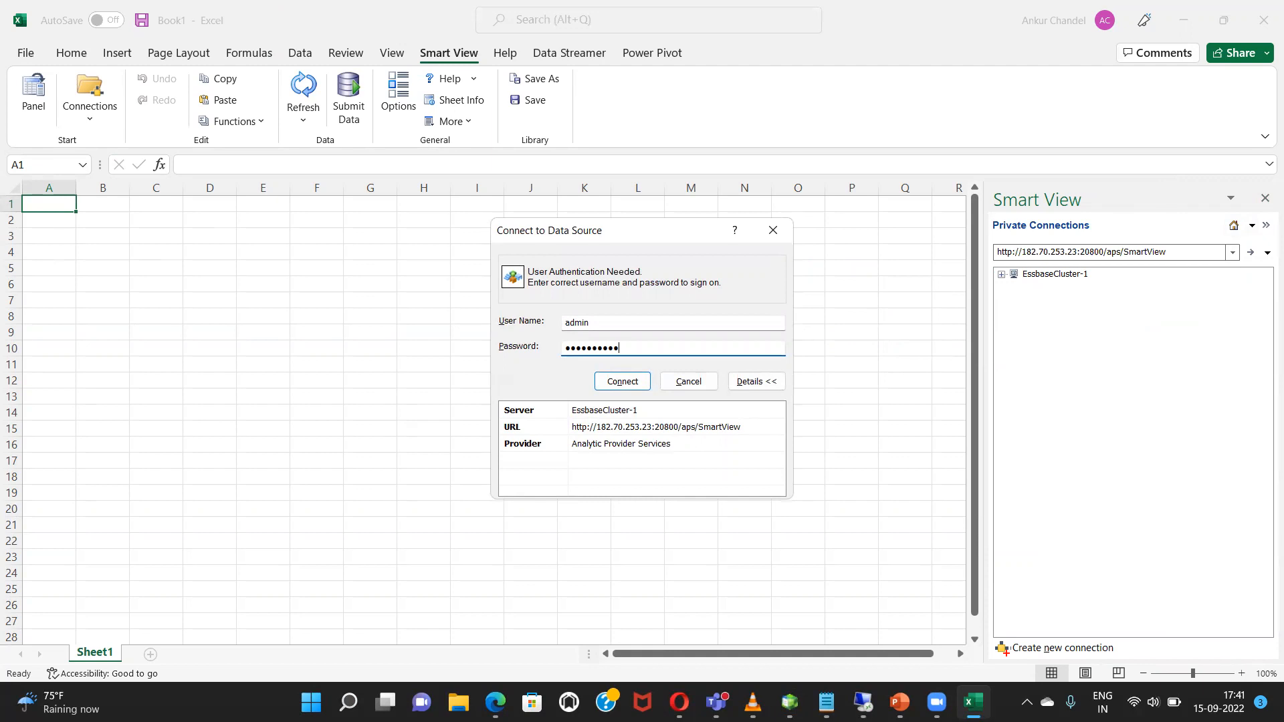
Sign in to EssbaseCluster-1 and connect to the FIN_PLN DBnew database for ad hoc analysis.
left_click(622, 381)
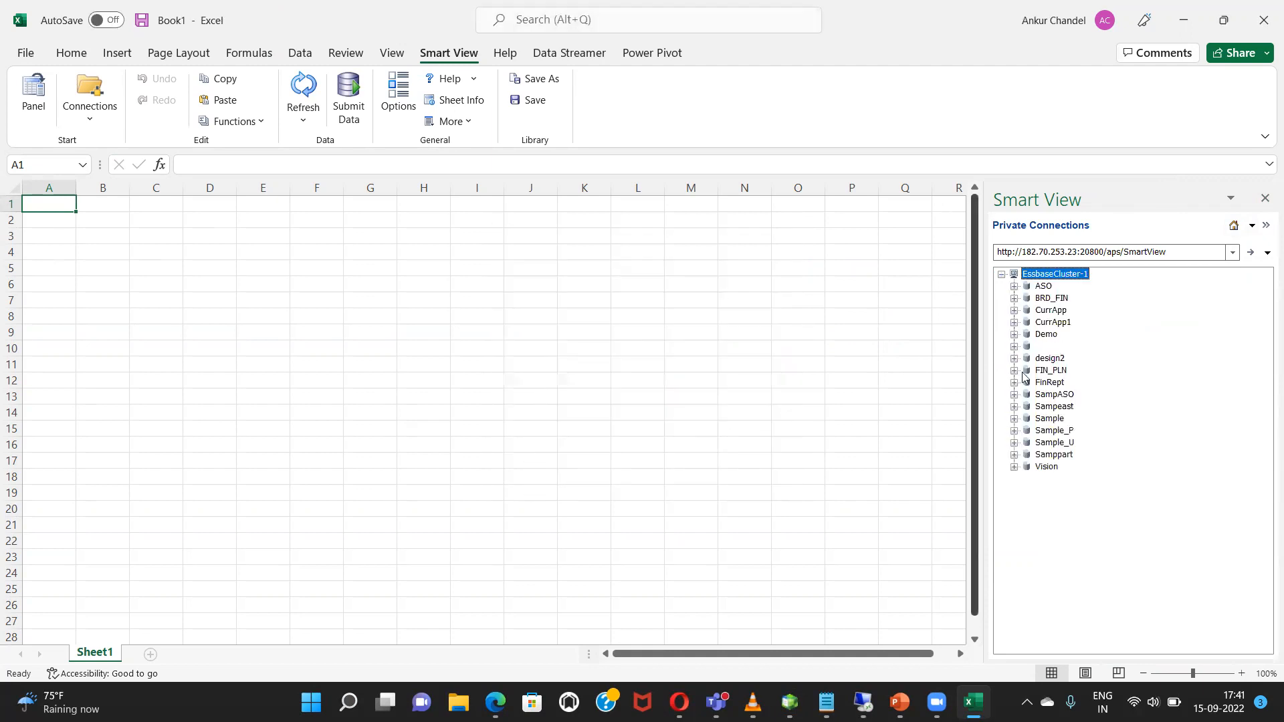
left_click(1014, 370)
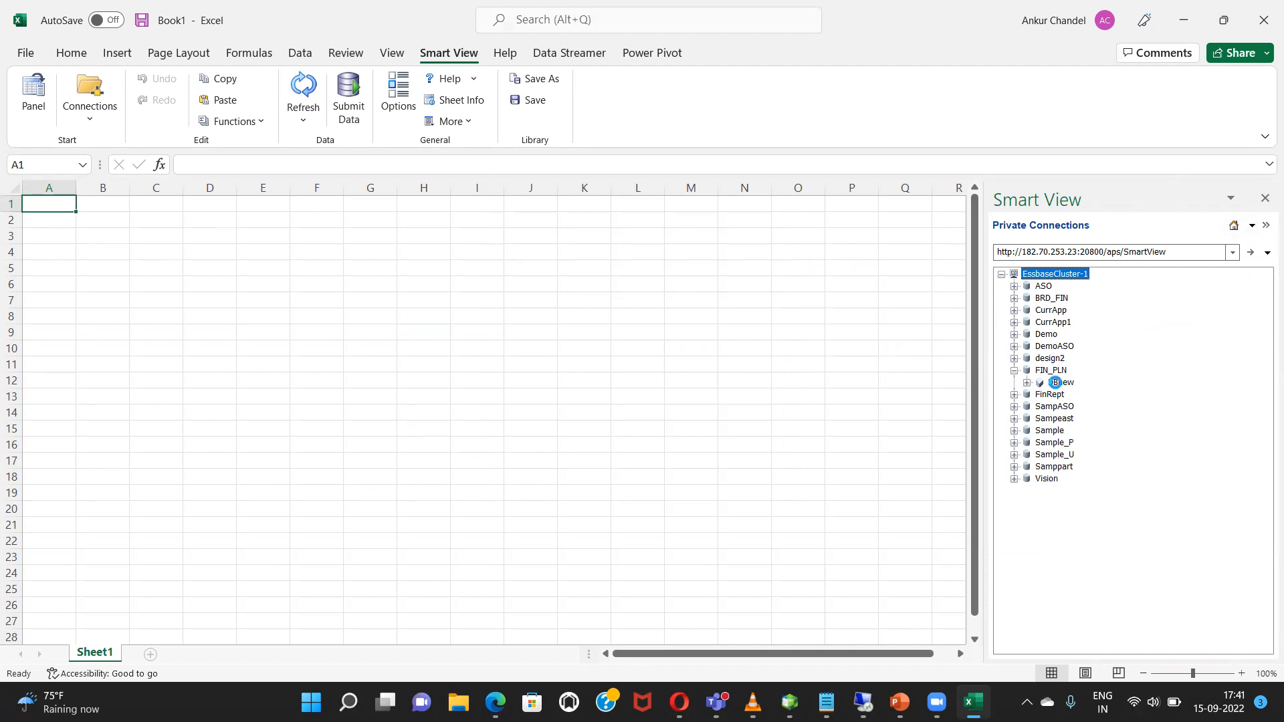
left_click(1059, 383)
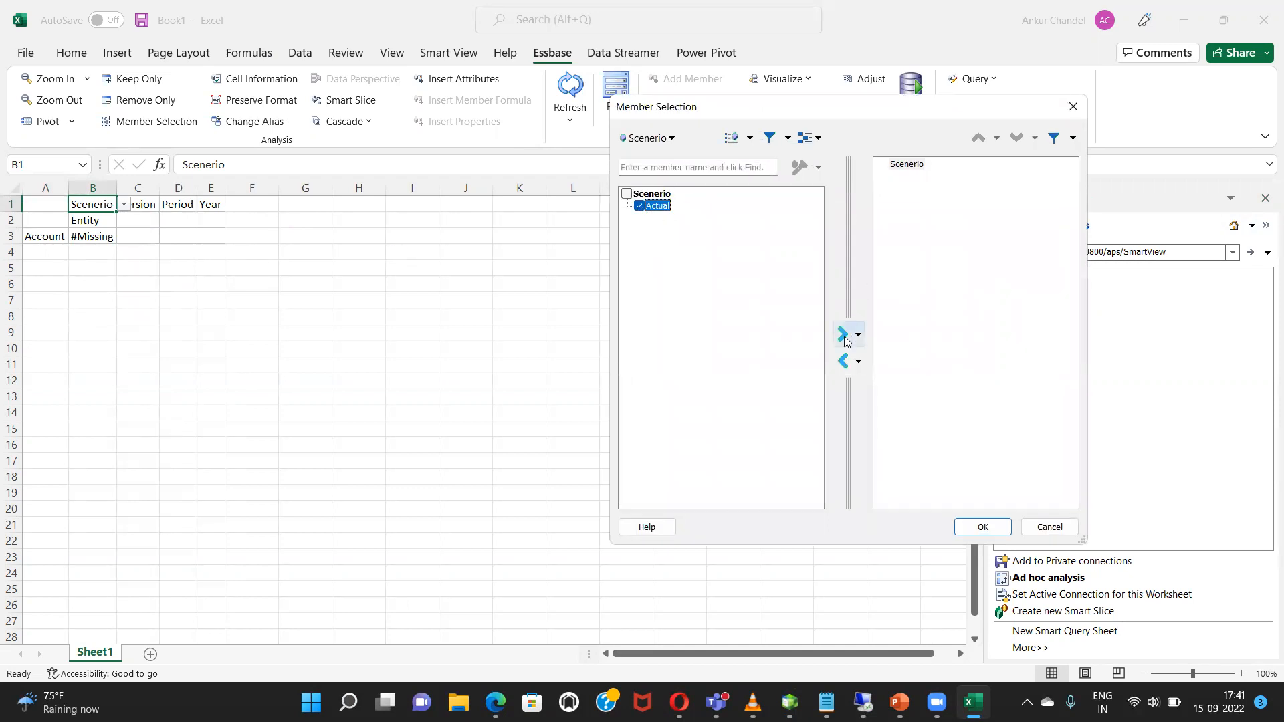
Set the point of view to Scenario Actual and Version Working.
left_click(842, 335)
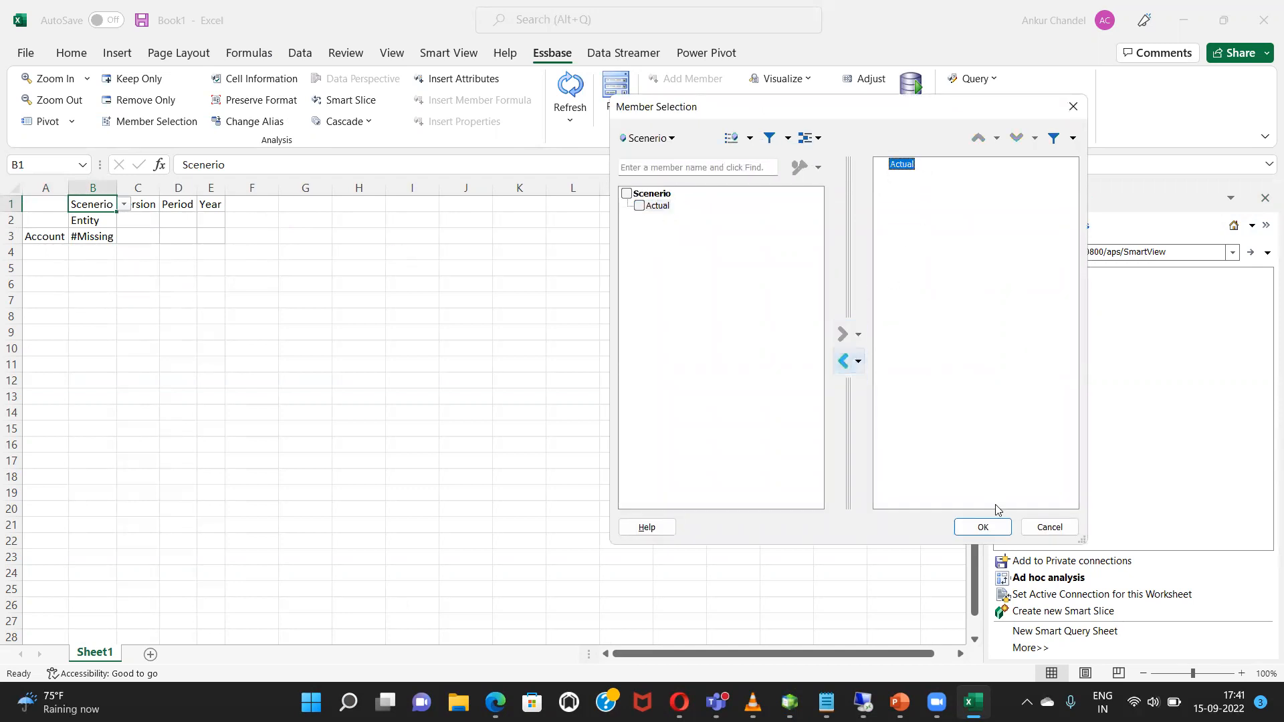
left_click(982, 526)
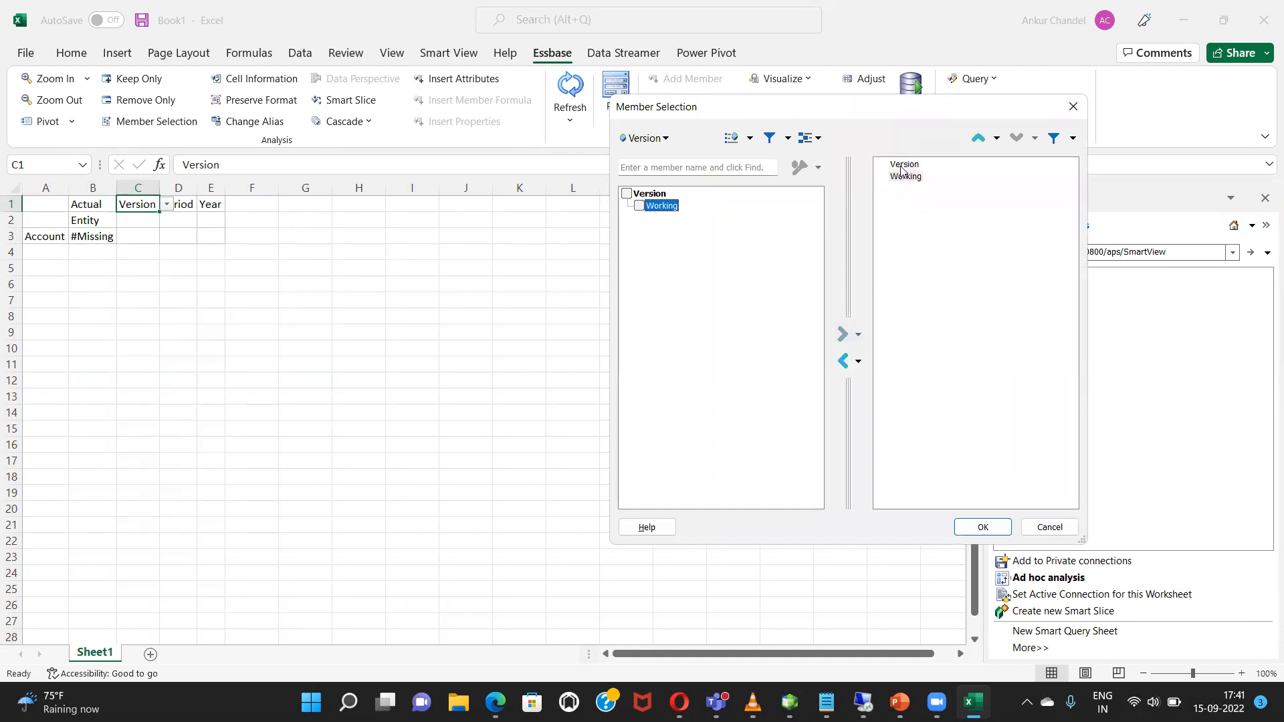
left_click(842, 361)
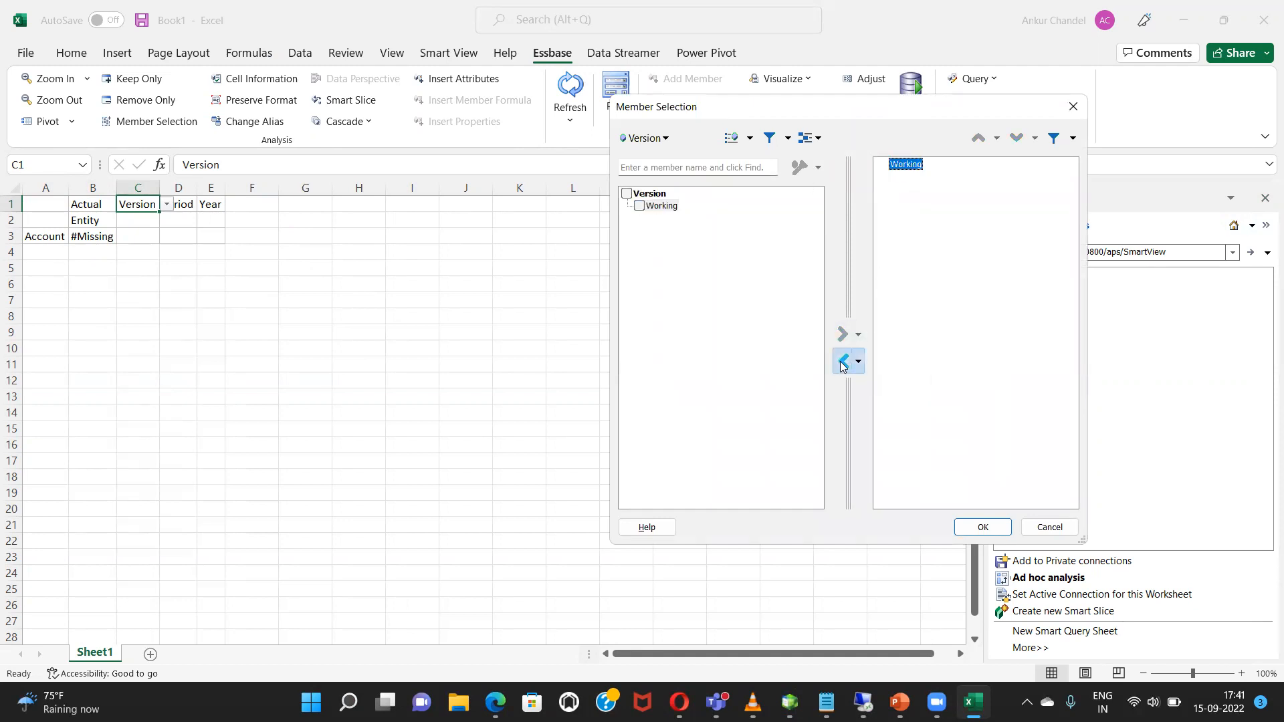
left_click(981, 527)
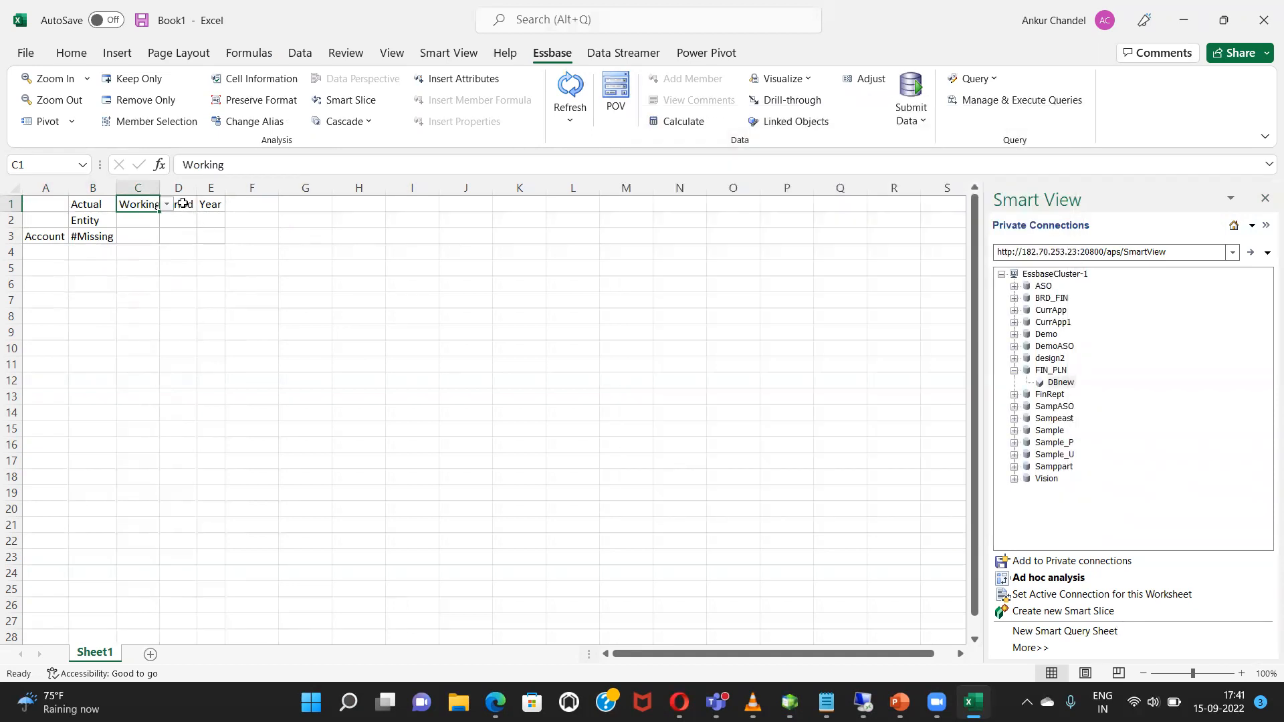
Set Period to Jan and Year to 2022 through Member Selection.
left_click(178, 203)
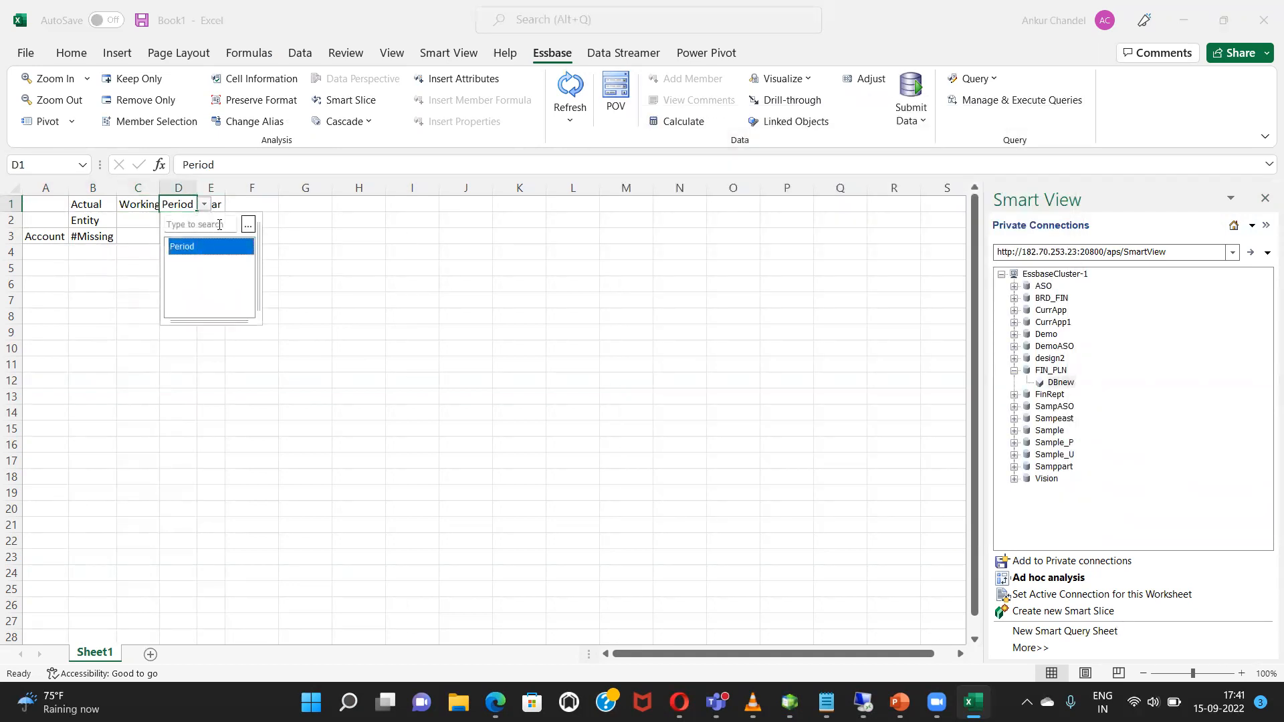
left_click(248, 225)
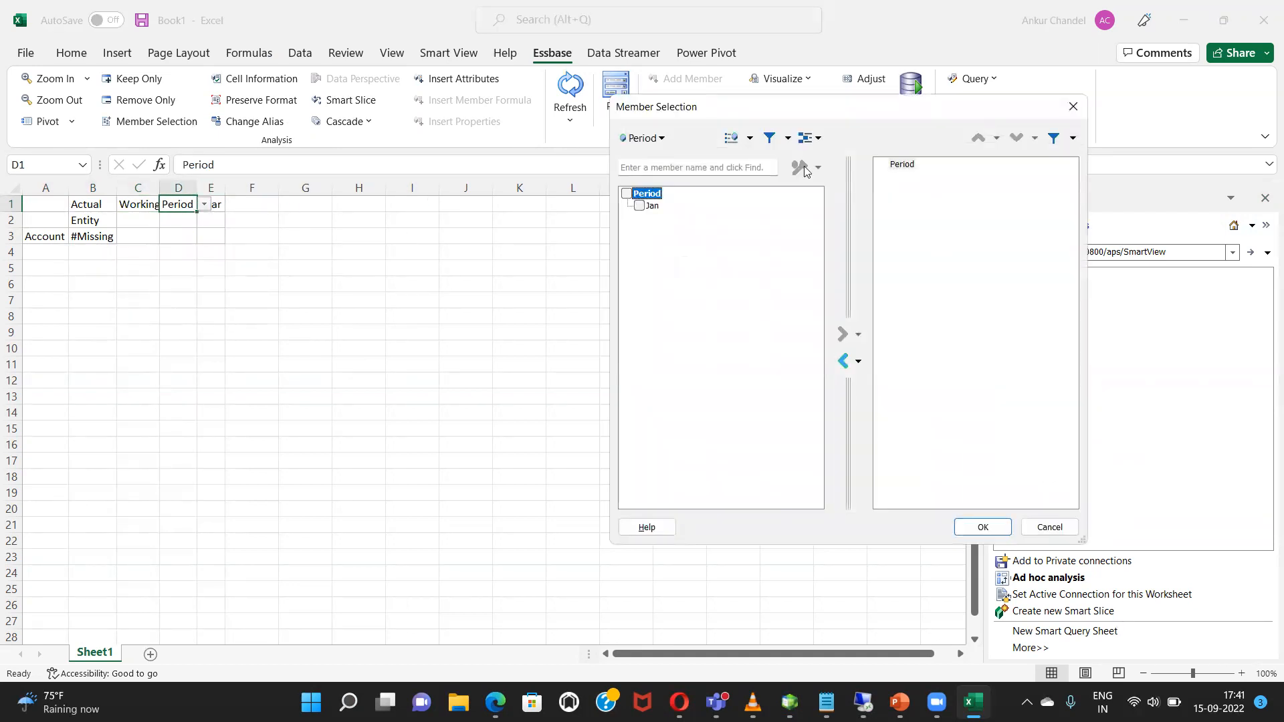
left_click(843, 334)
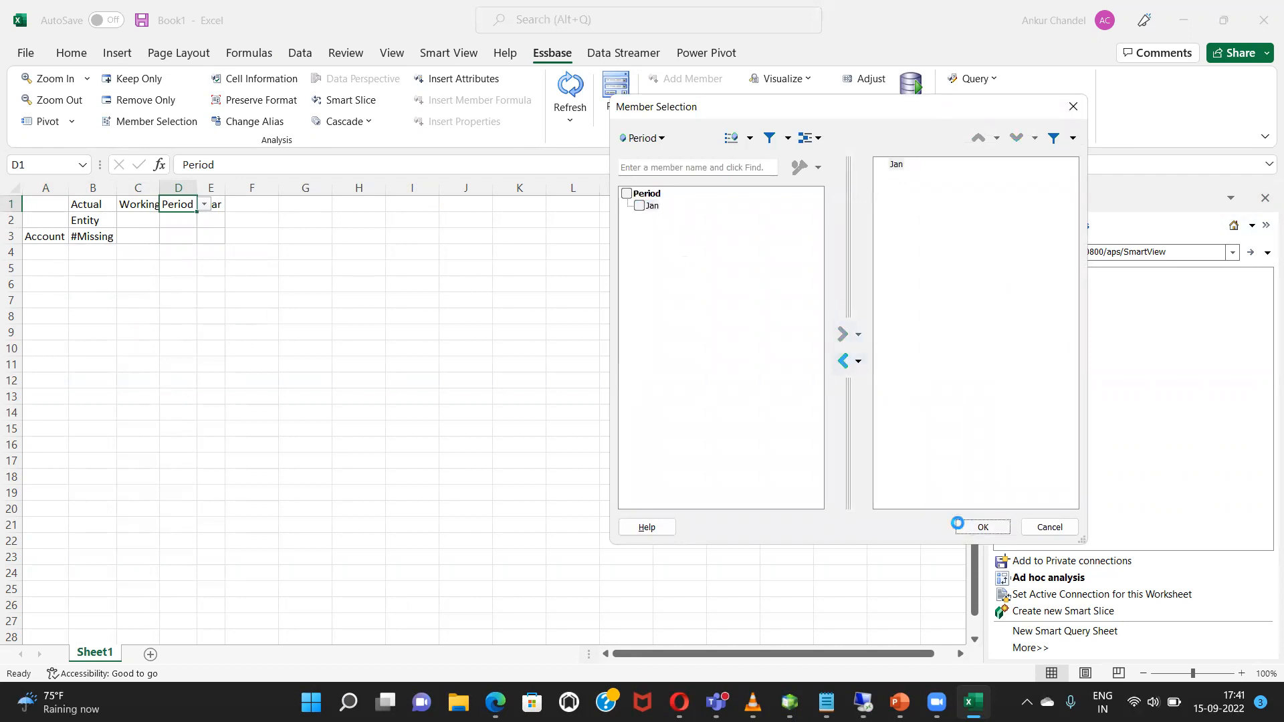
left_click(982, 527)
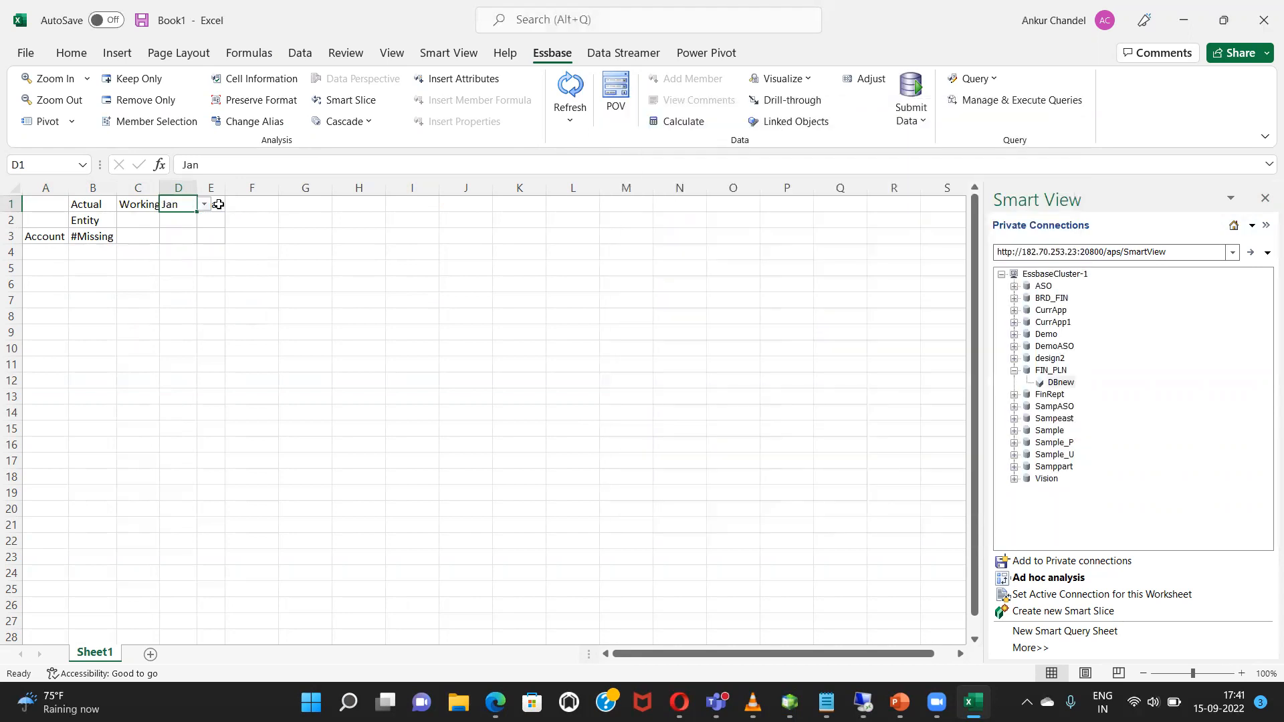
left_click(232, 225)
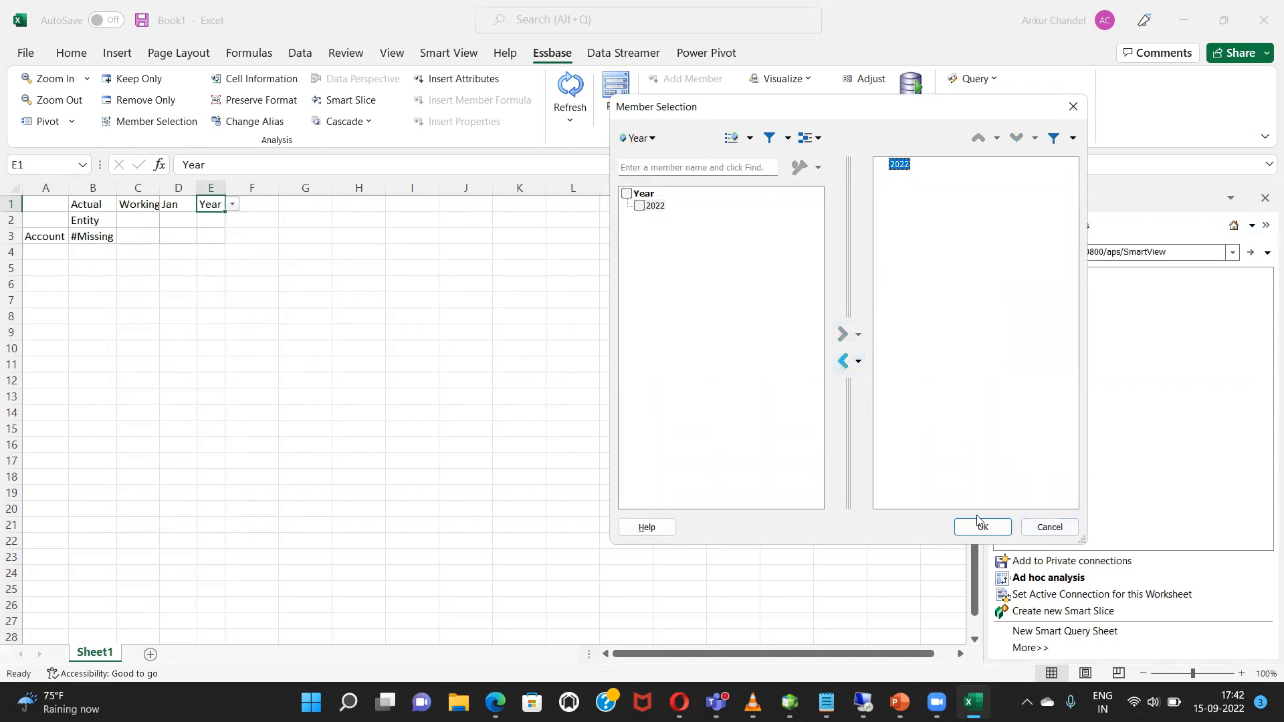
left_click(982, 527)
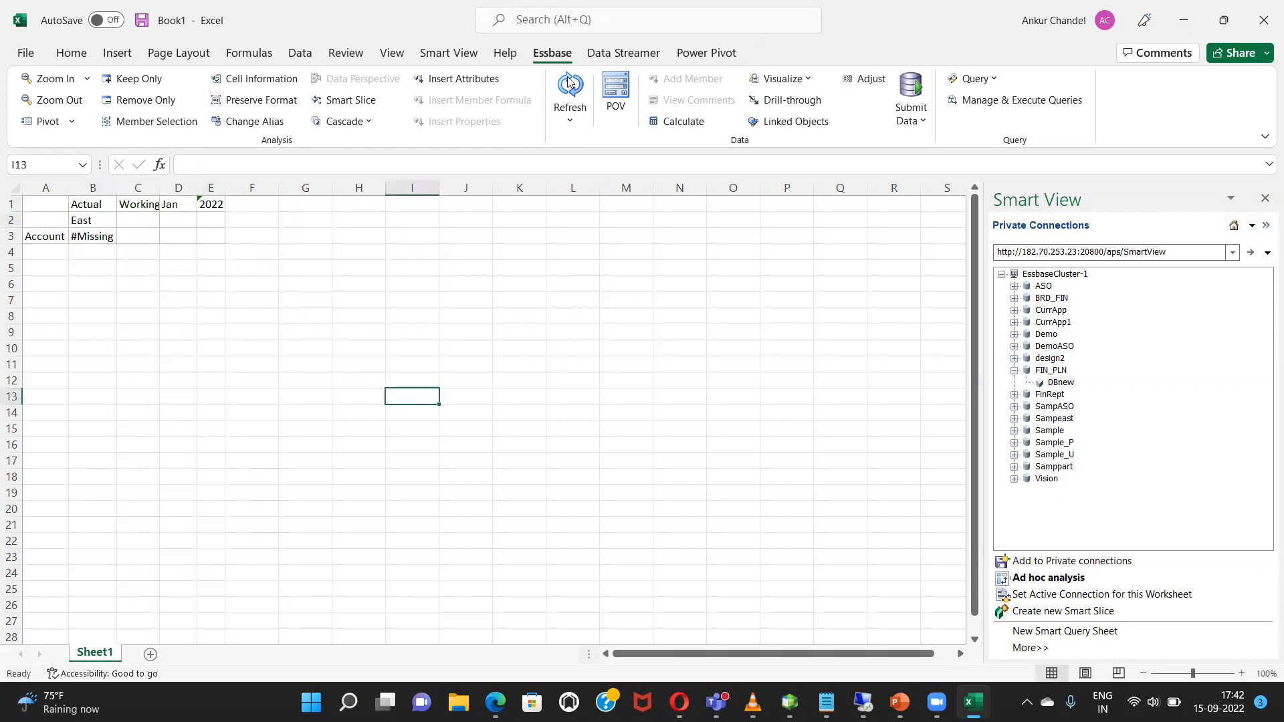
Zoom in on Account and OTHER REVENUE to list the individual accounts, all #Missing.
left_click(44, 235)
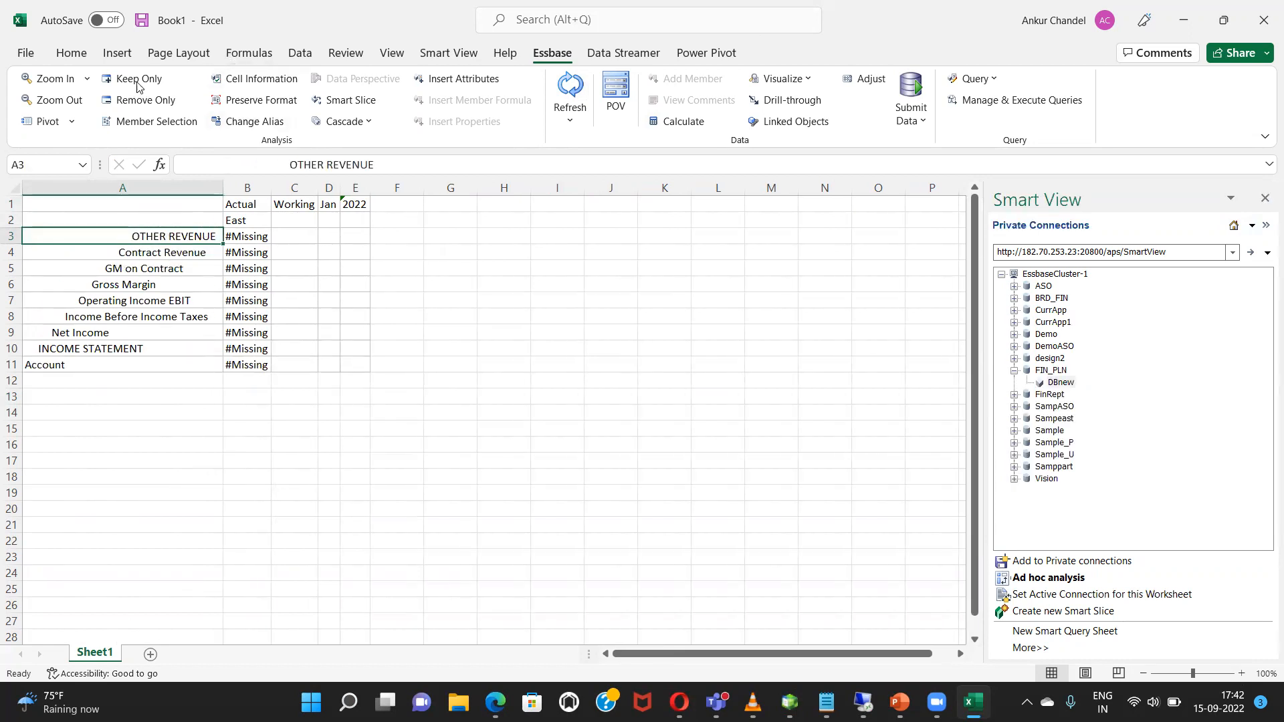
left_click(139, 79)
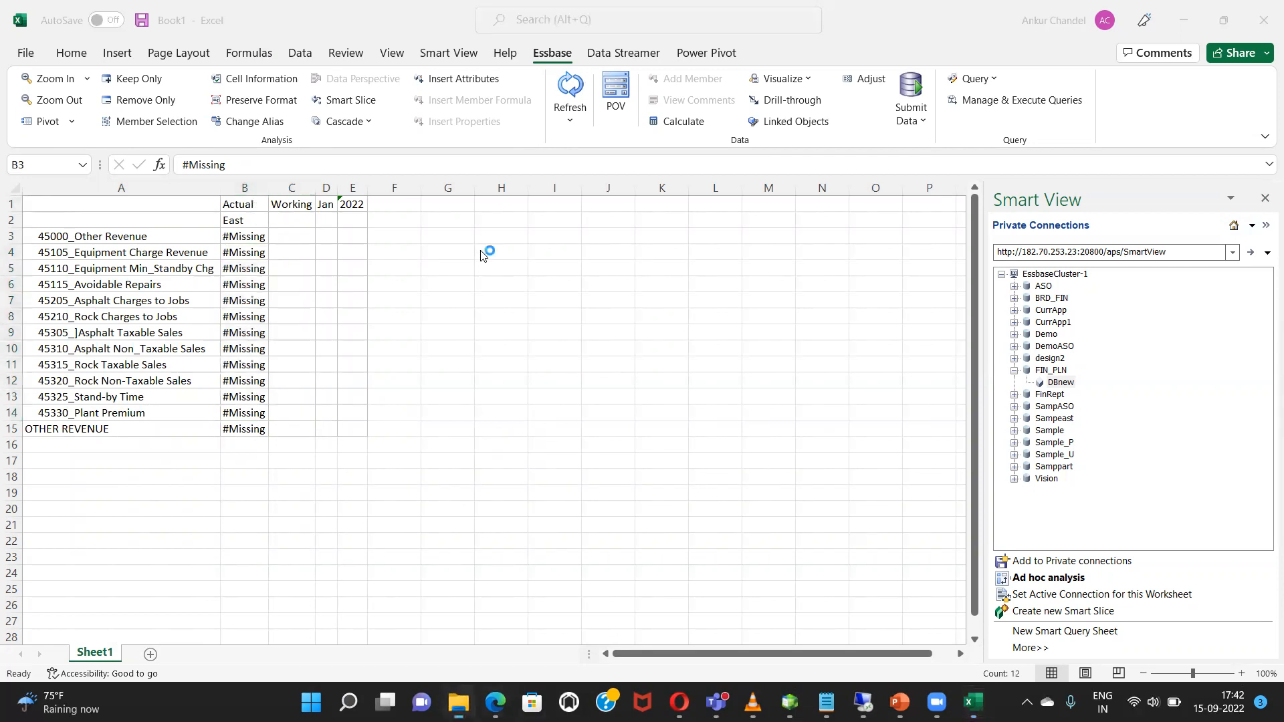
left_click(457, 702)
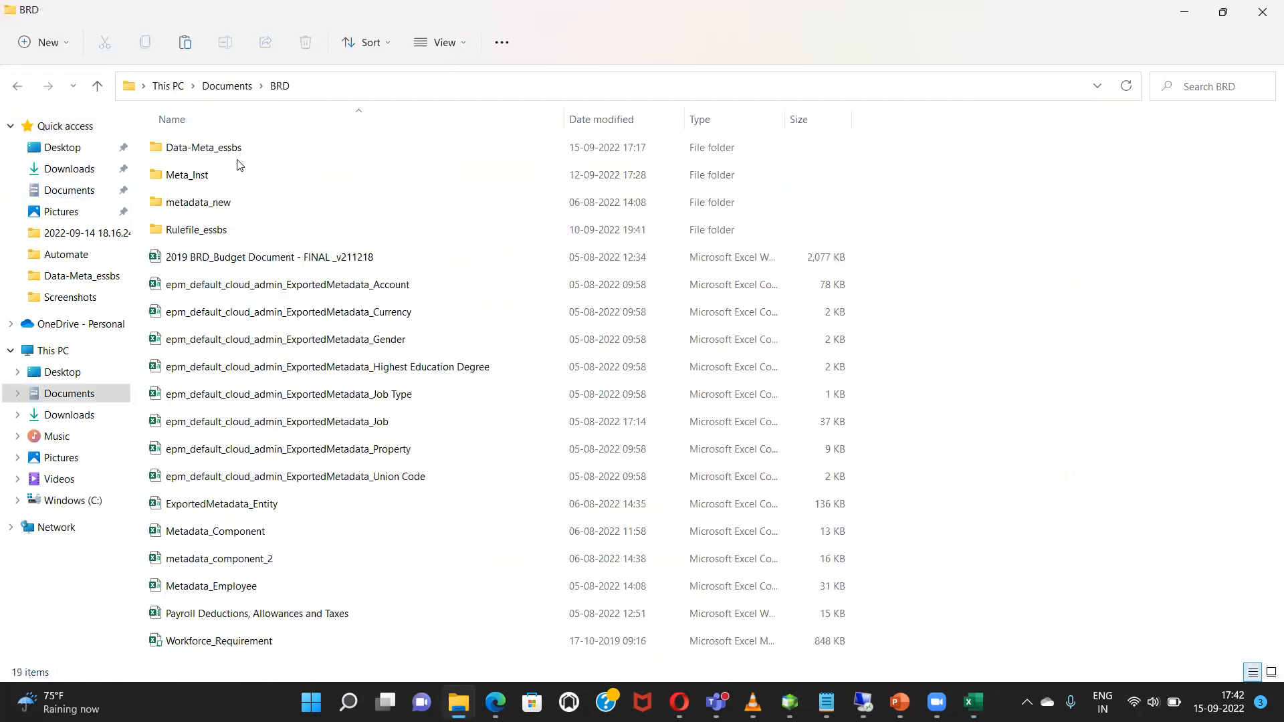
View the dataload file in Data-Meta_essbs, checking the line 3 account and its 1300 amount, then close it.
double_click(203, 147)
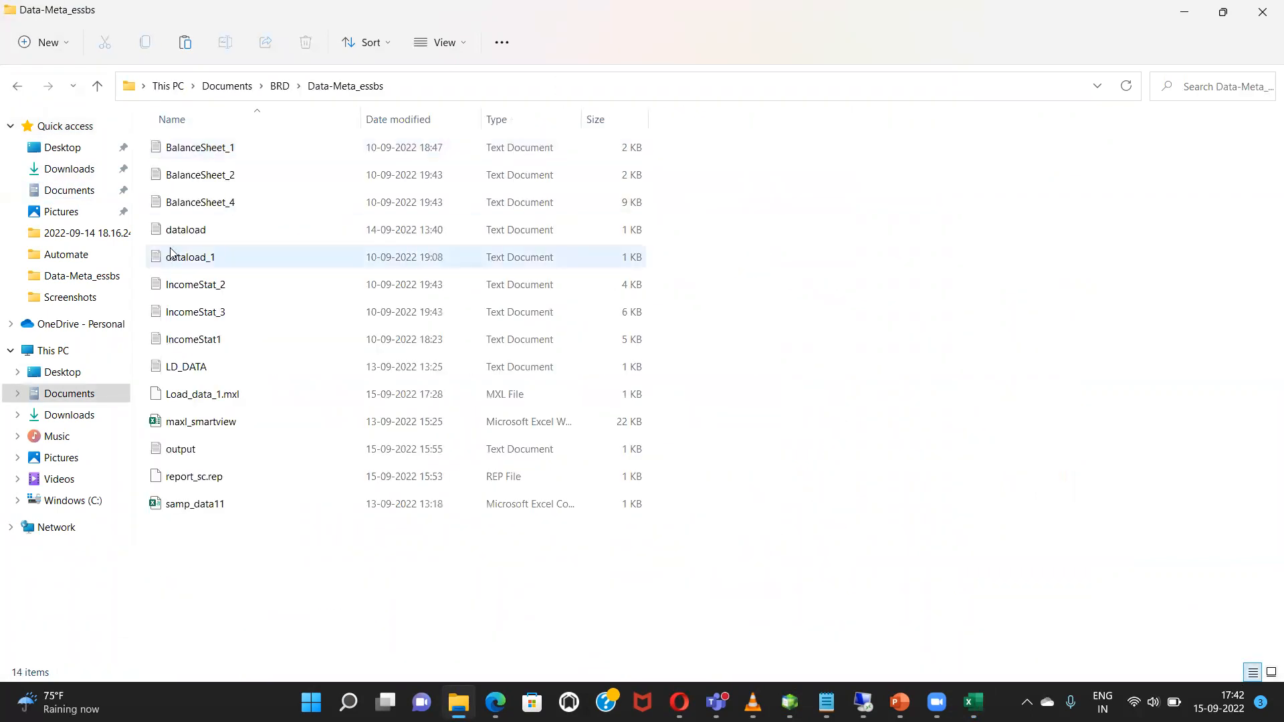
left_click(185, 230)
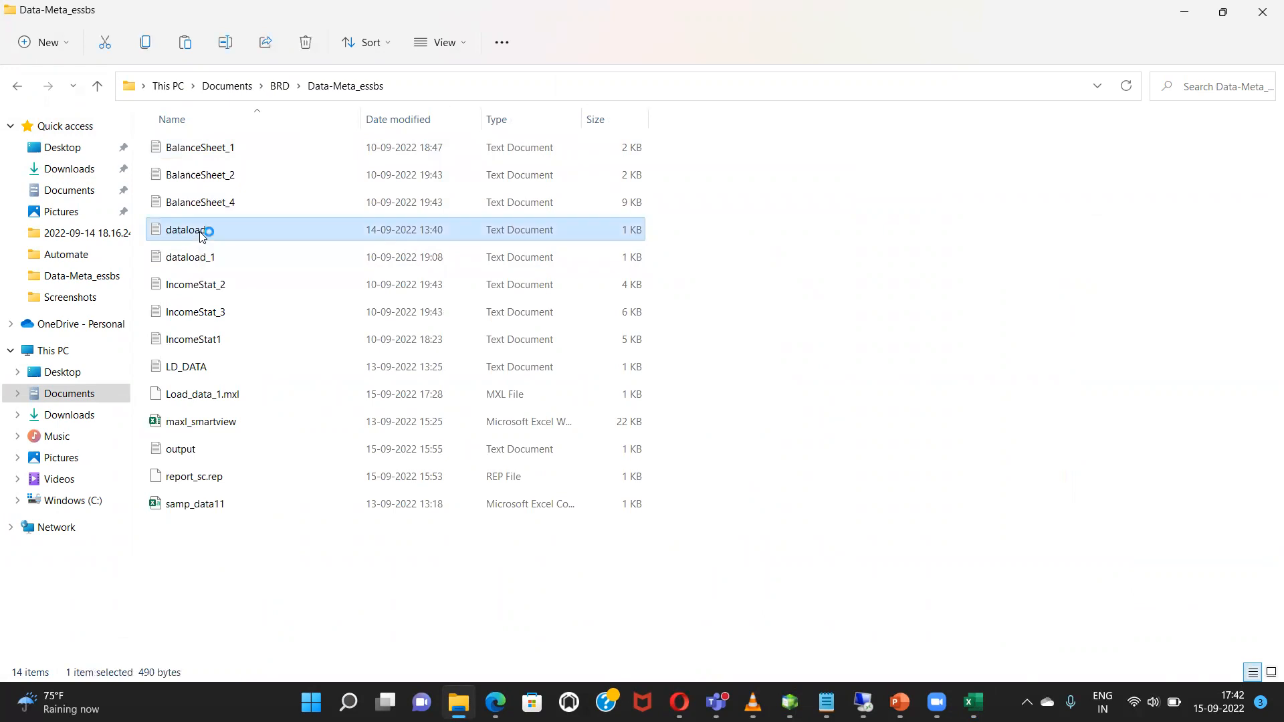
double_click(187, 230)
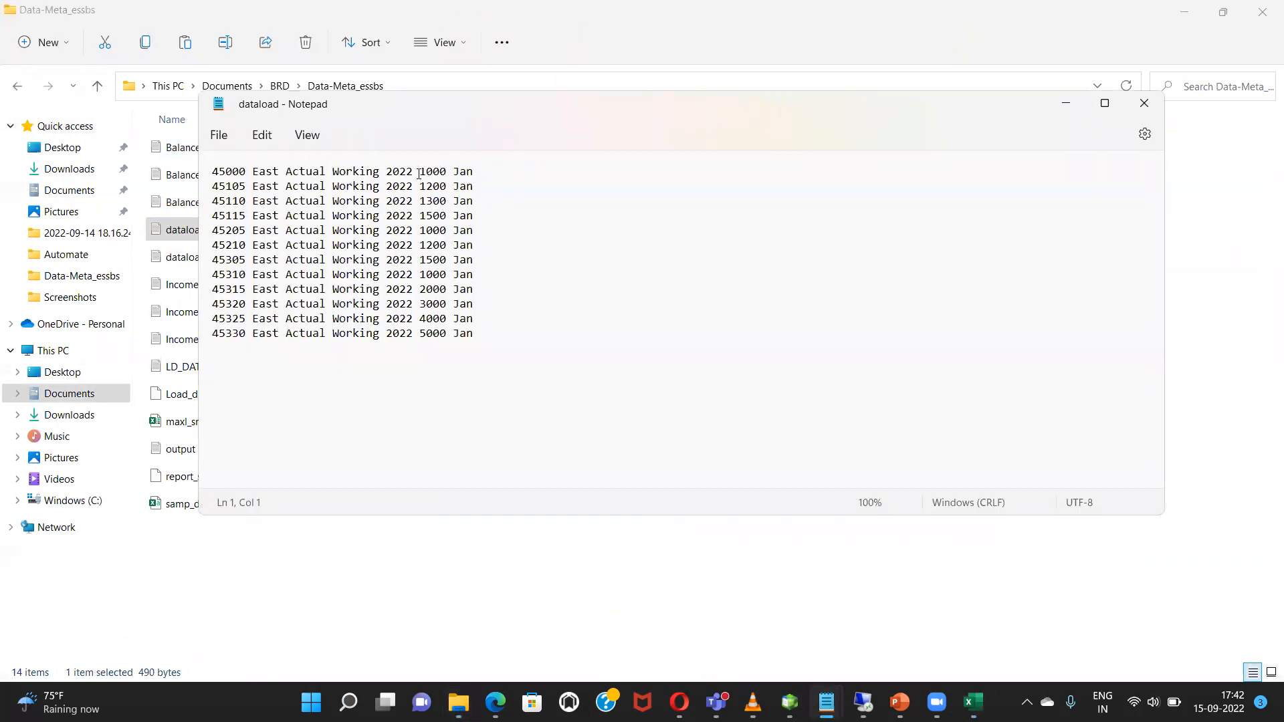
double_click(432, 186)
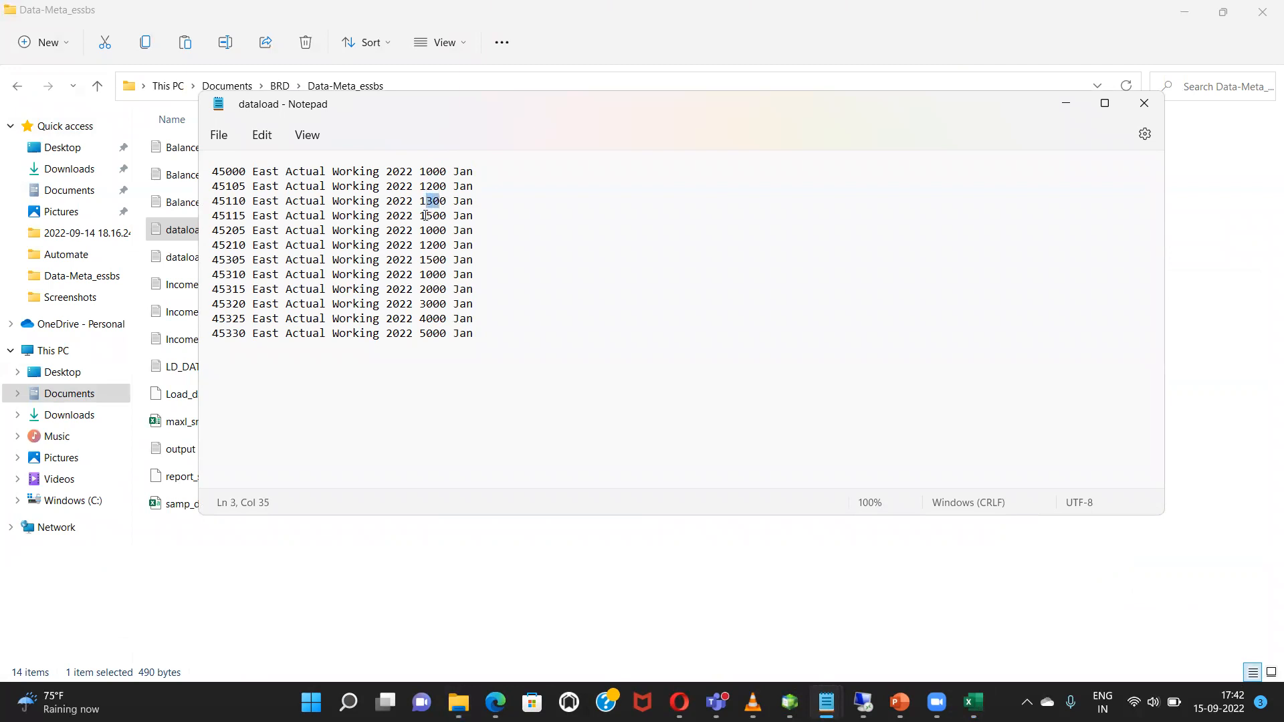
double_click(234, 186)
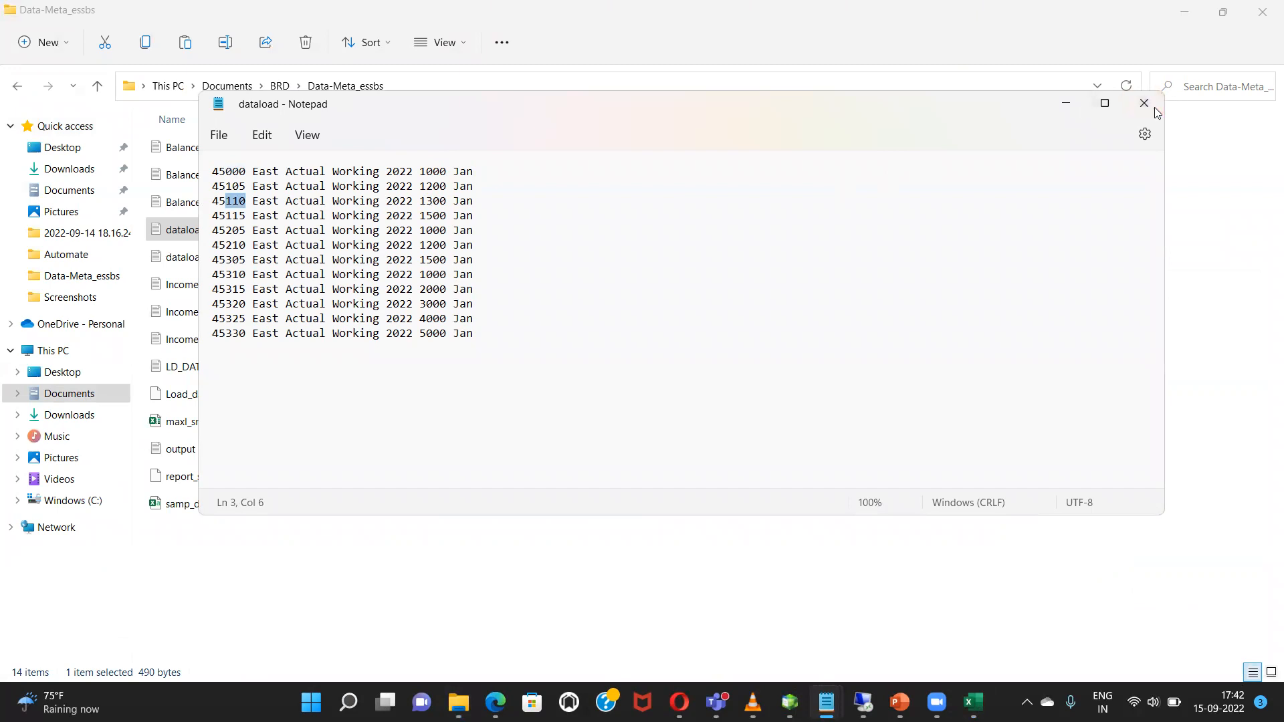
left_click(1145, 103)
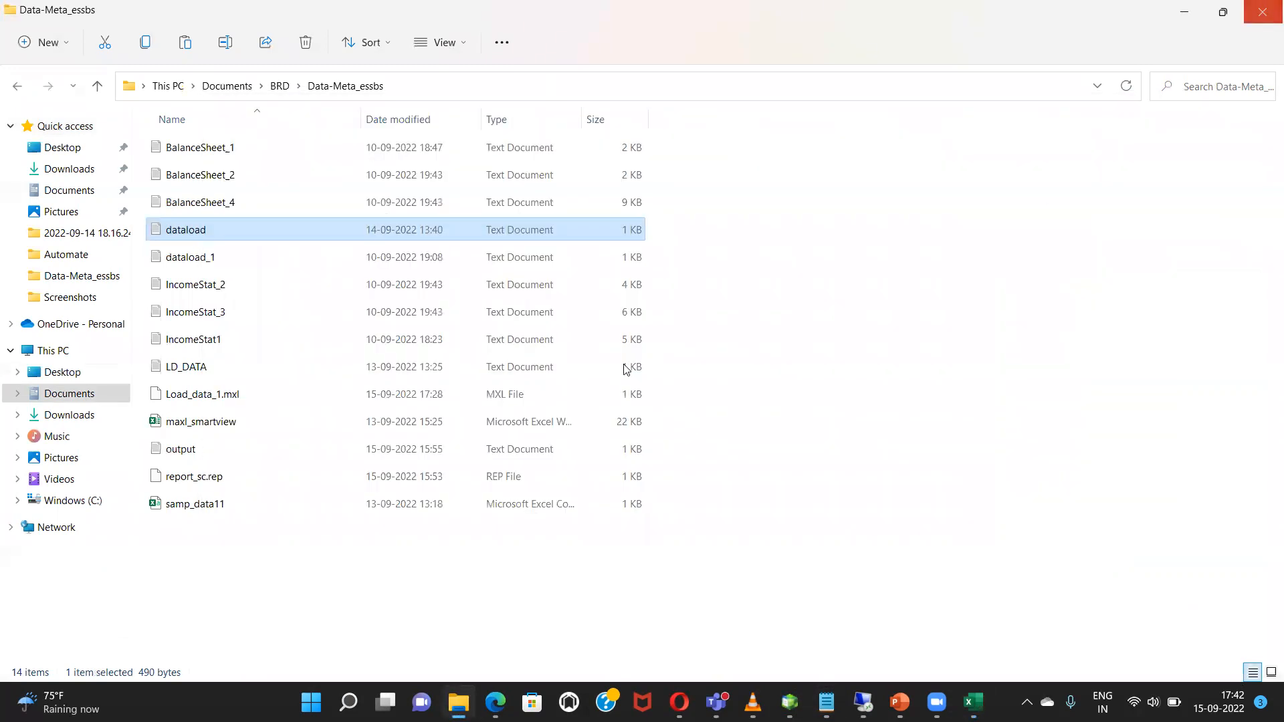
mouse_move(217, 217)
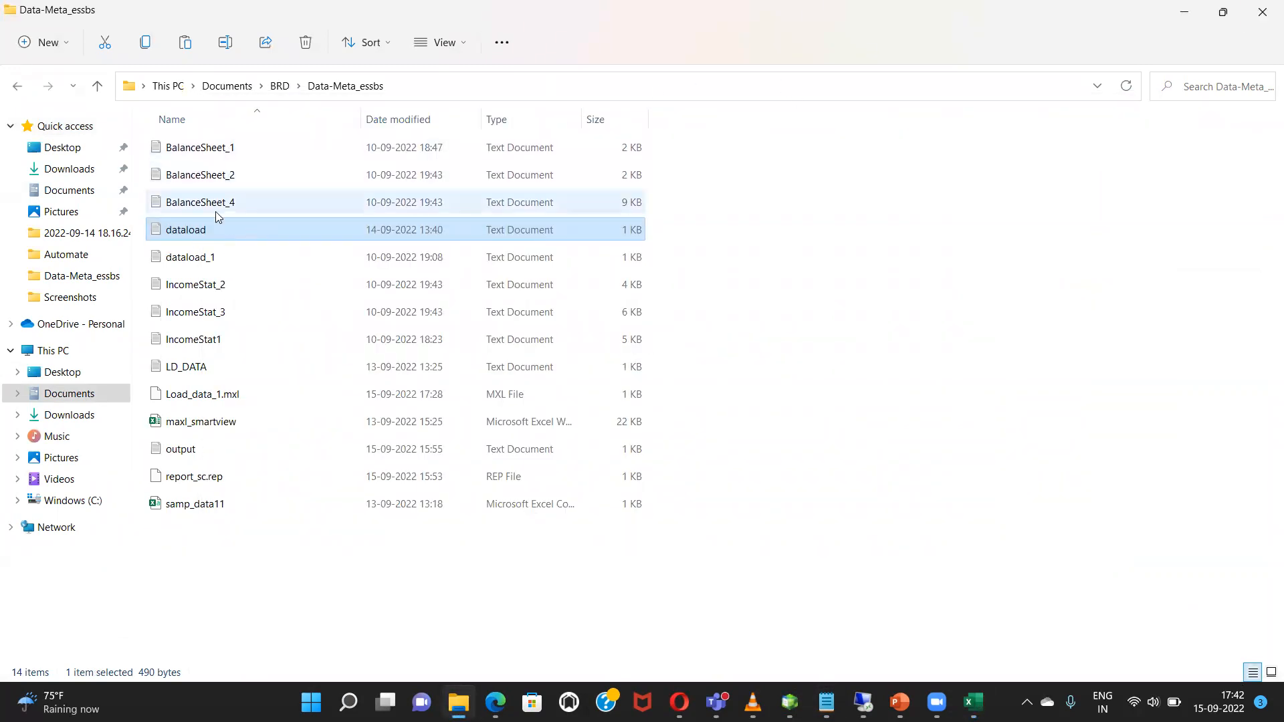
Copy the dataload file from the Data-Meta_essbs folder.
right_click(184, 230)
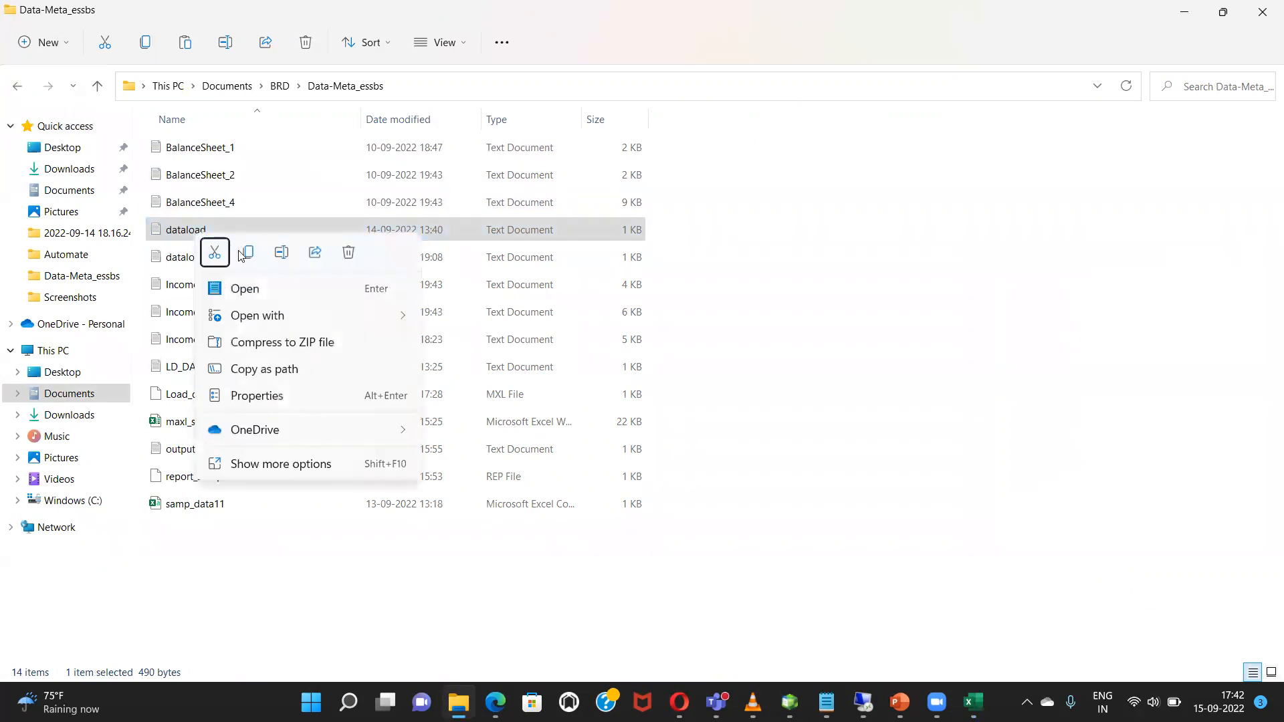
left_click(809, 599)
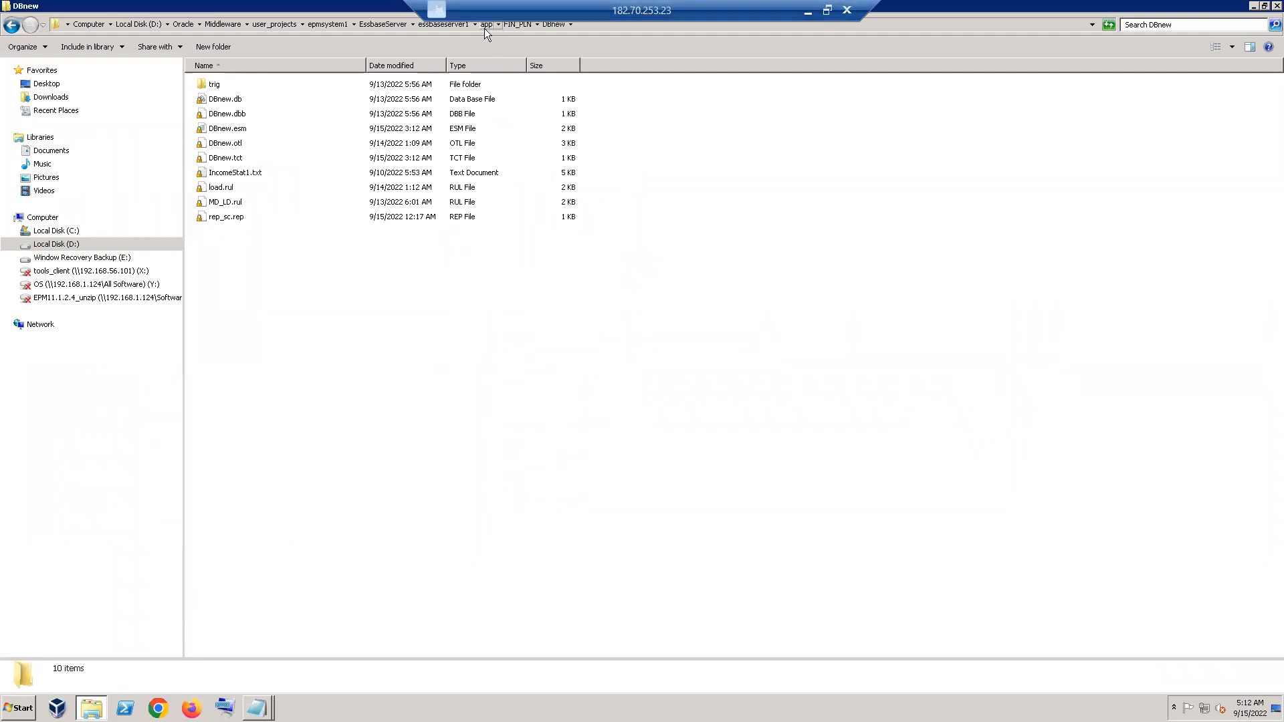
left_click(487, 24)
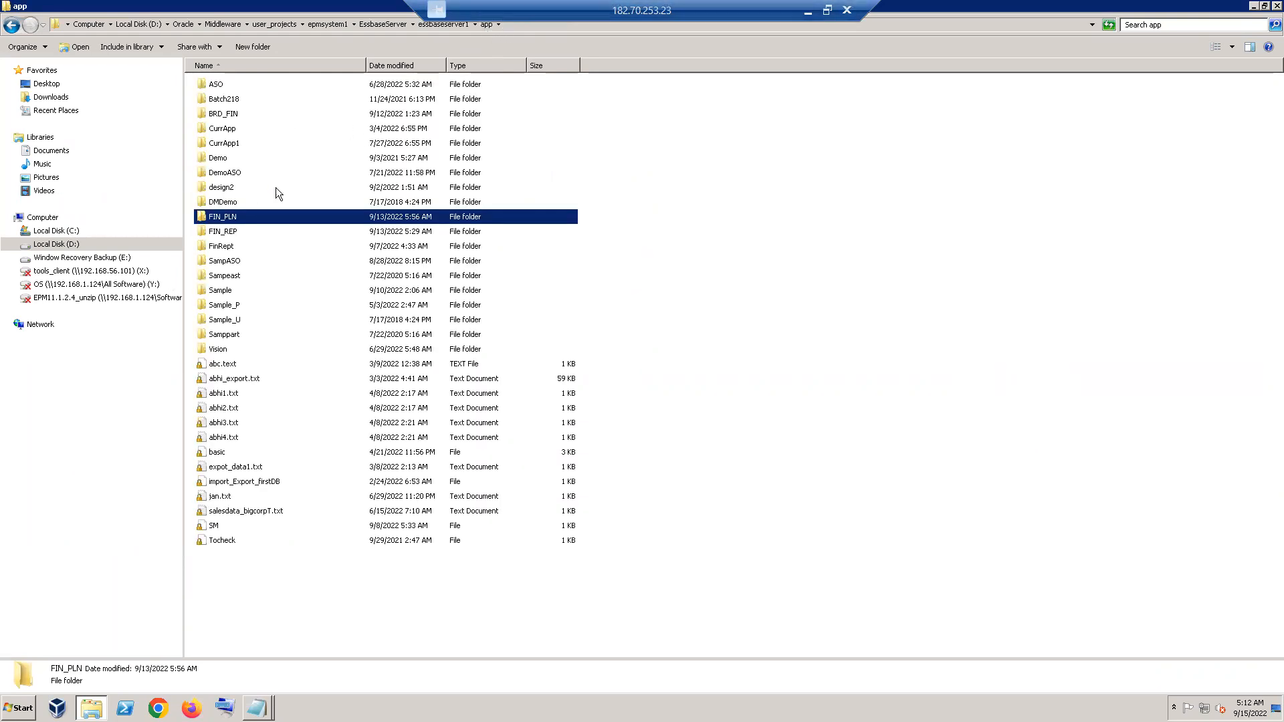
double_click(222, 217)
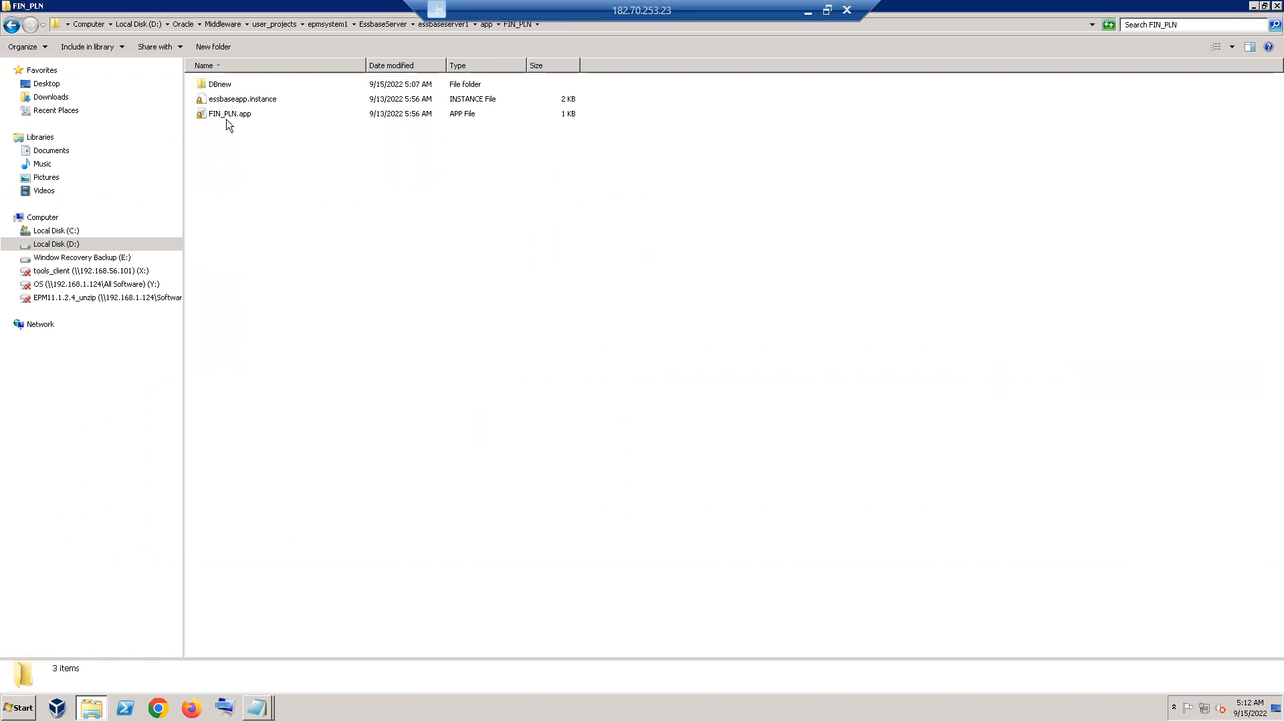
double_click(221, 83)
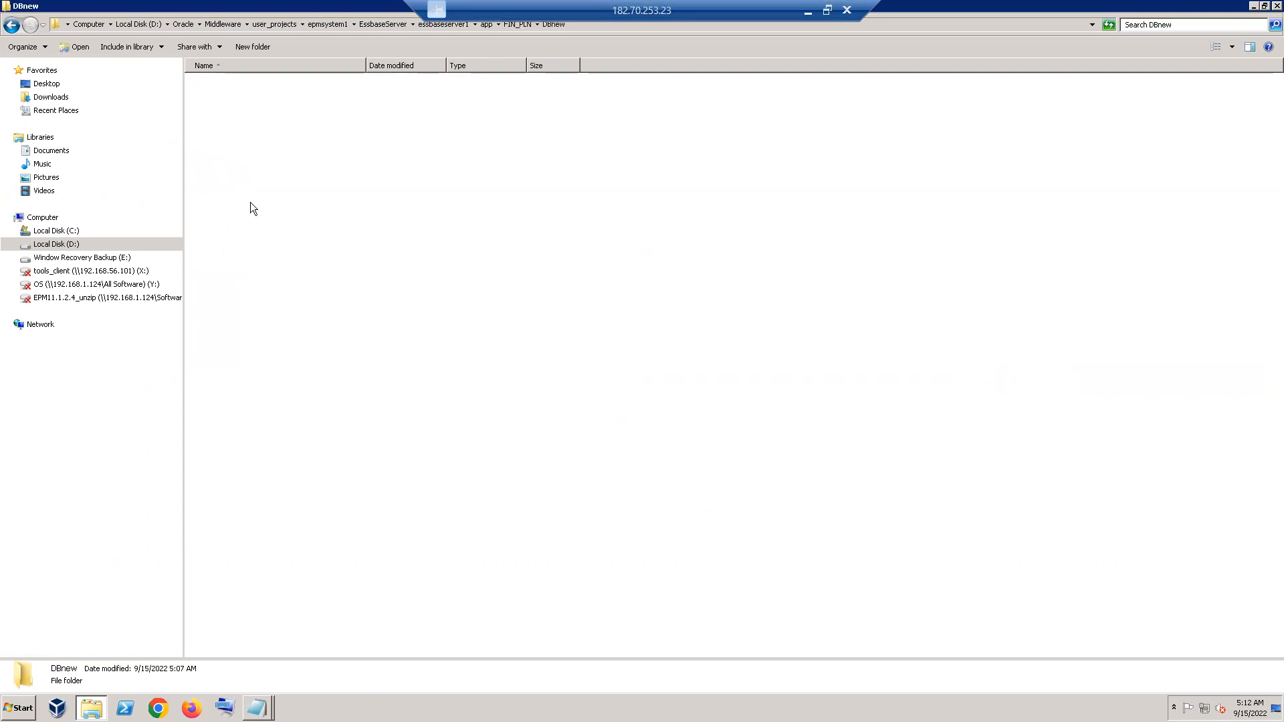
right_click(282, 310)
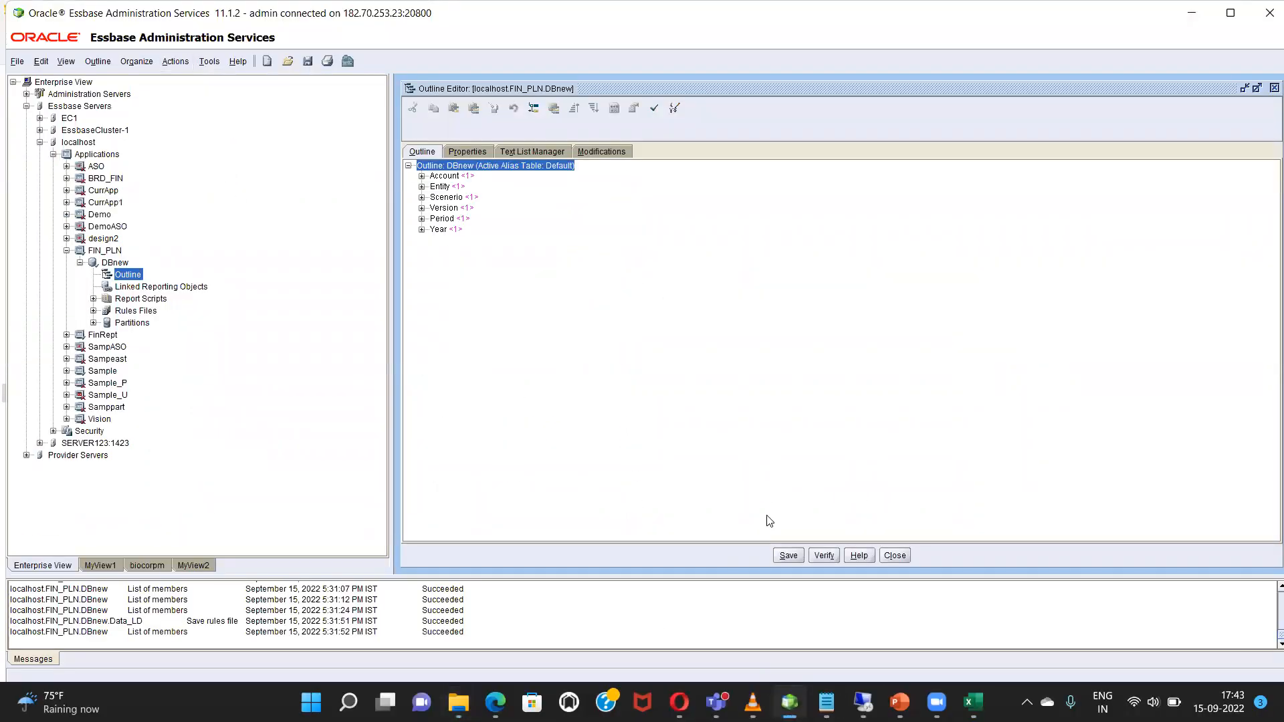
Create a new empty MaxL script via File > New > Scripts > MaxL script.
left_click(18, 61)
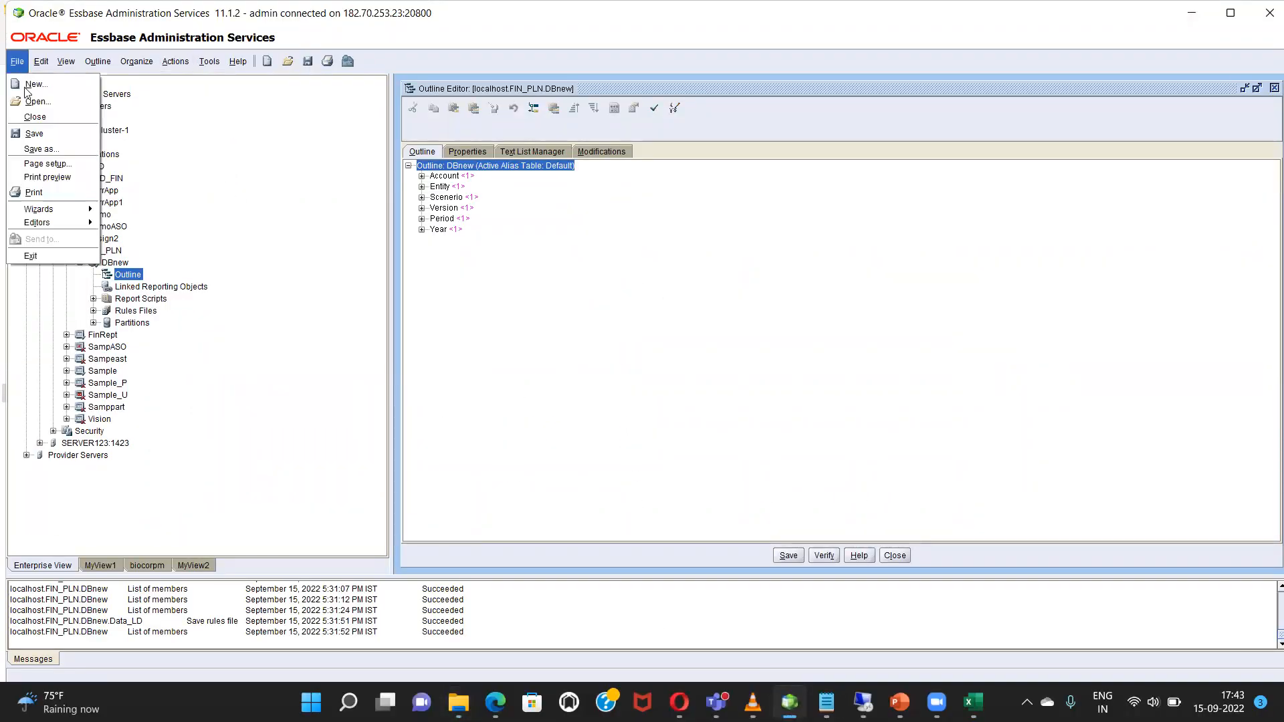
left_click(37, 84)
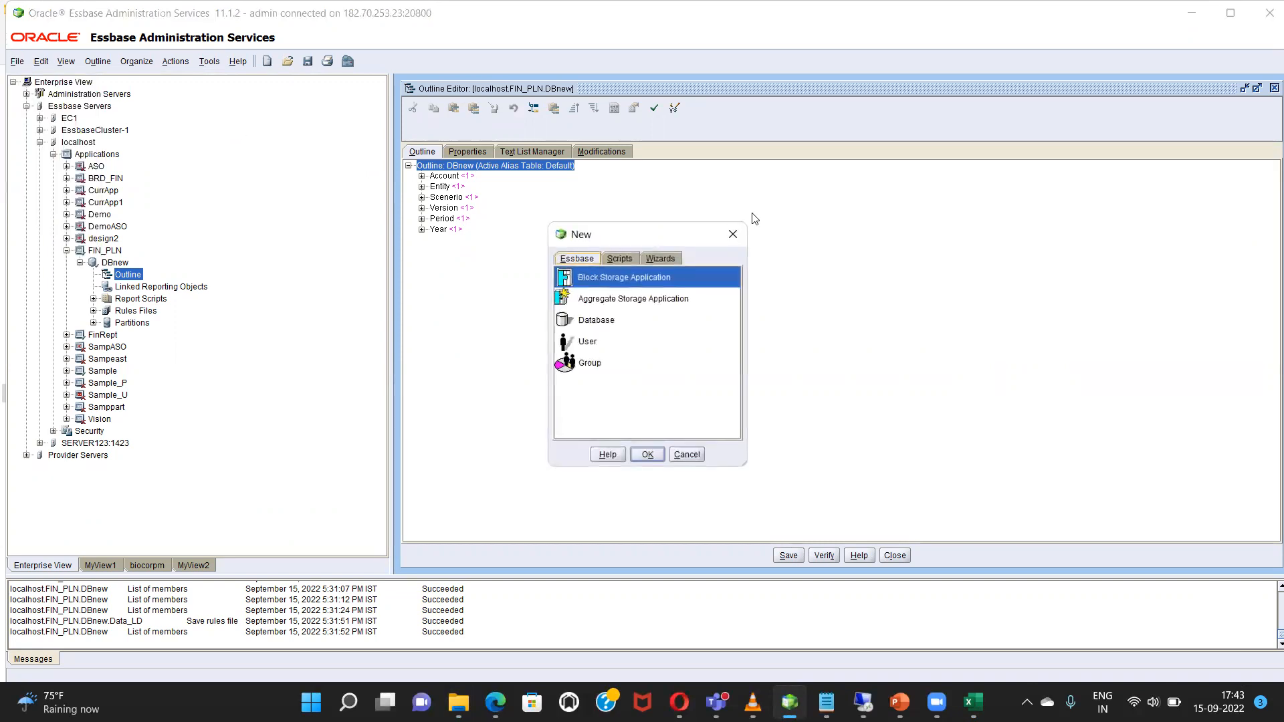
left_click(620, 259)
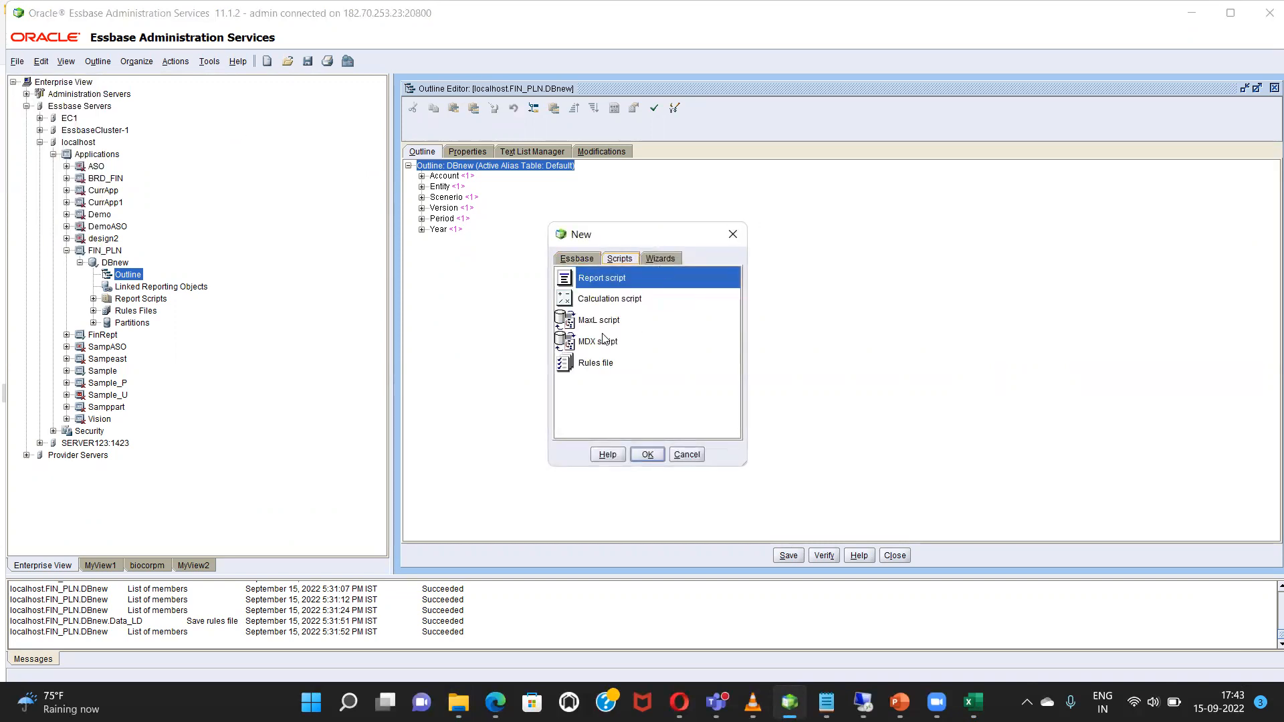
left_click(686, 454)
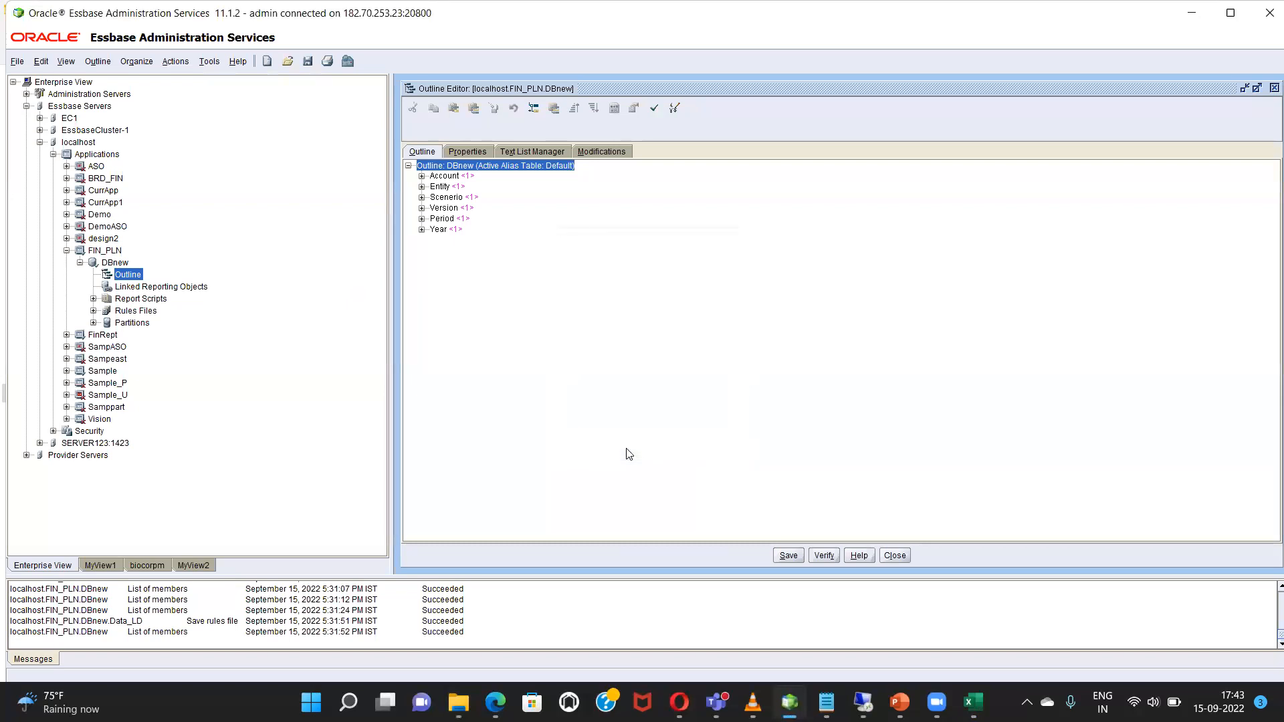
mouse_move(577, 335)
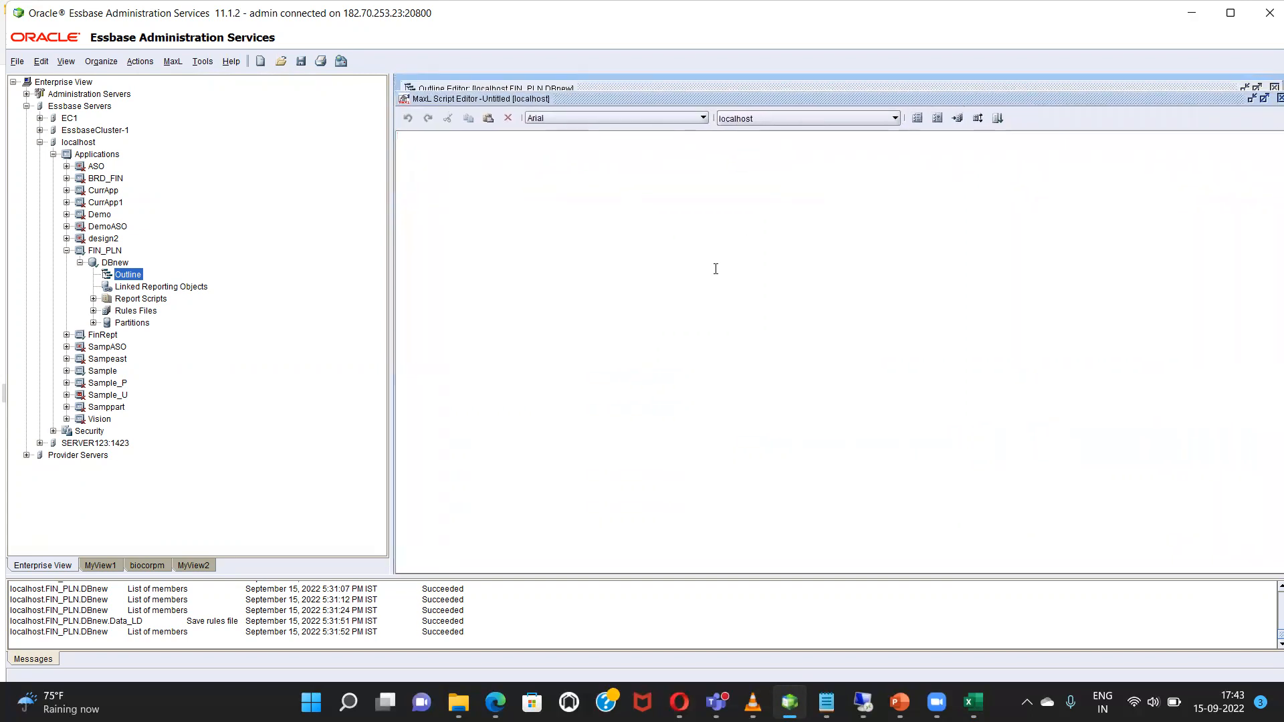
Begin the MaxL script with a 'spool on' statement, accepting the $spool_file suggestion.
type("spool")
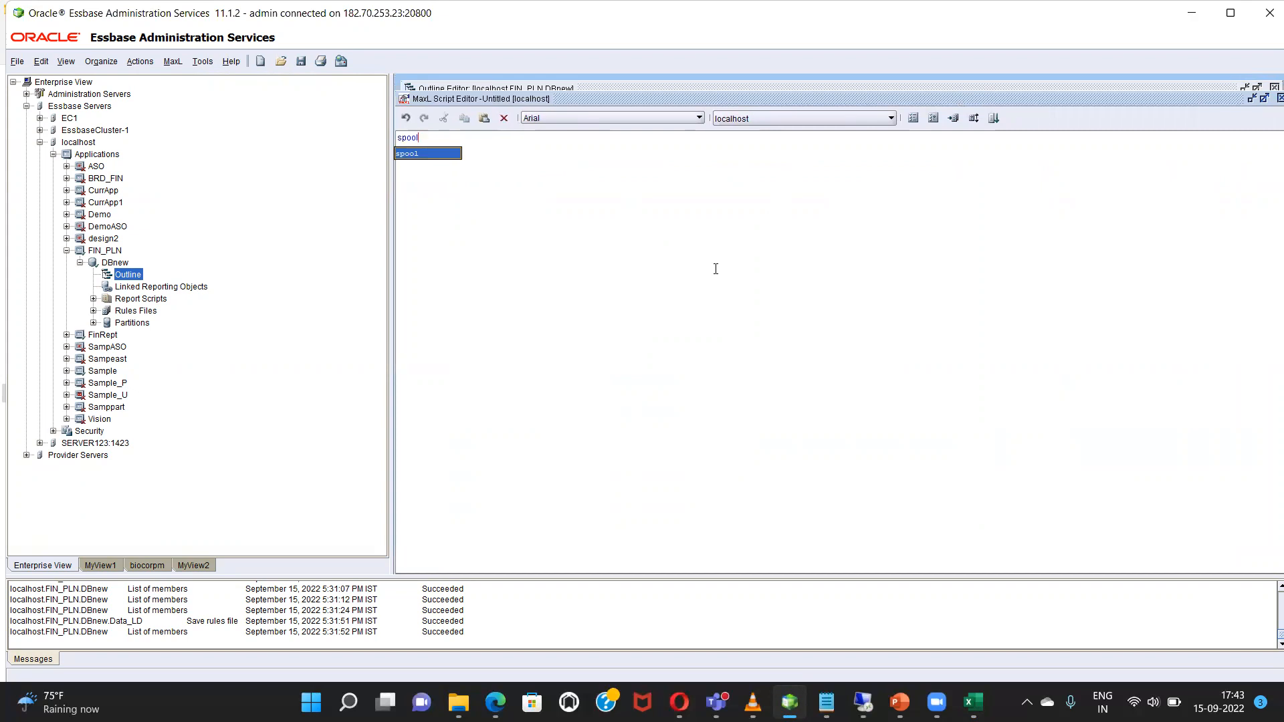
type("on t")
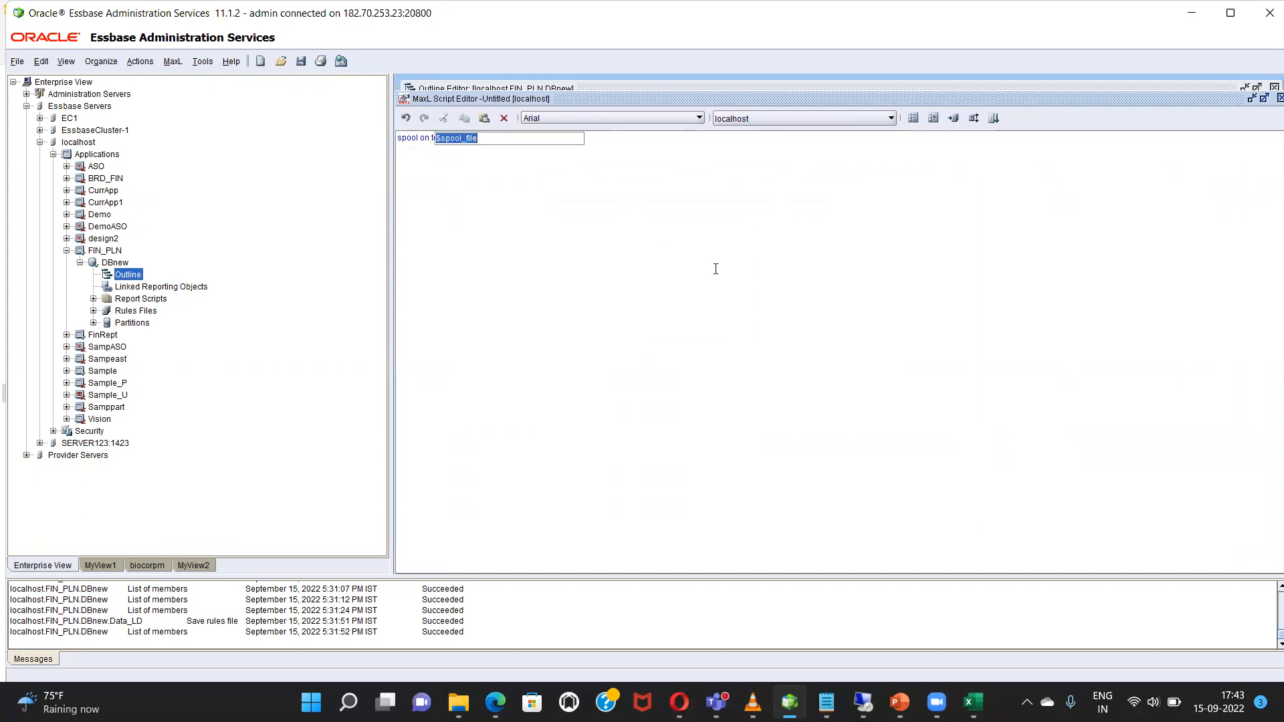
key("Delete")
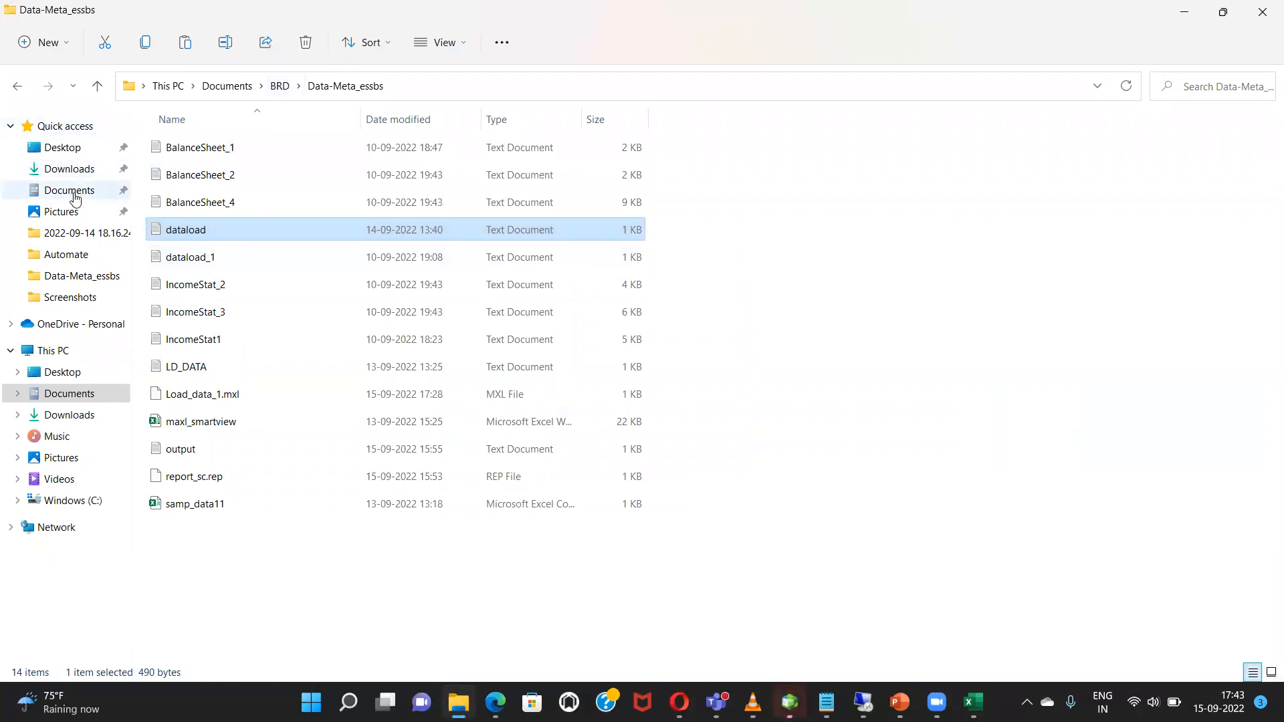
mouse_move(72, 193)
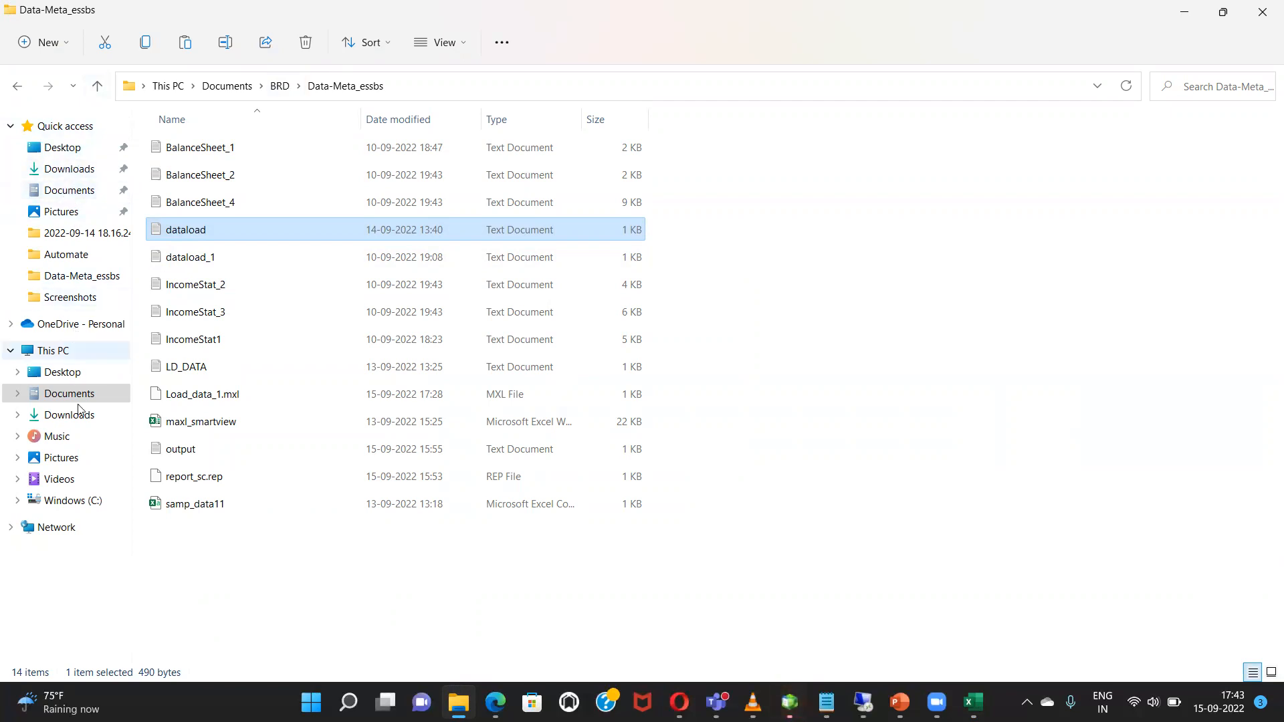
Copy the path of Essbase_Log1 from C:\DataSOurce\Batch146\Automate for the spool line.
left_click(72, 500)
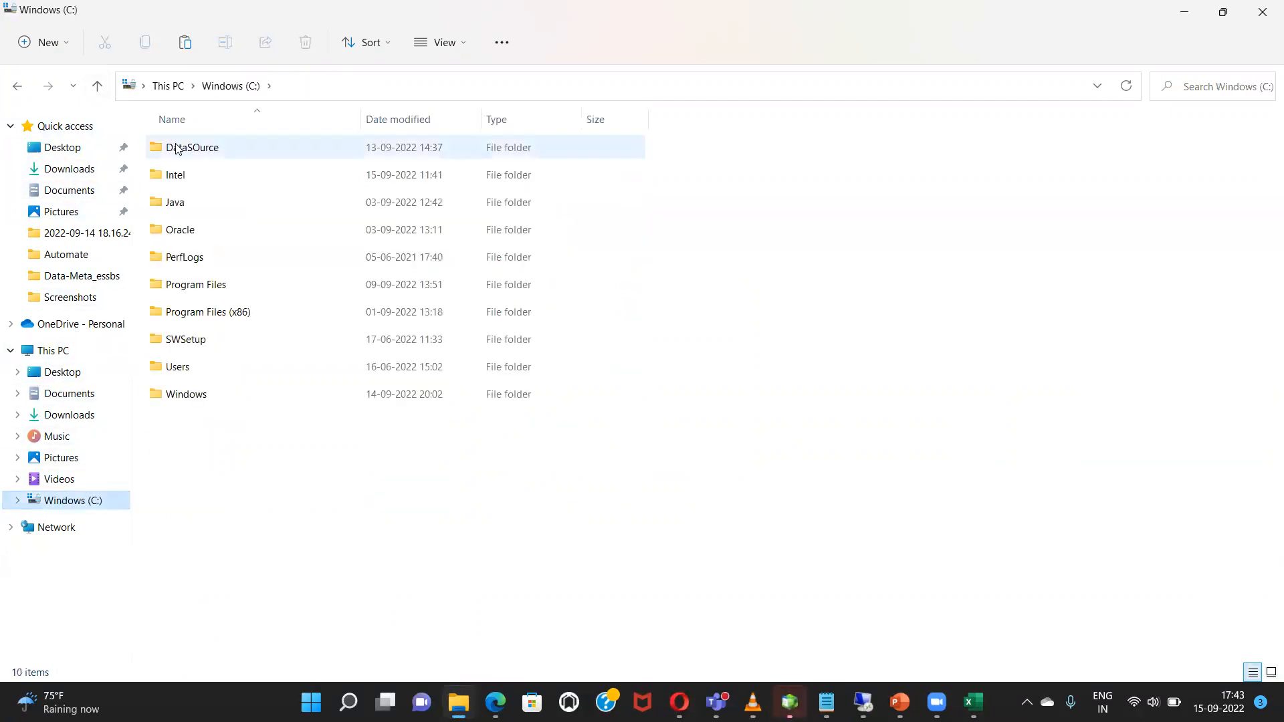
double_click(193, 147)
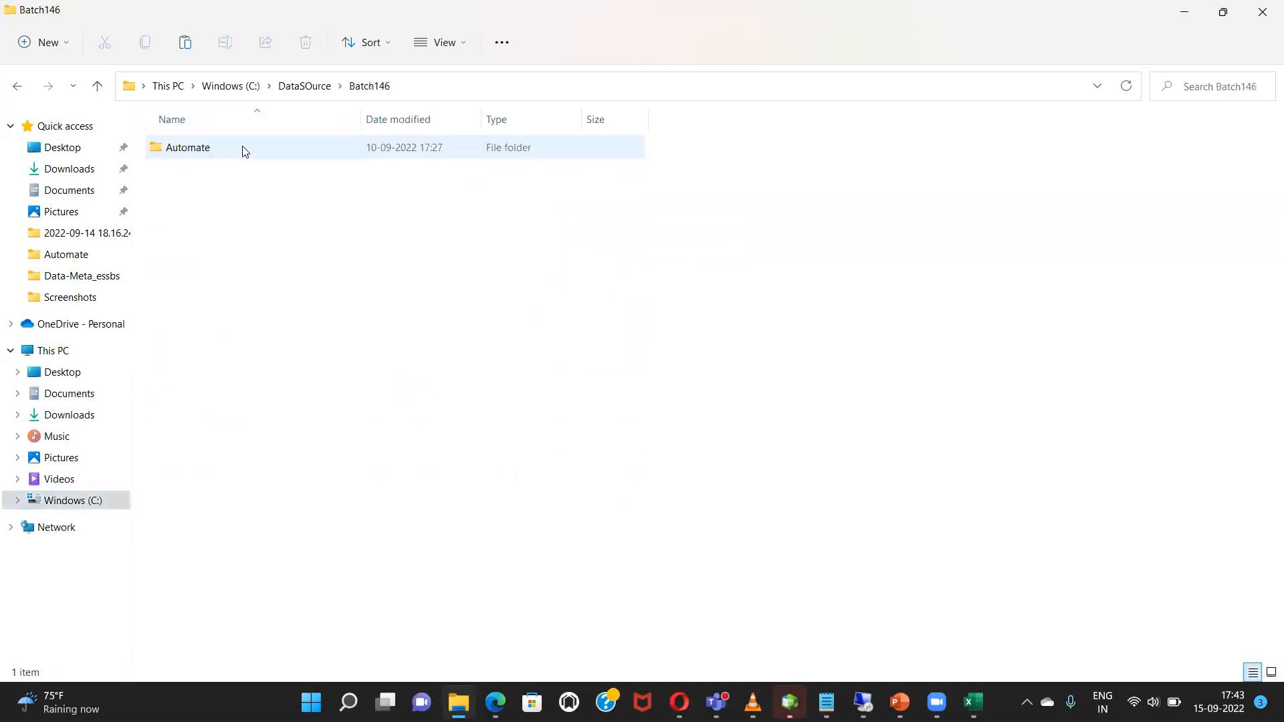
double_click(187, 147)
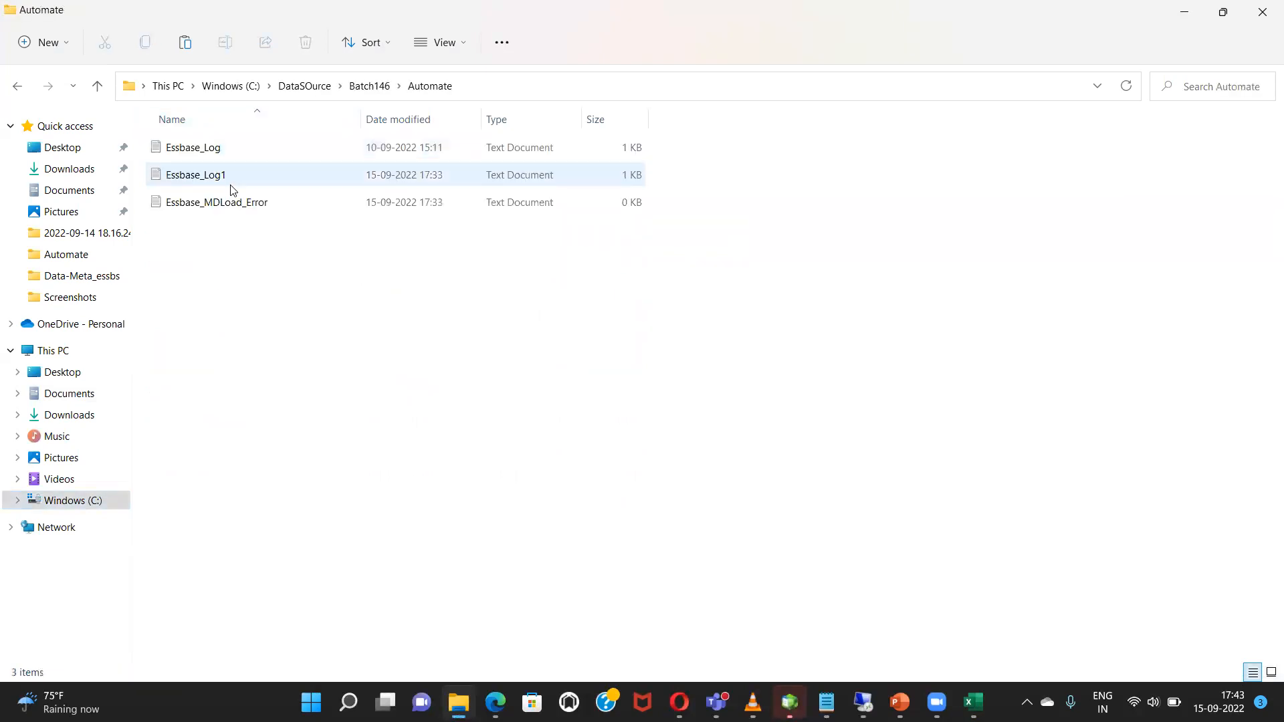
mouse_move(232, 171)
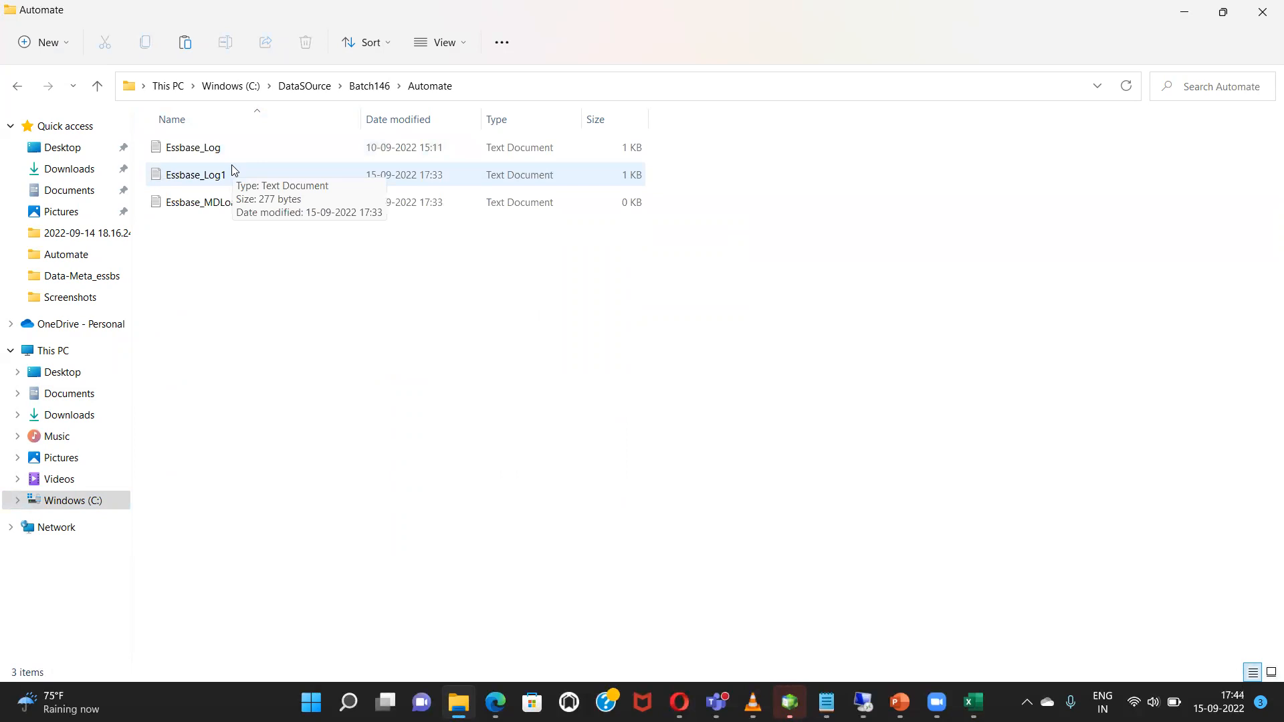
right_click(198, 173)
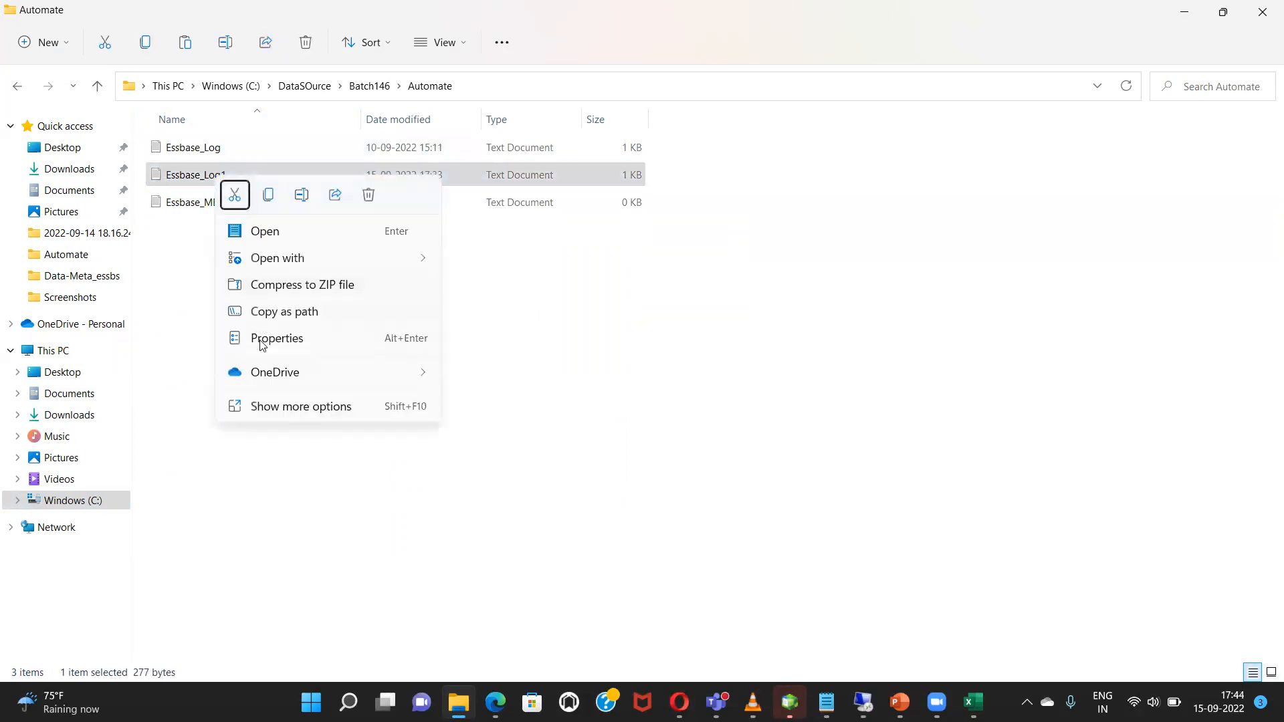
left_click(275, 315)
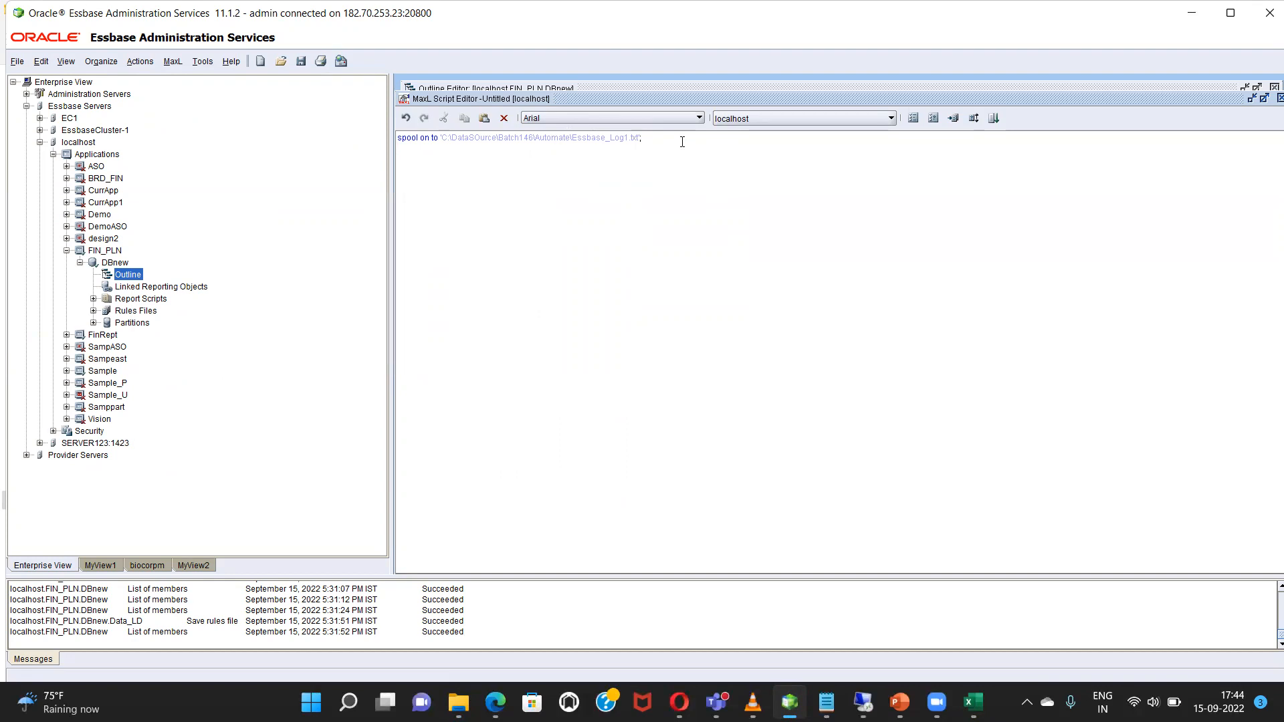
type("login")
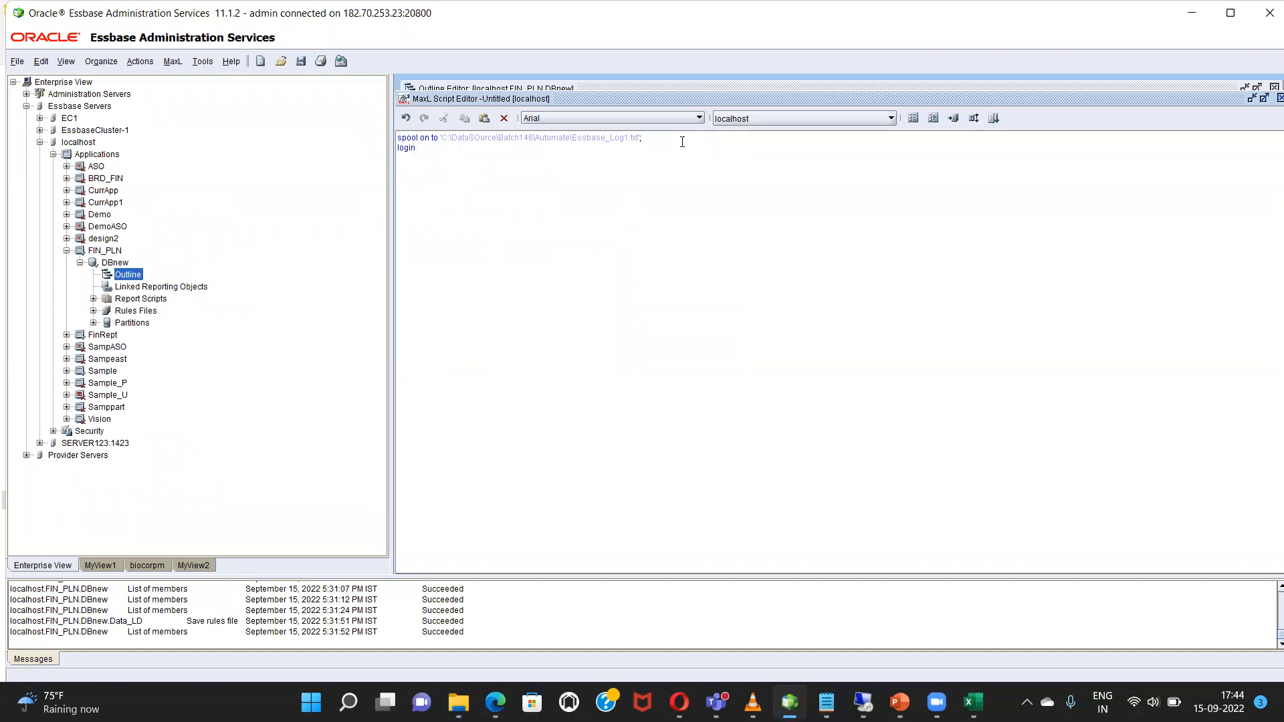
type("'admin")
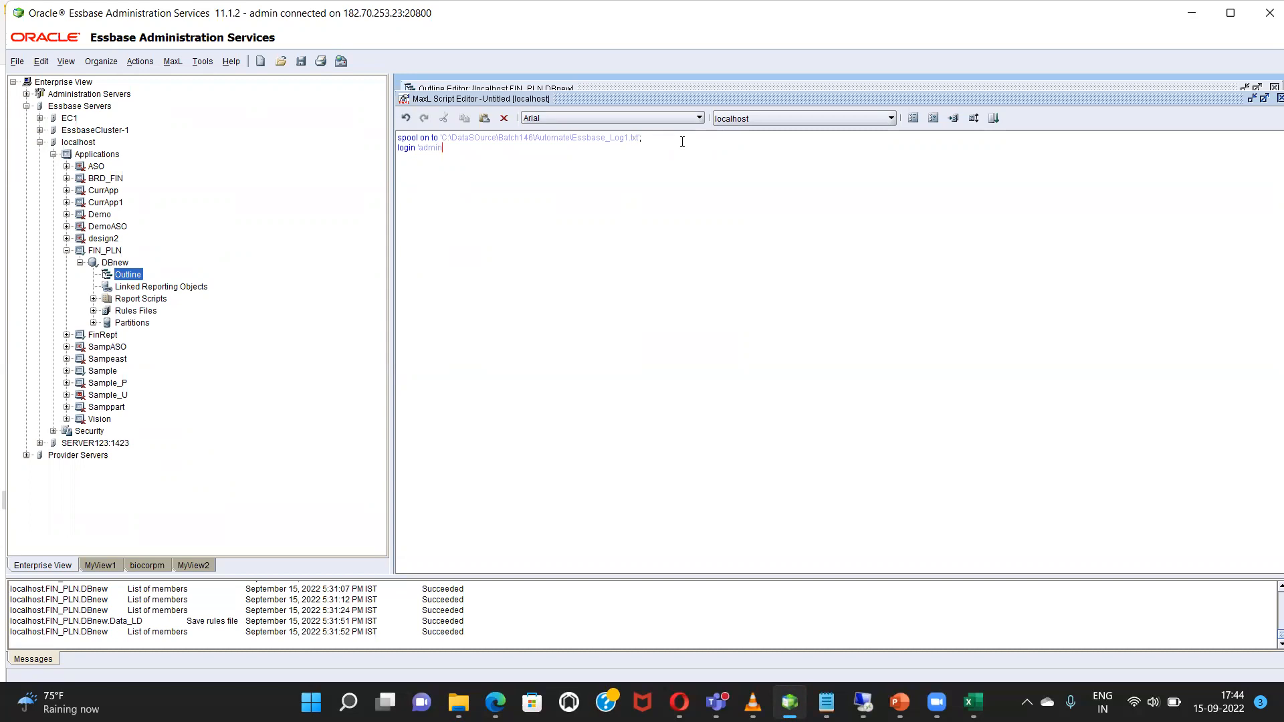
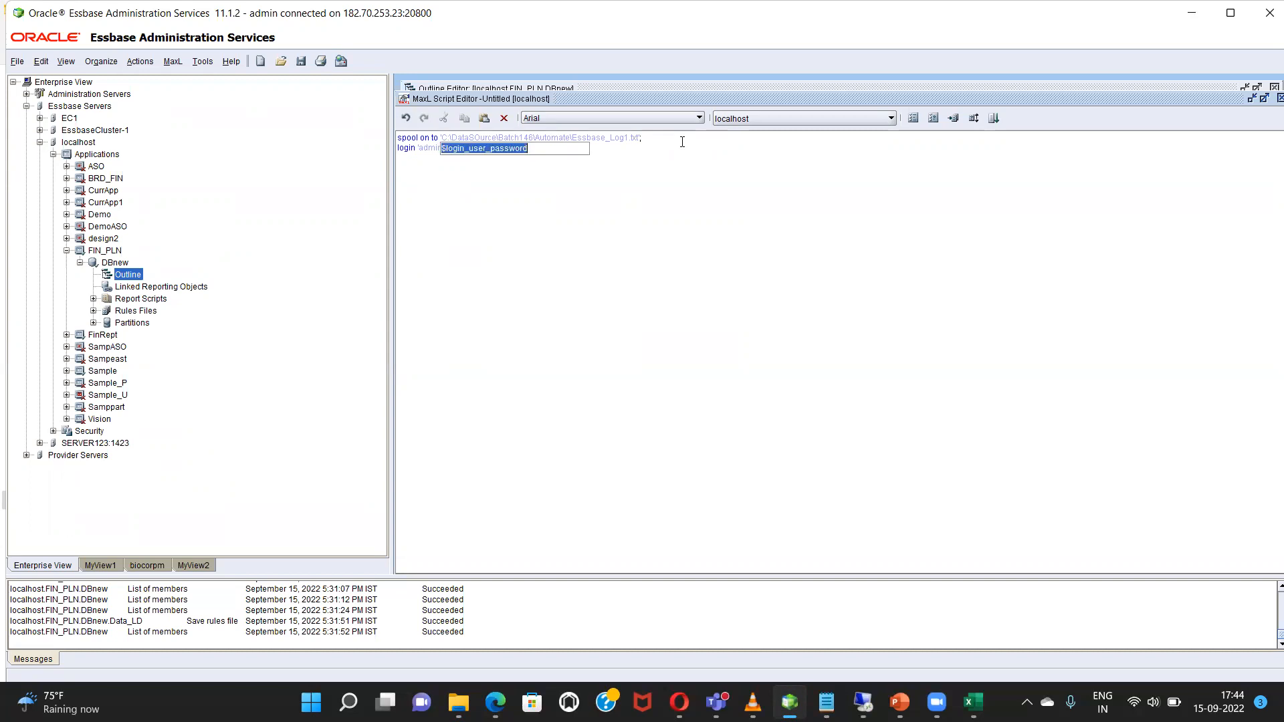
key("Delete")
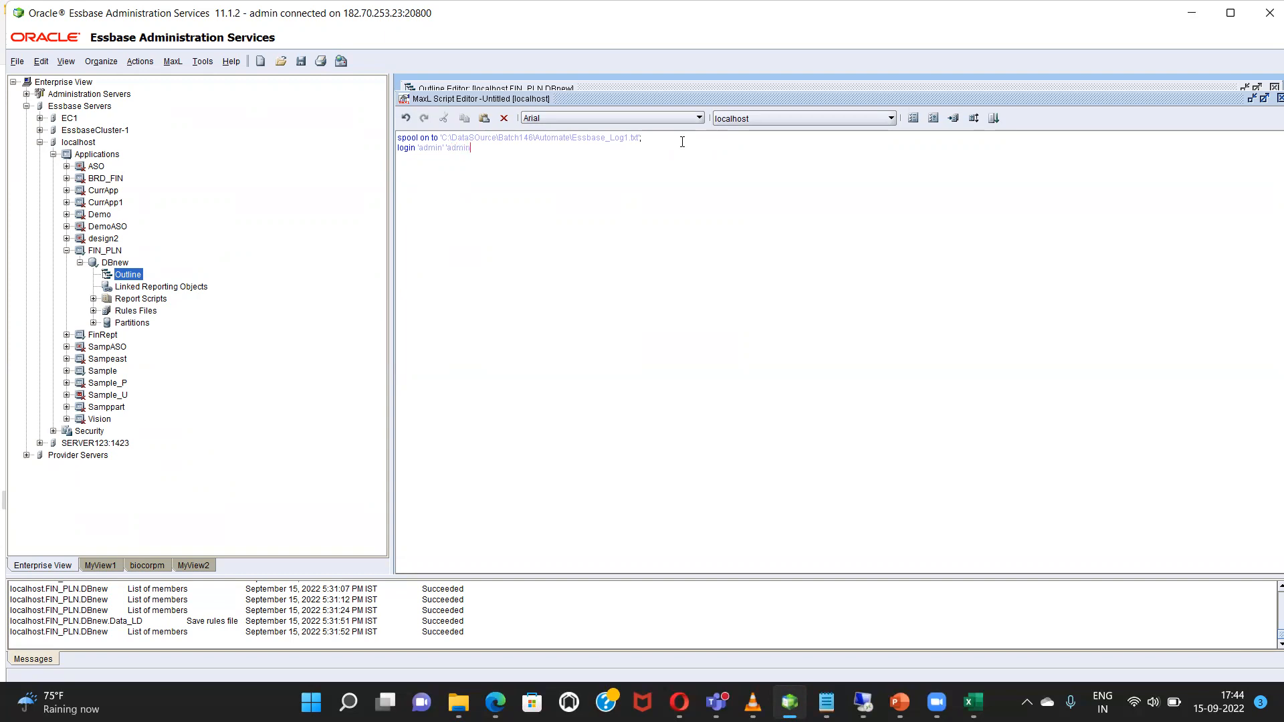
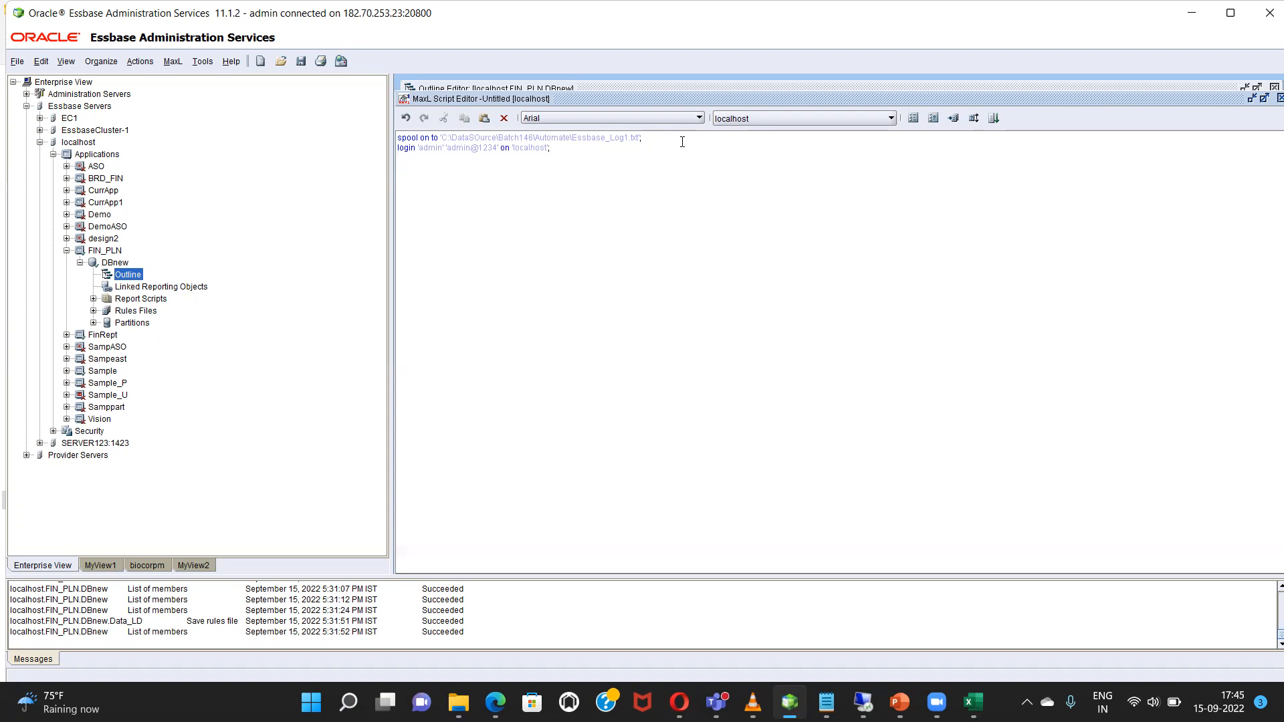
Begin the import database FIN_PLN.DBnew statement.
type("import database")
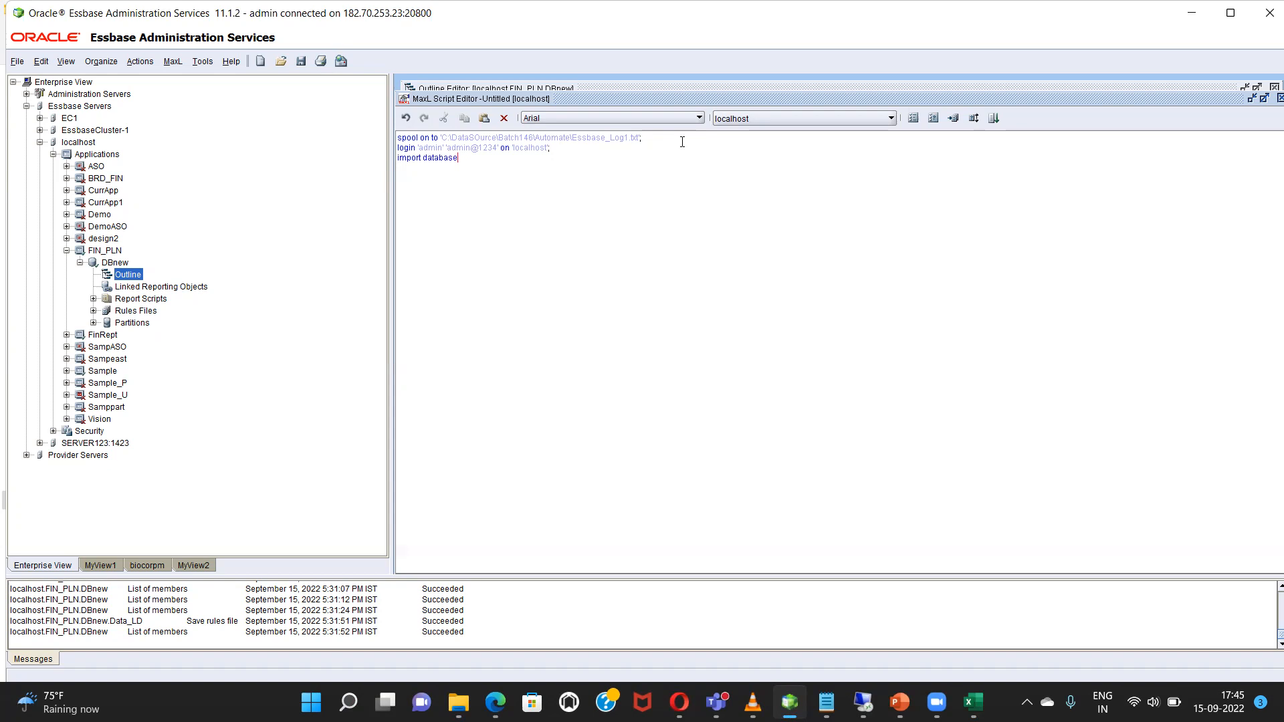
type("FIN")
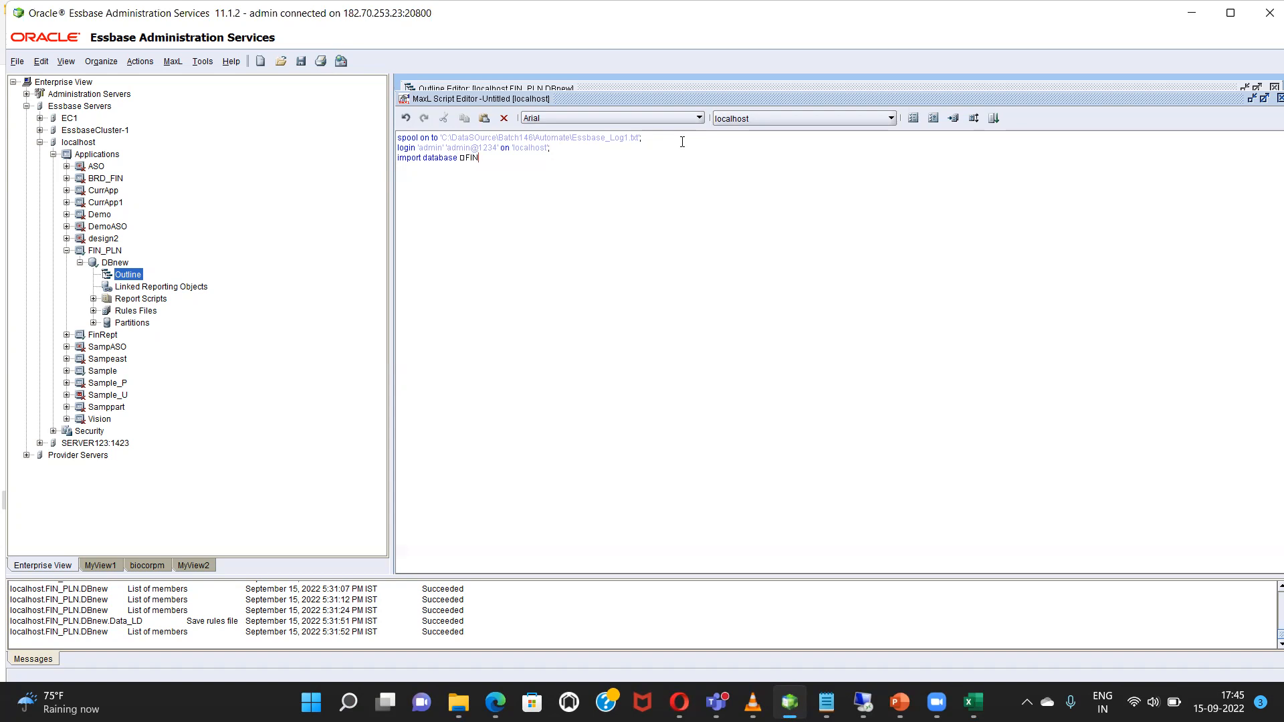
key("BackSpace")
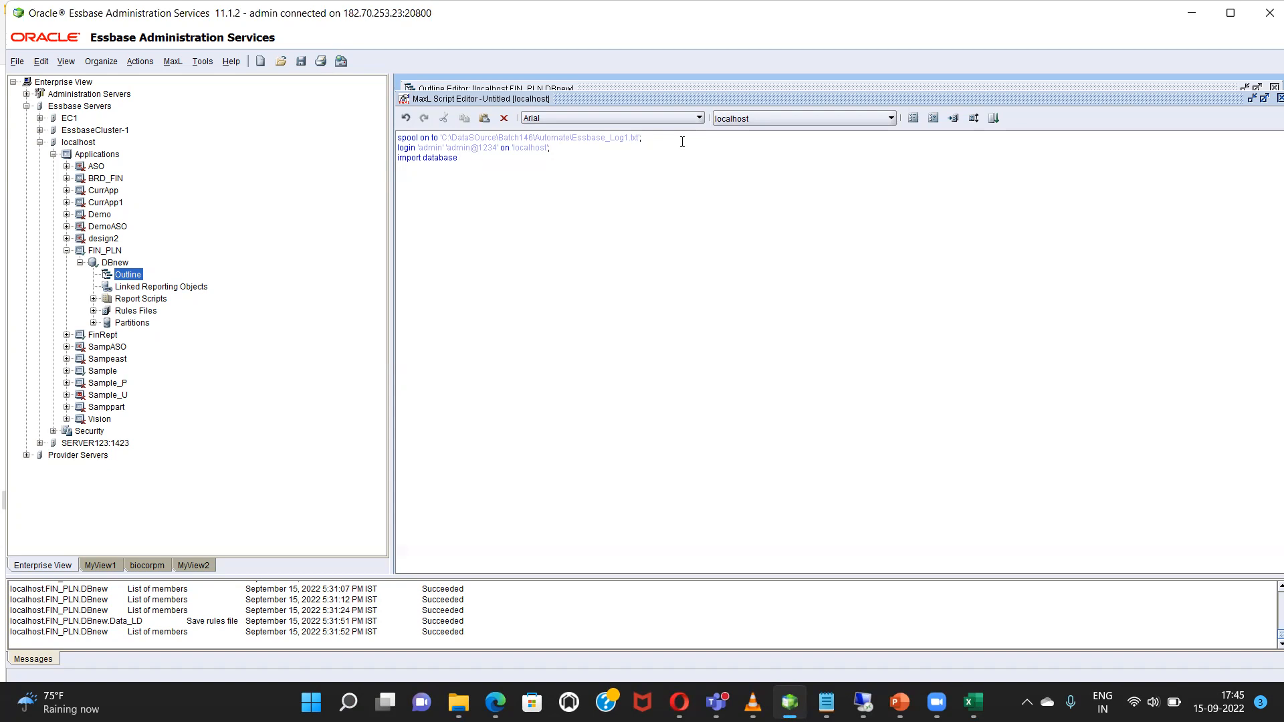
type("F")
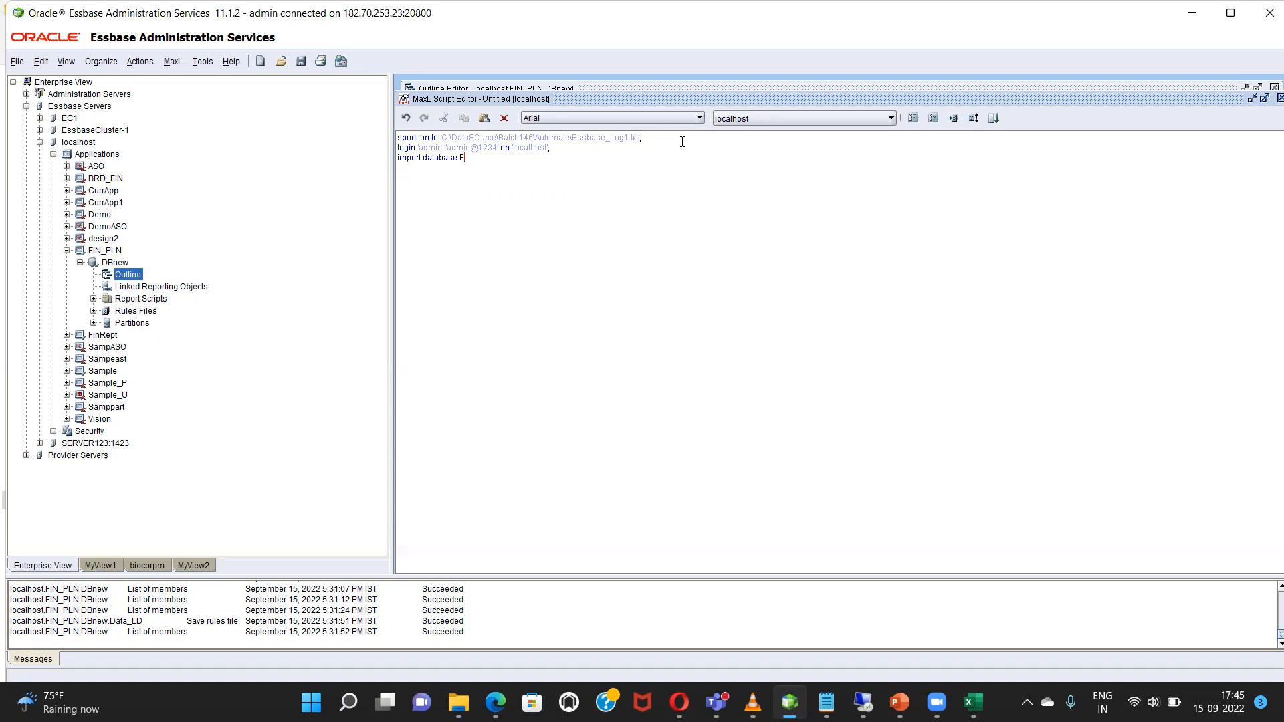
type("IN_")
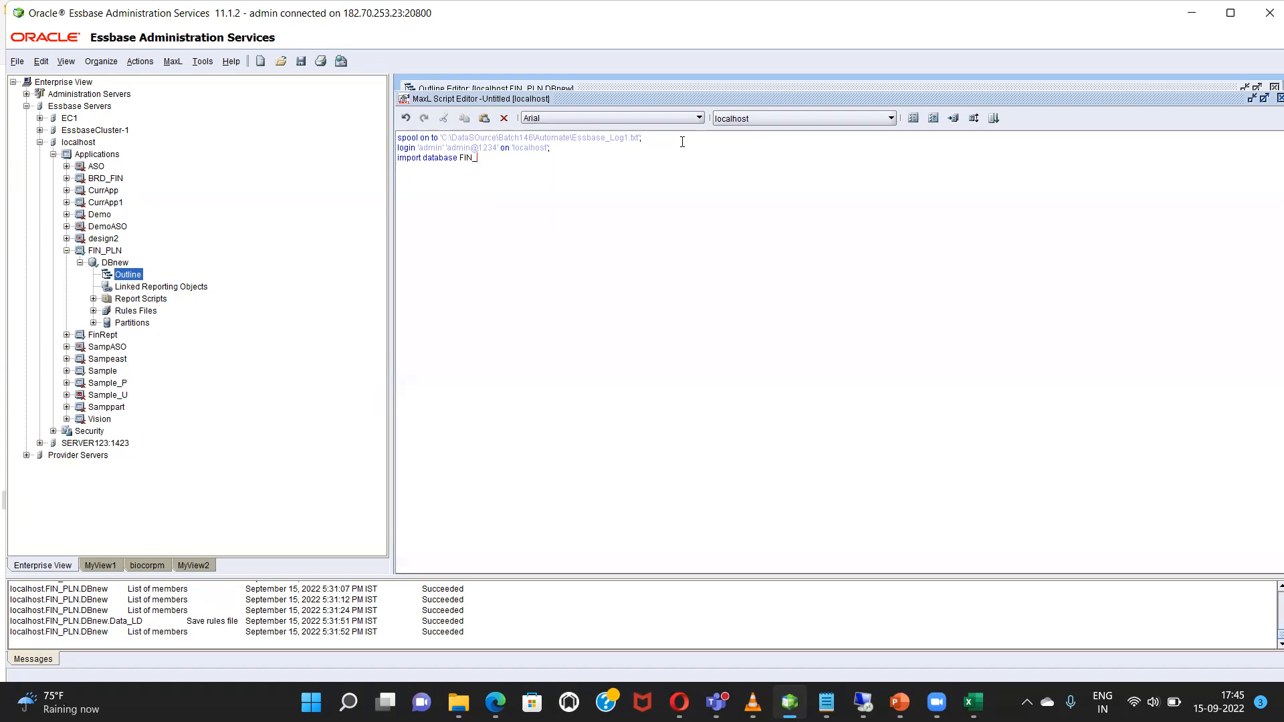
type("_P")
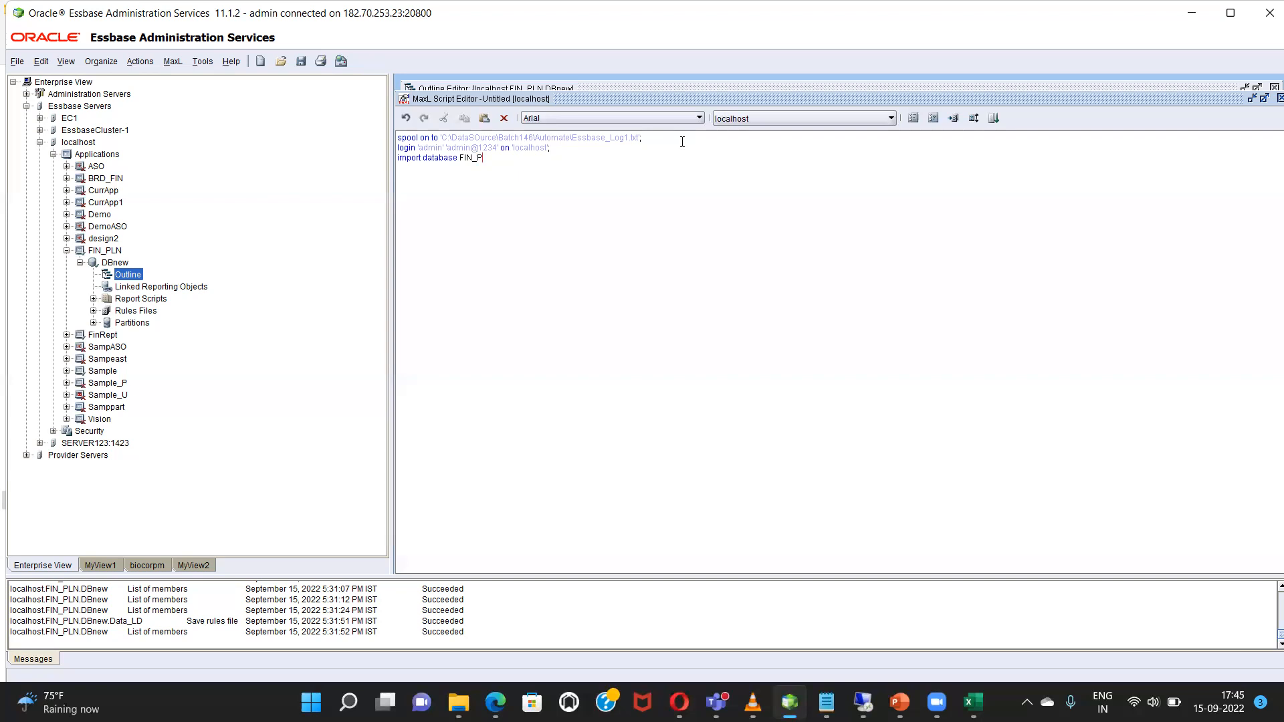
type("LN")
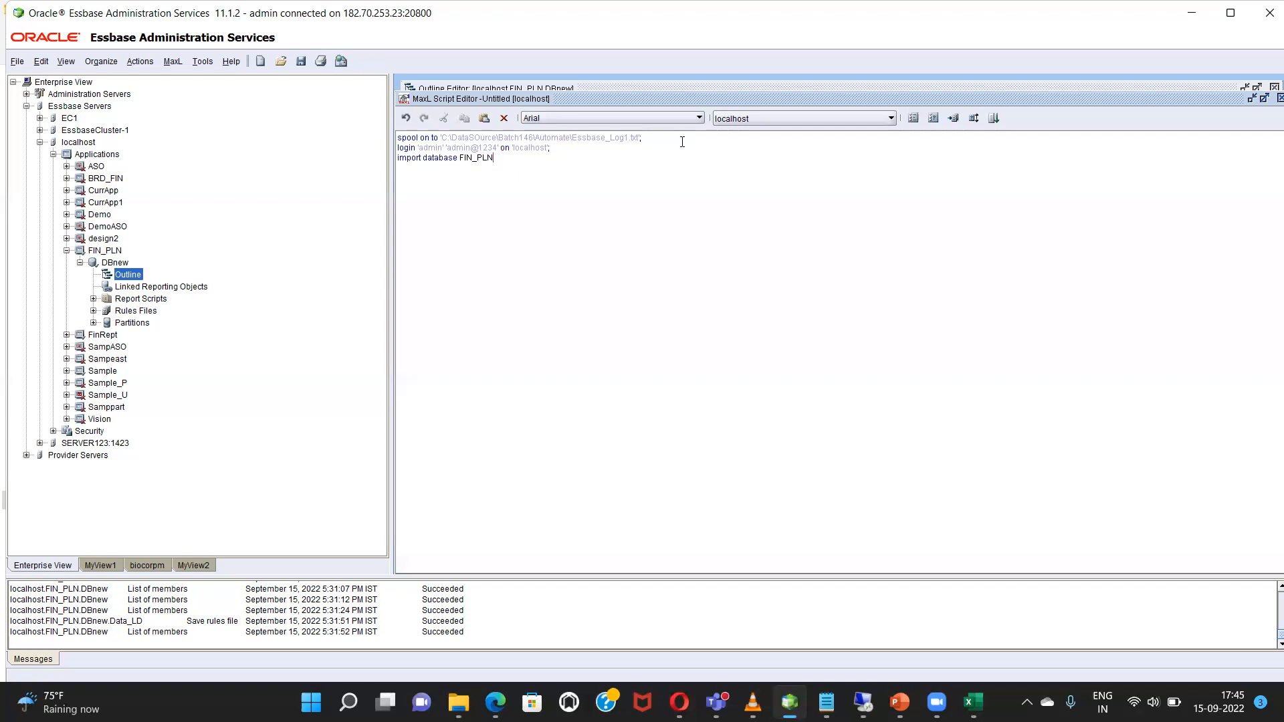
type(".")
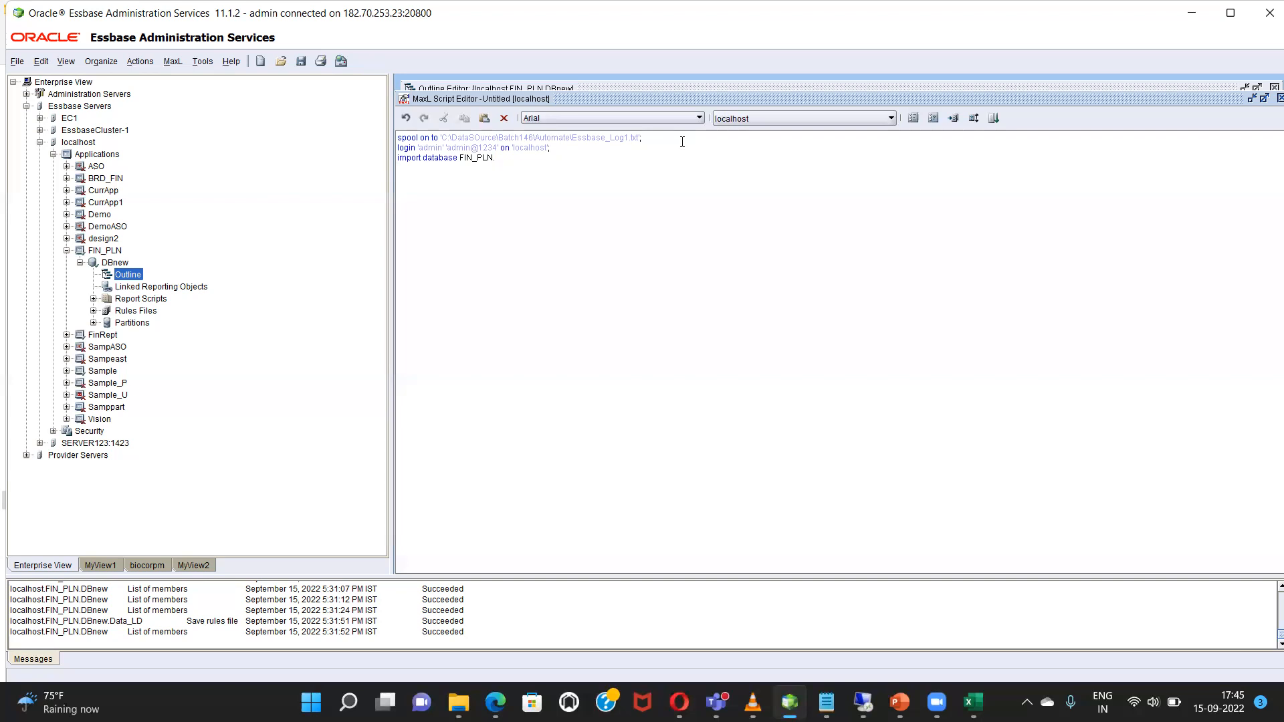
type("DBnew")
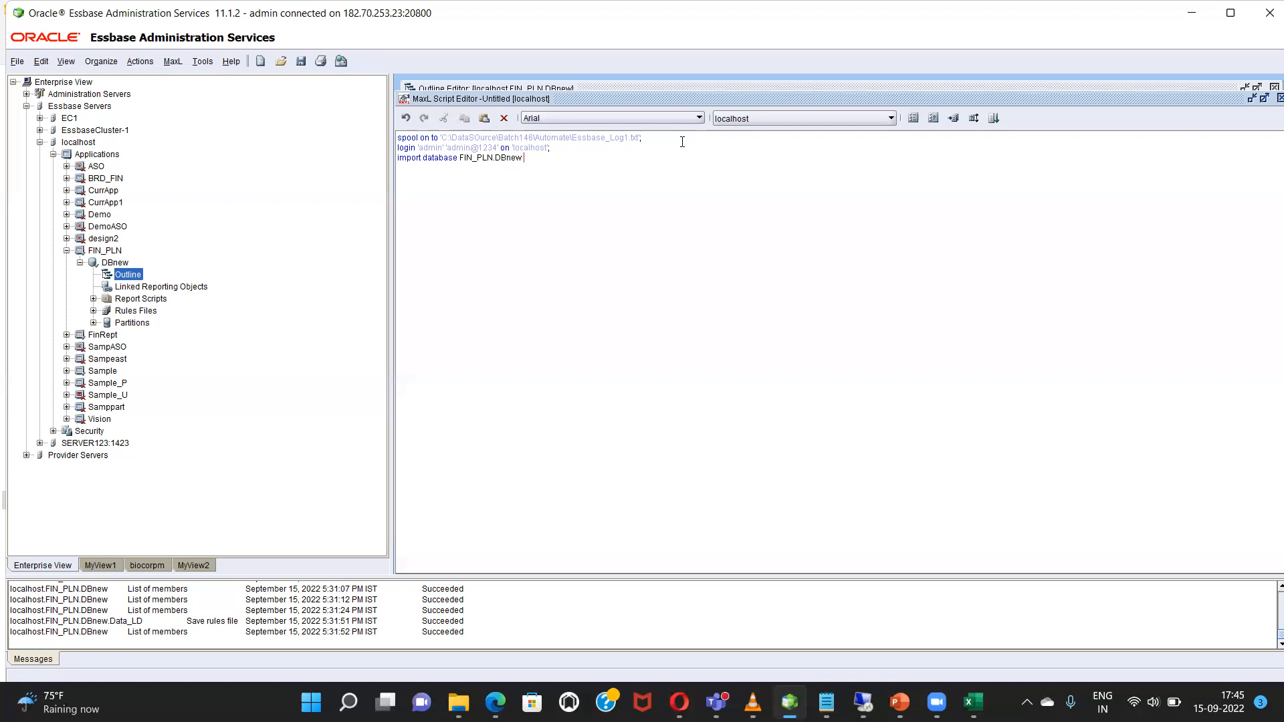
Complete the import as data from server data_file 'dataload'.
type("data")
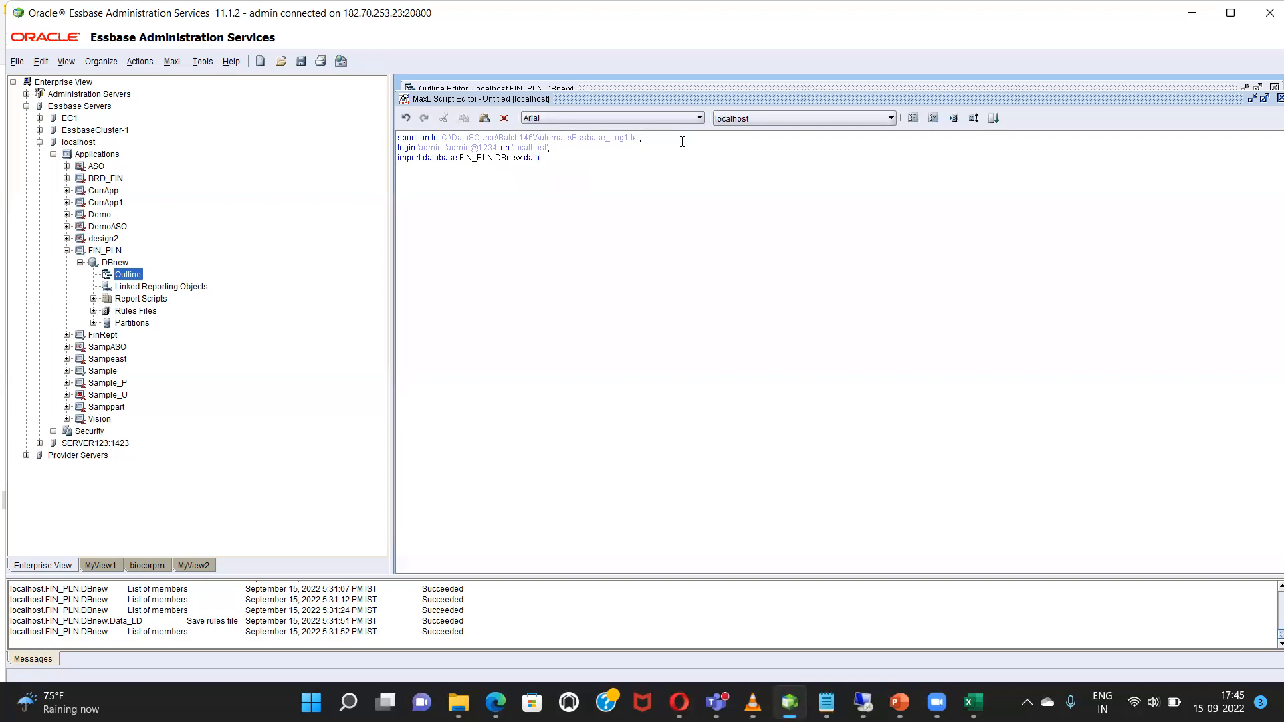
type("from ser")
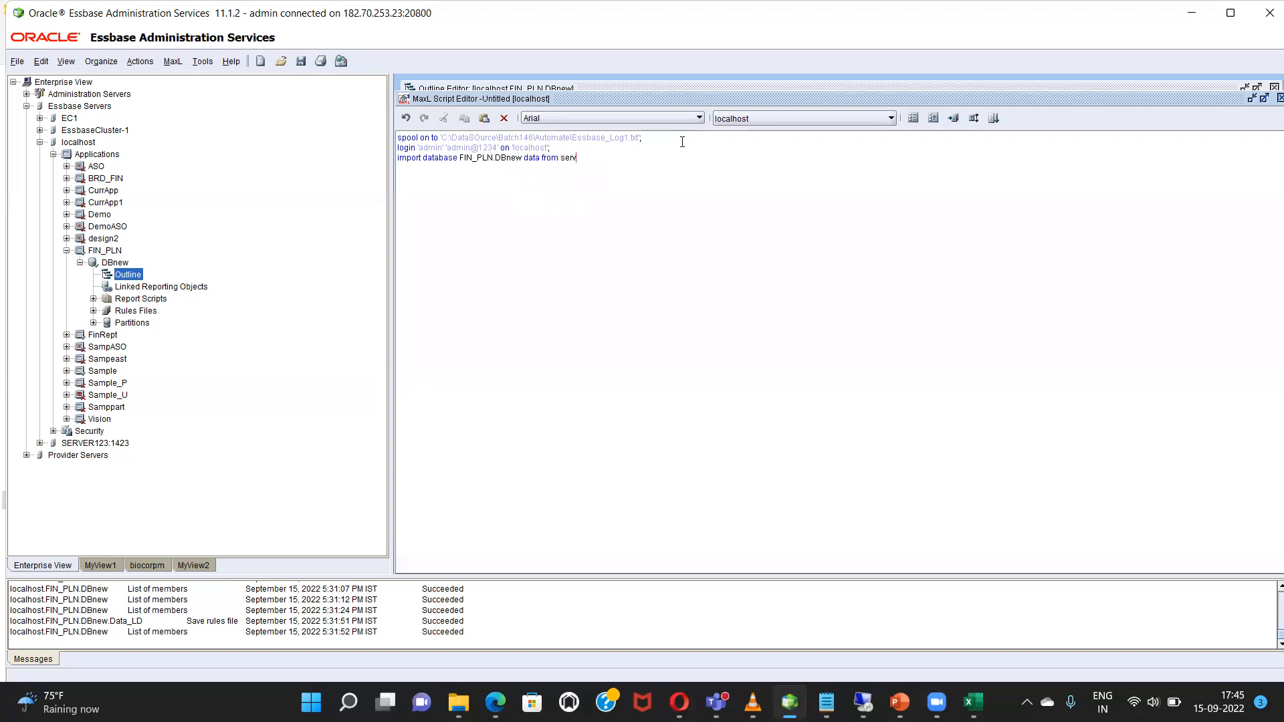
type("ver")
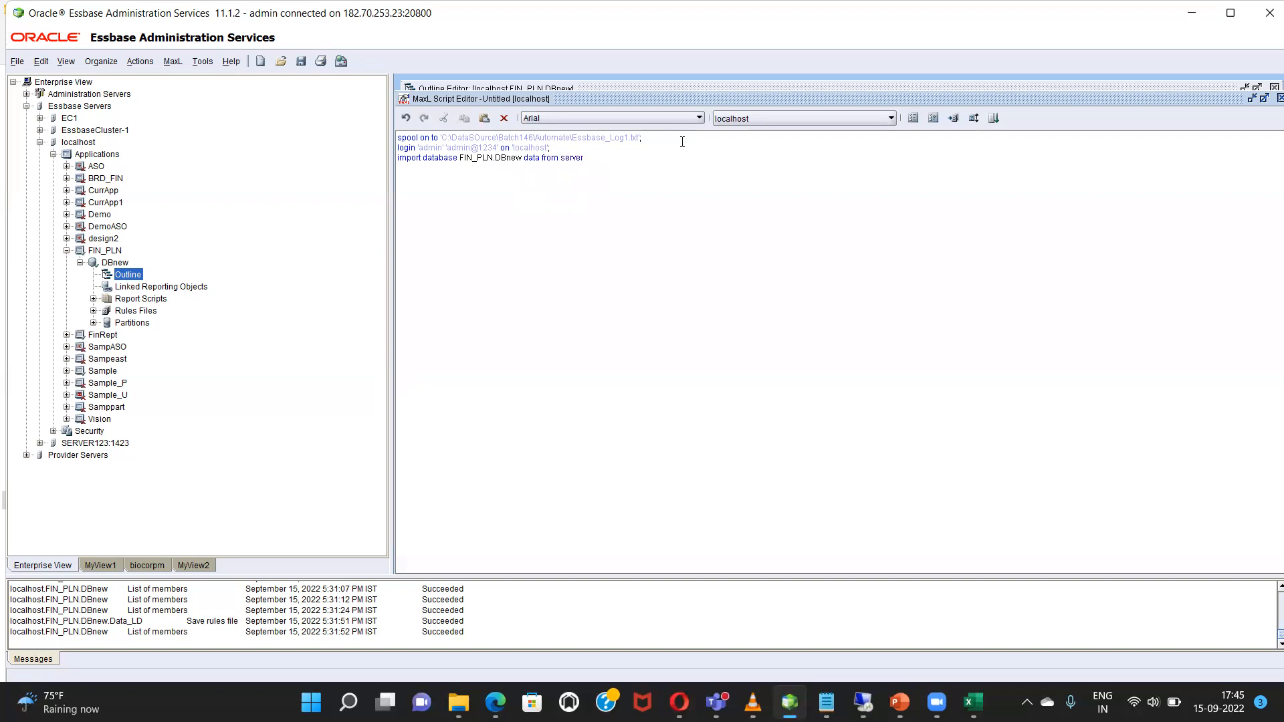
type("data")
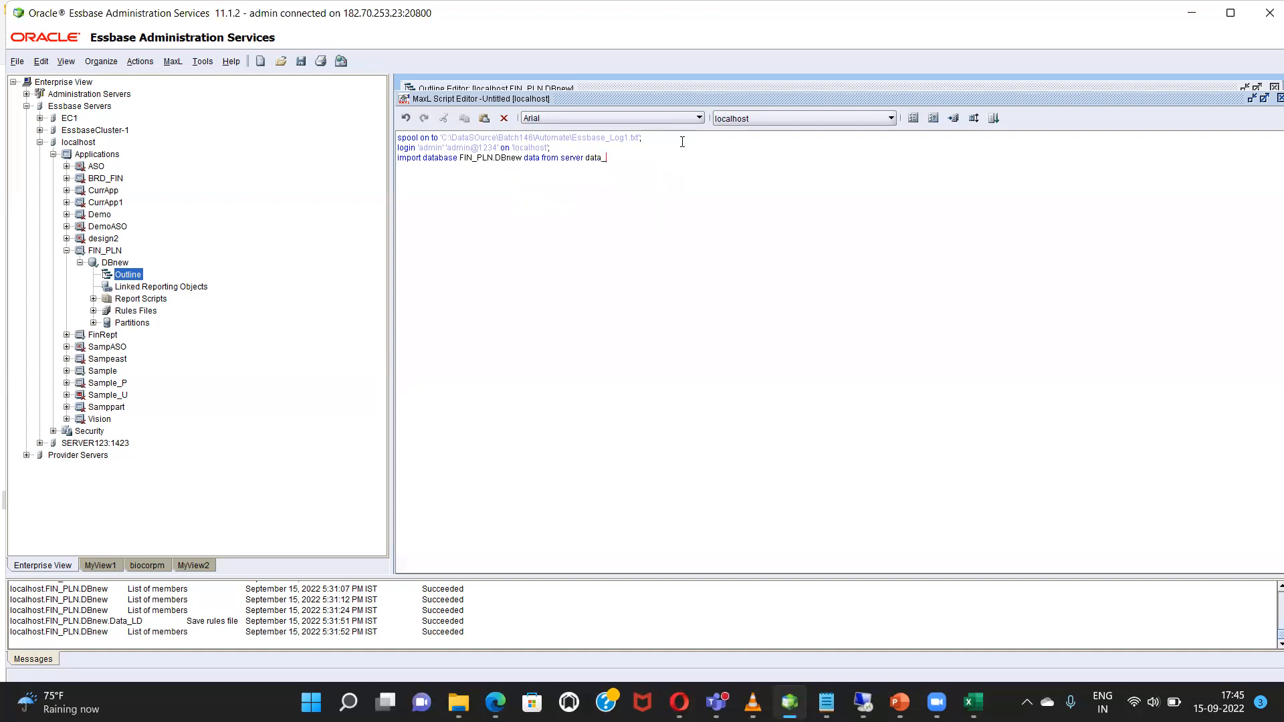
type("_file '")
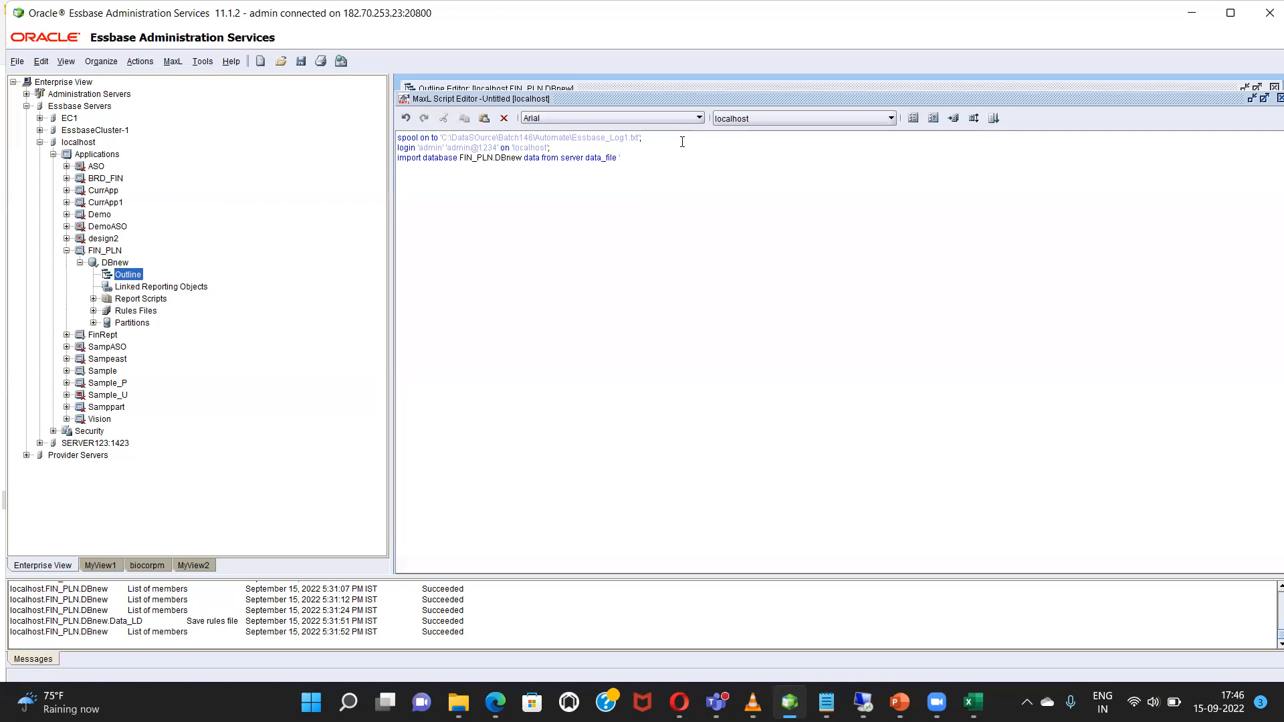
type("dataload'")
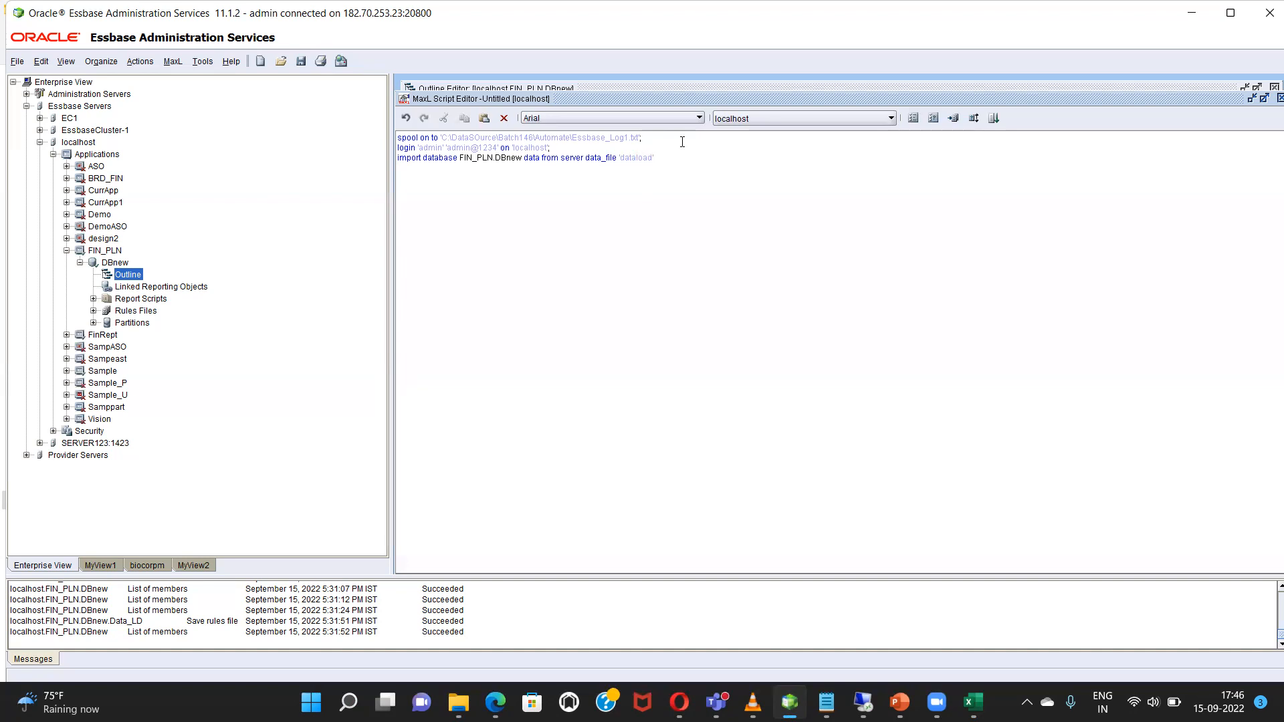
double_click(566, 158)
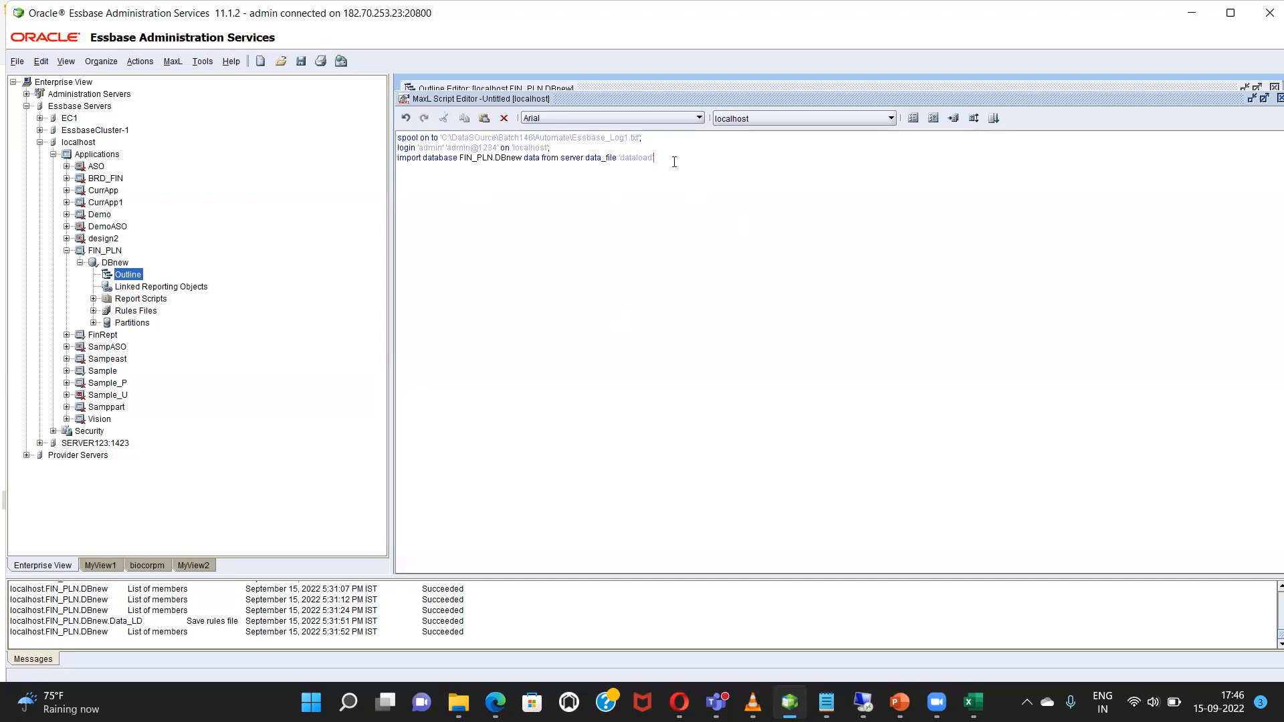
Complete the import line with using server rules_file 'Data_LD'.
type("using")
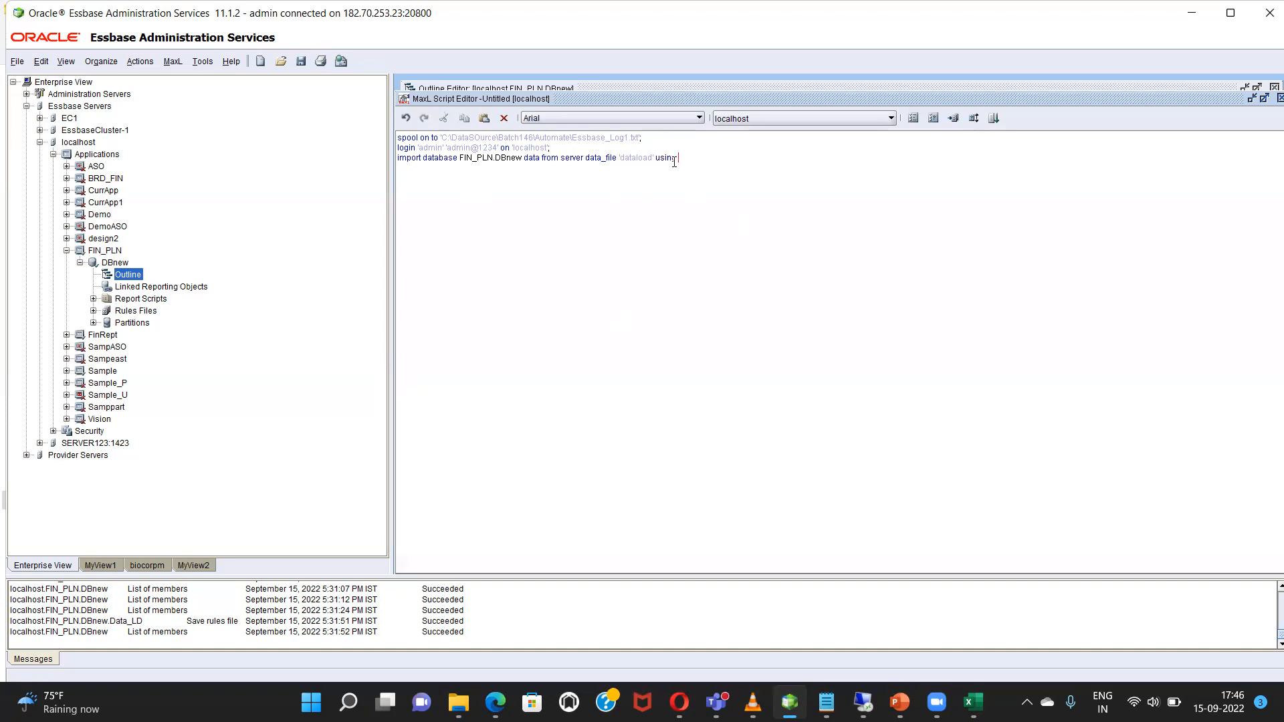
type("s")
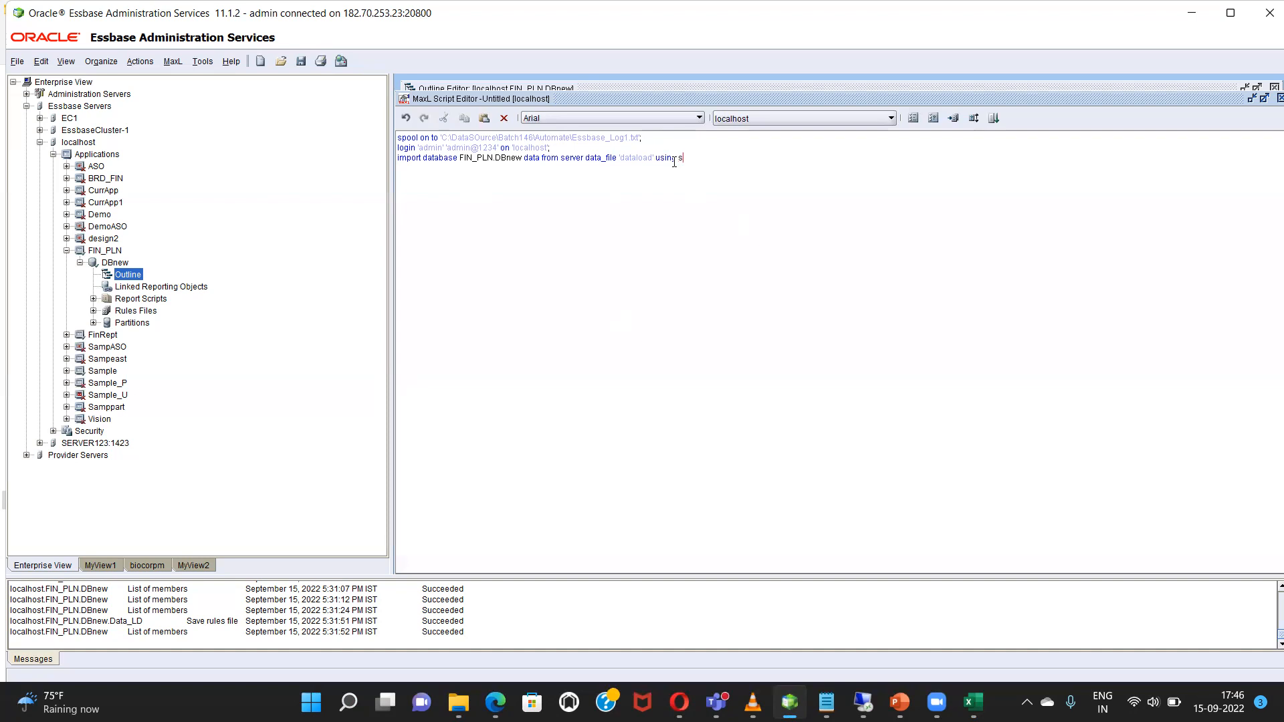
type("erver")
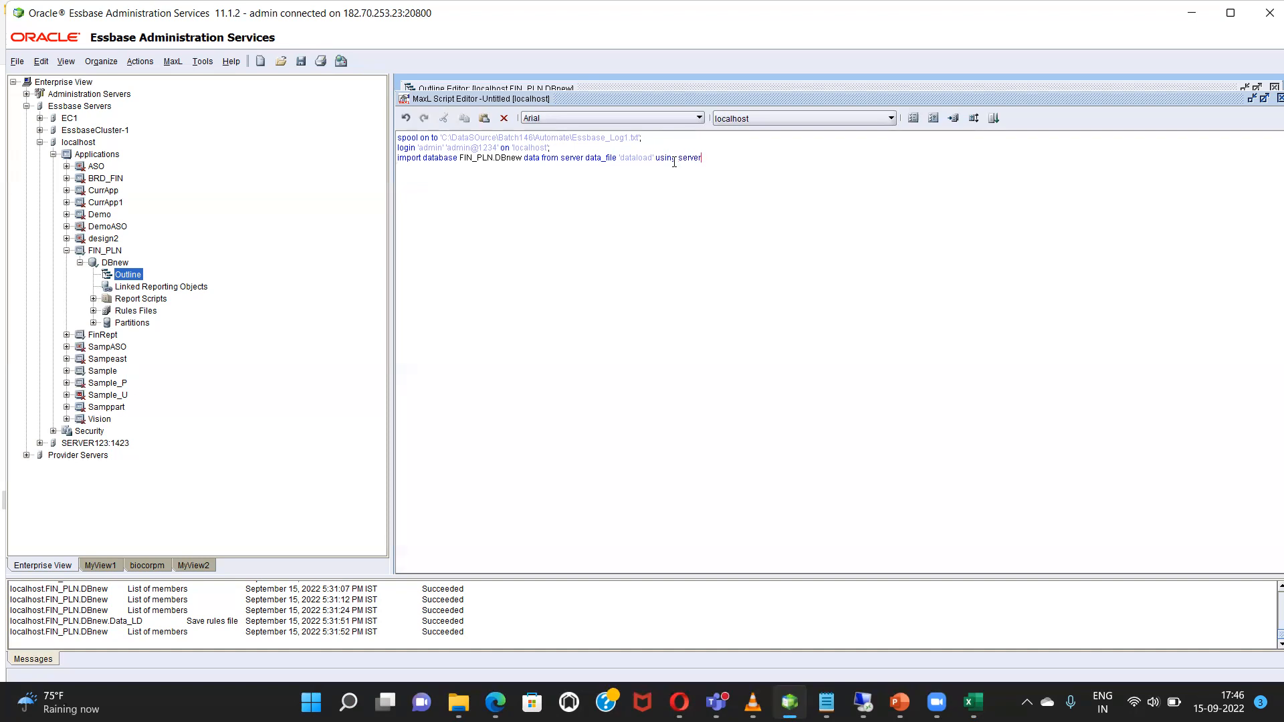
type("rules_f")
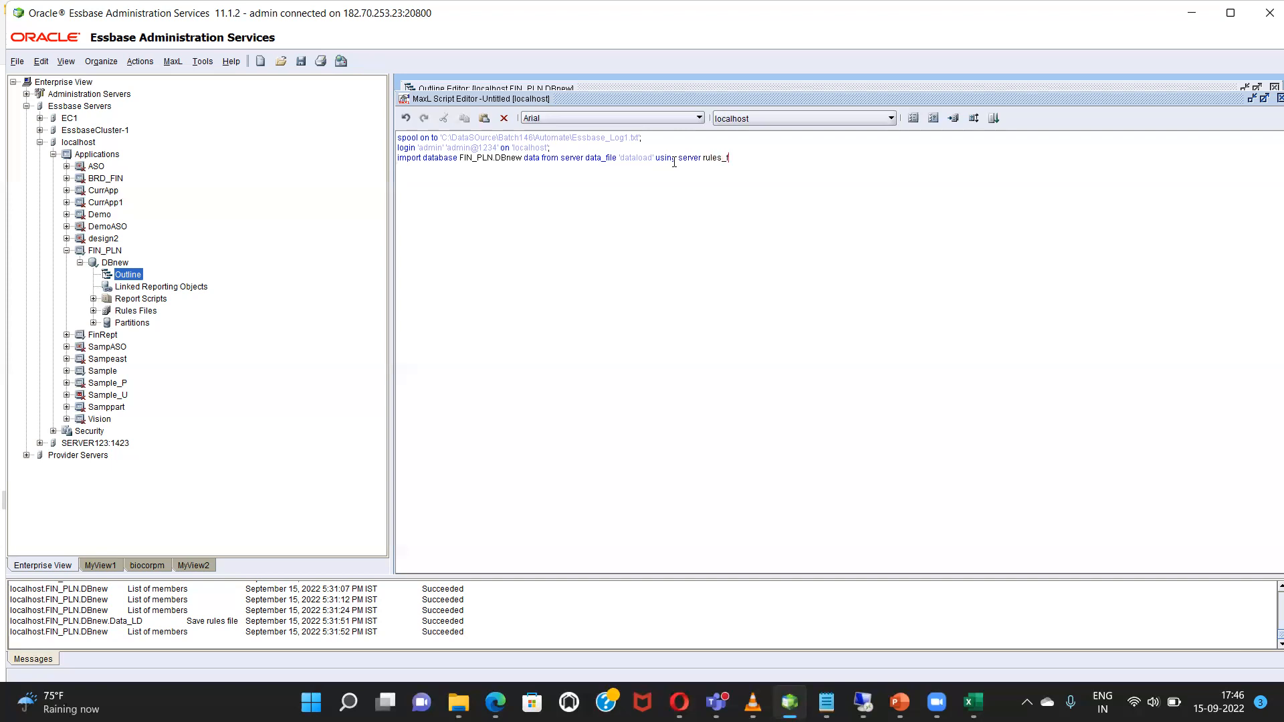
type("ile")
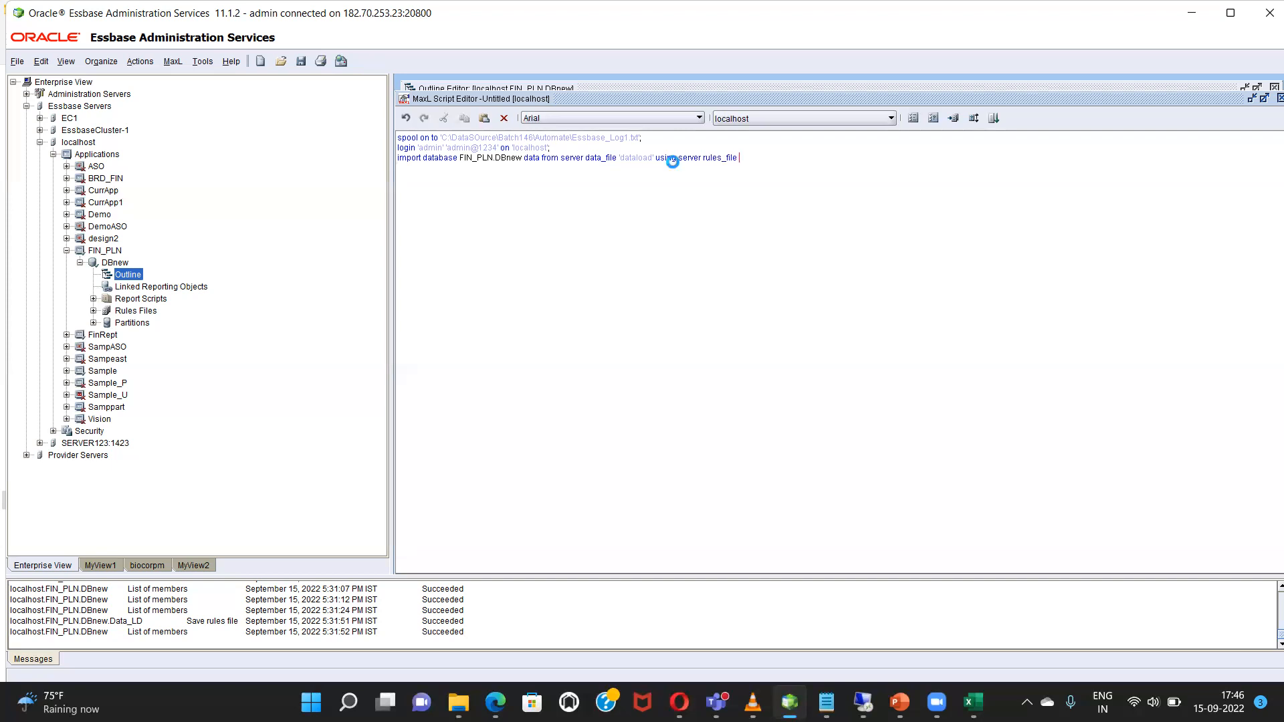
type("Data_")
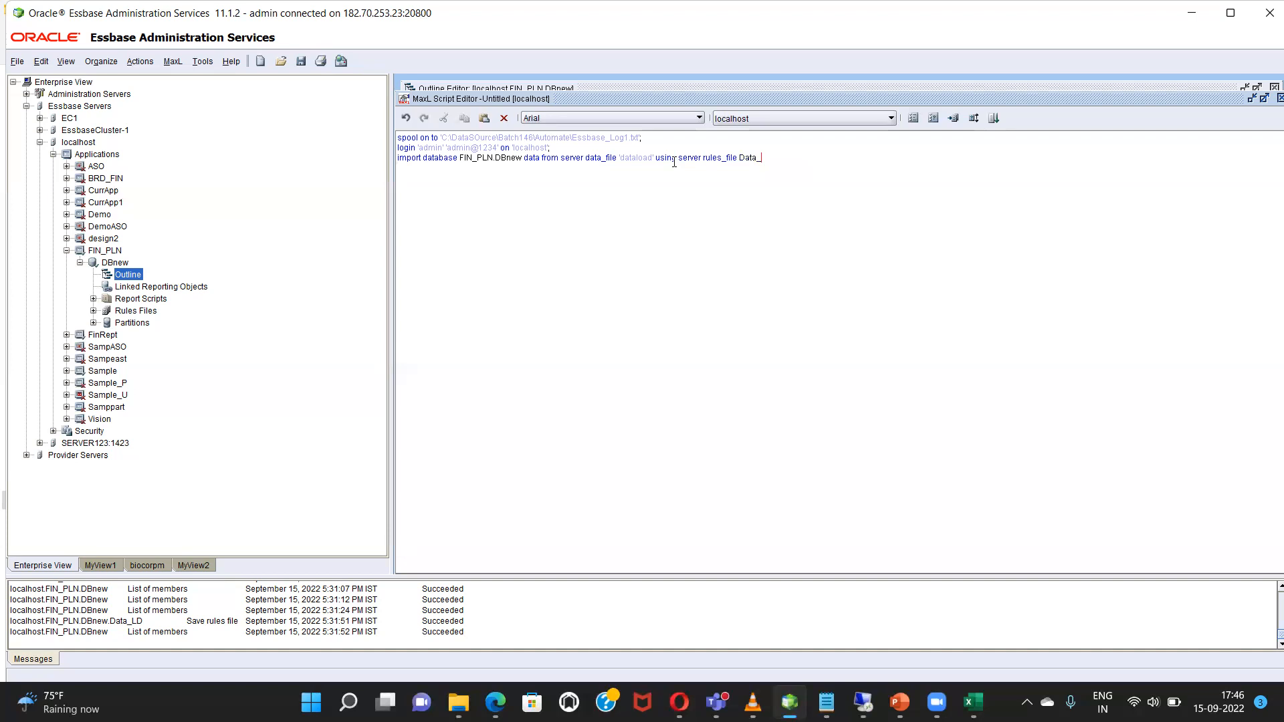
type("LD'")
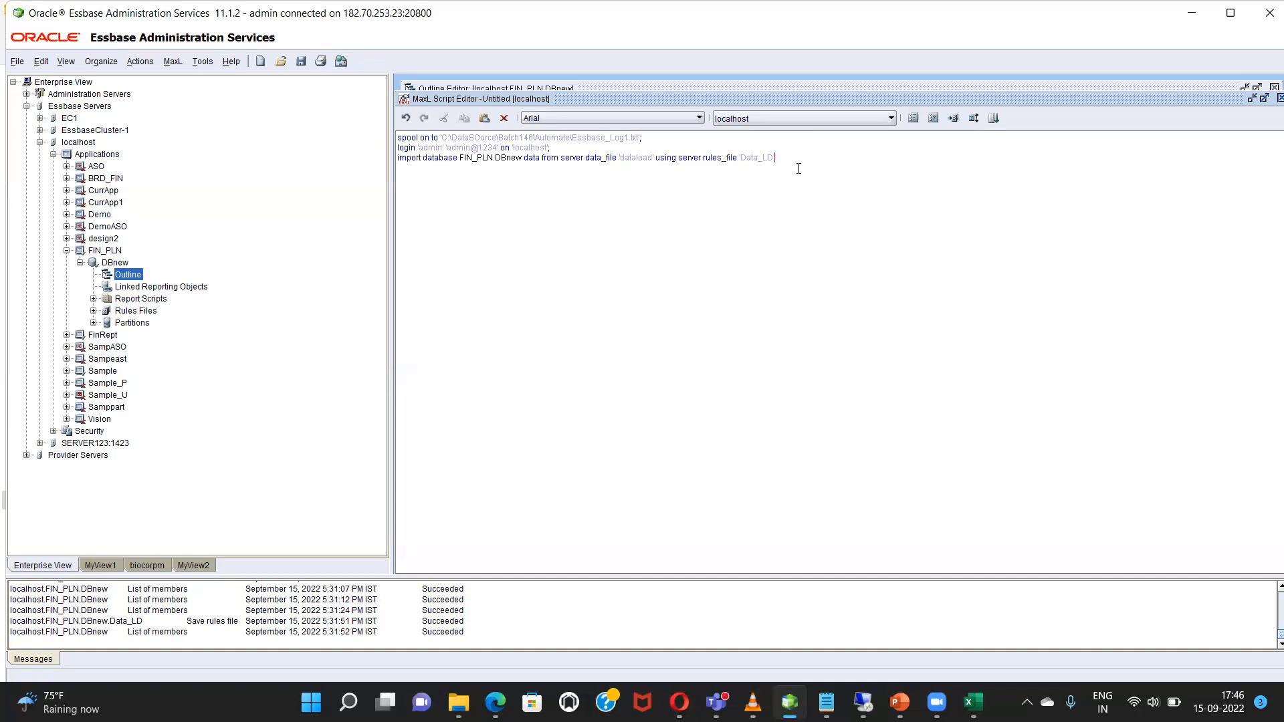
Begin the on error clause on the next line.
type("on error write")
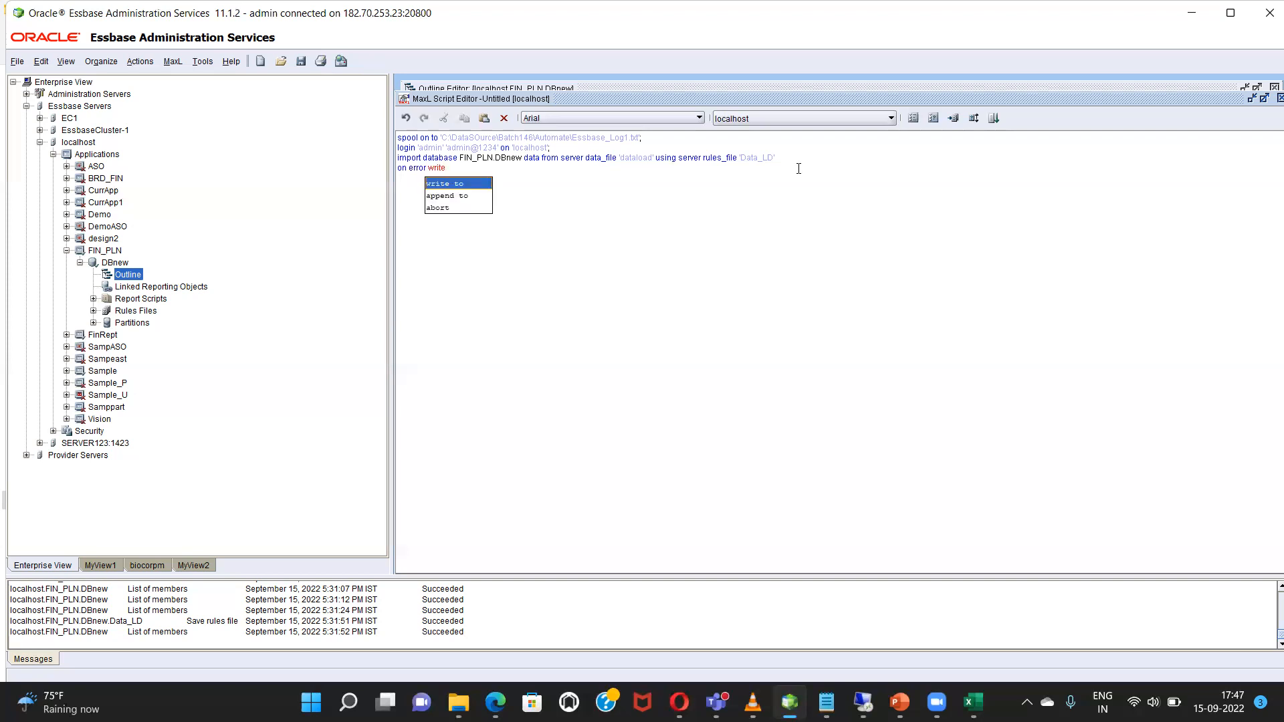
Make on error write to the Essbase_MDLoad_Error.txt path copied from the Automate folder.
left_click(443, 182)
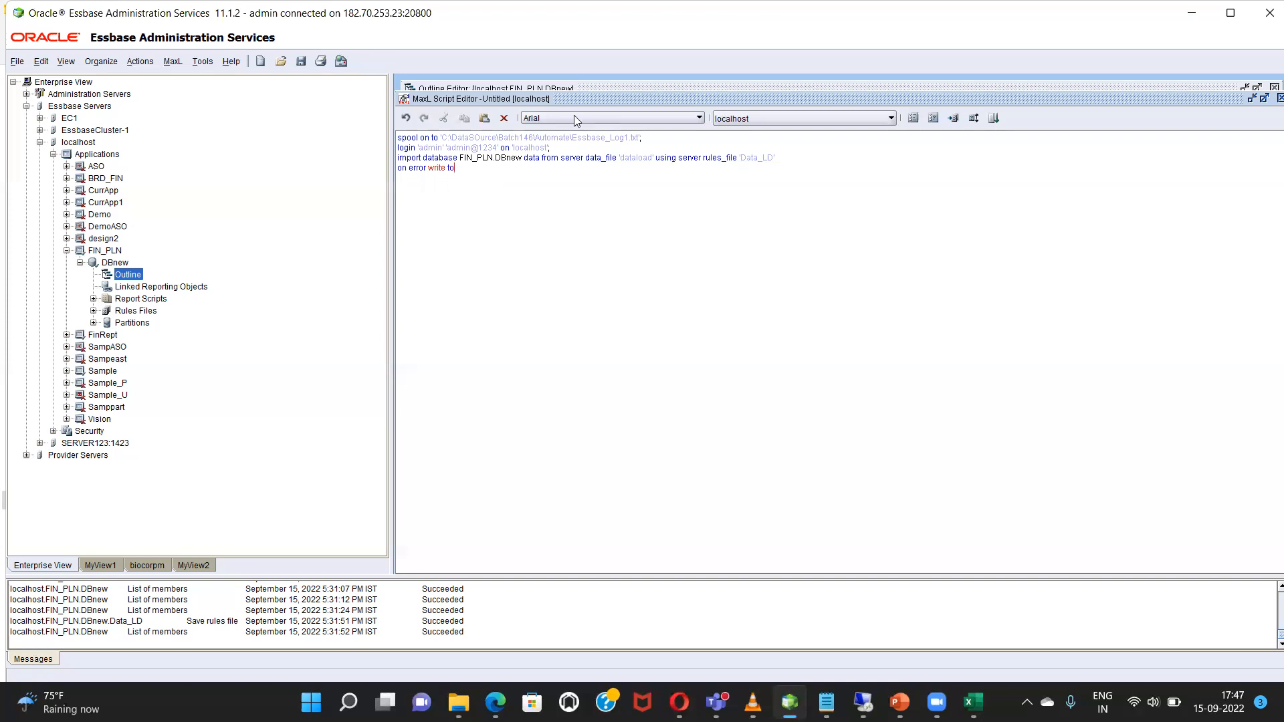
double_click(555, 138)
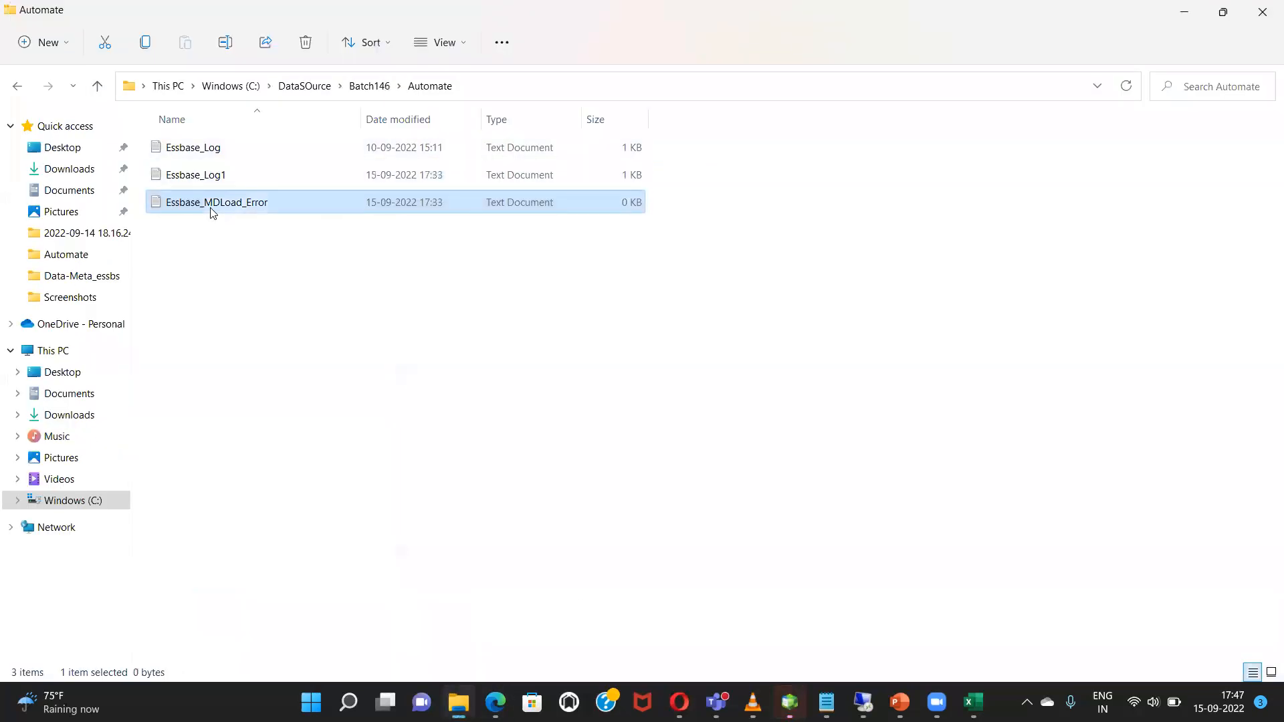
right_click(213, 202)
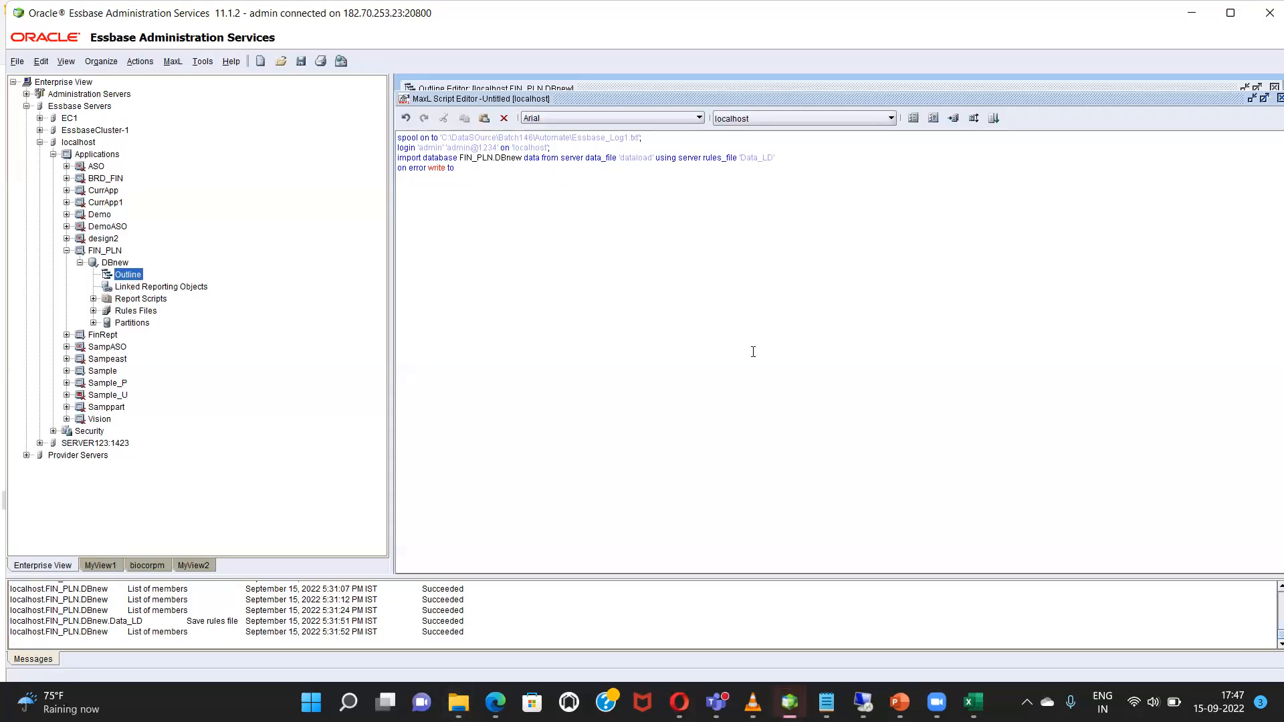
type("$errorfile")
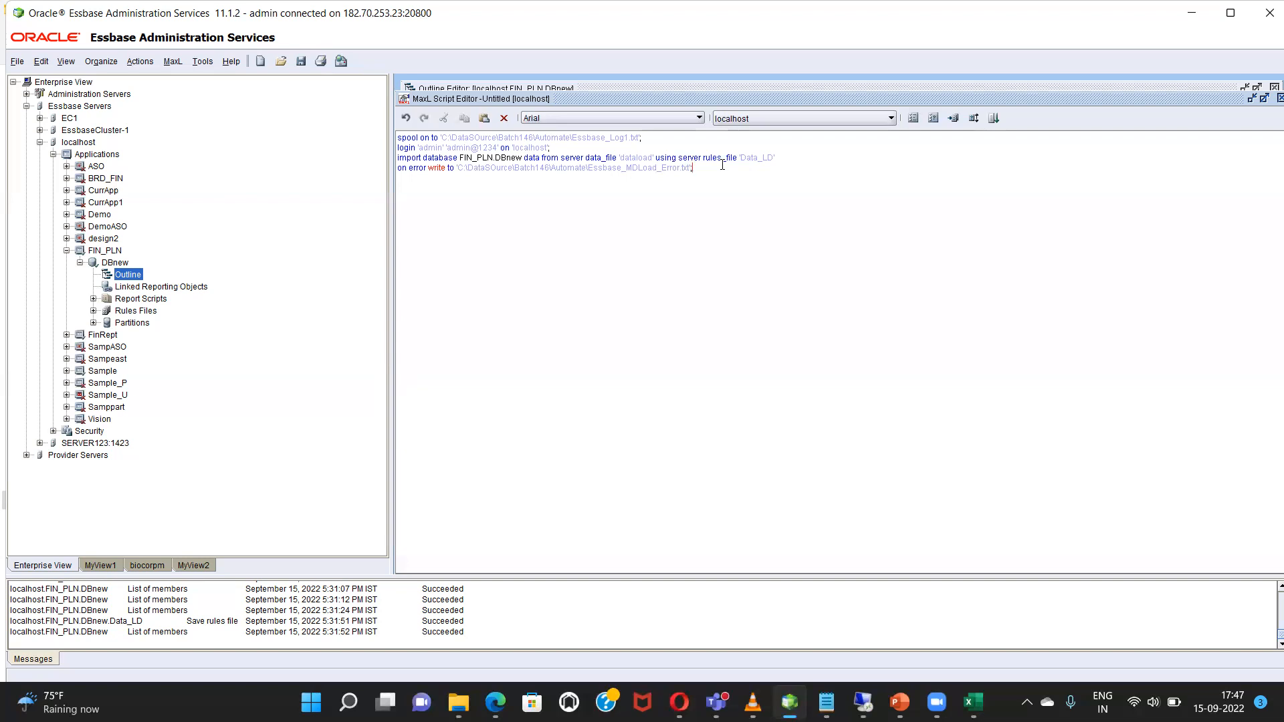
mouse_move(354, 79)
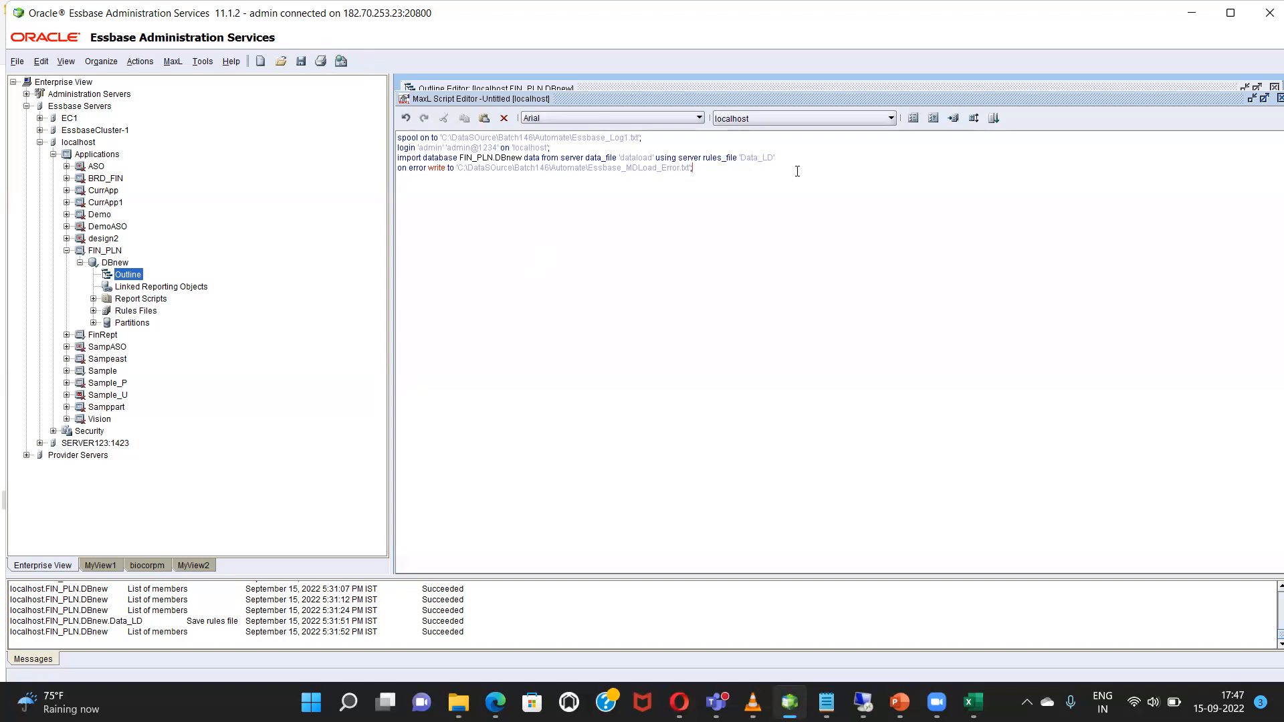
End the script with logout; followed by spool off;.
type("lo")
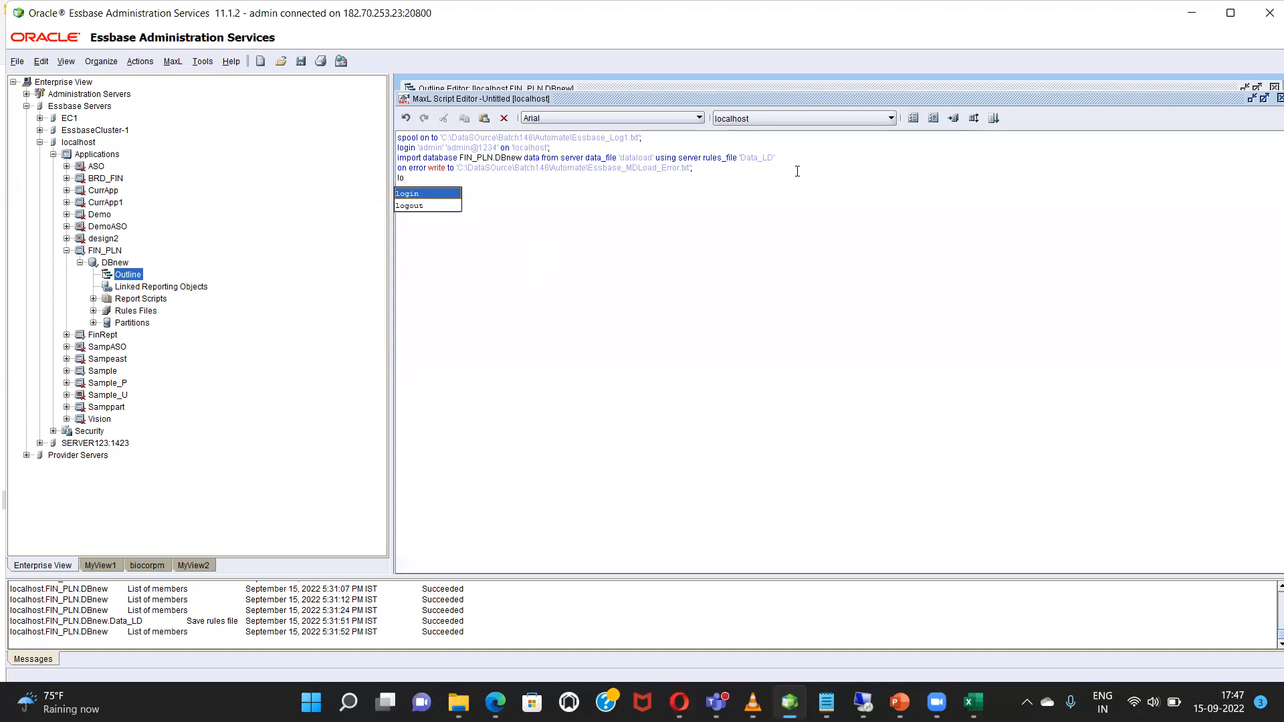
left_click(409, 206)
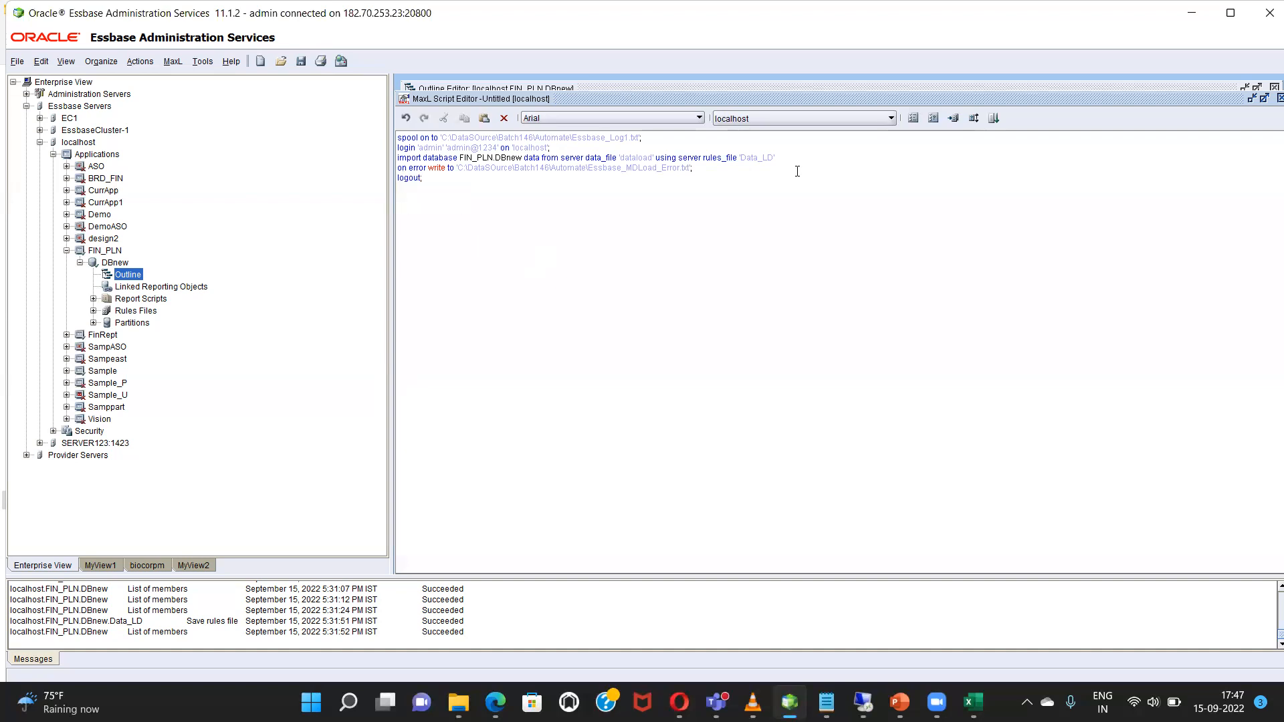
type("spool off;")
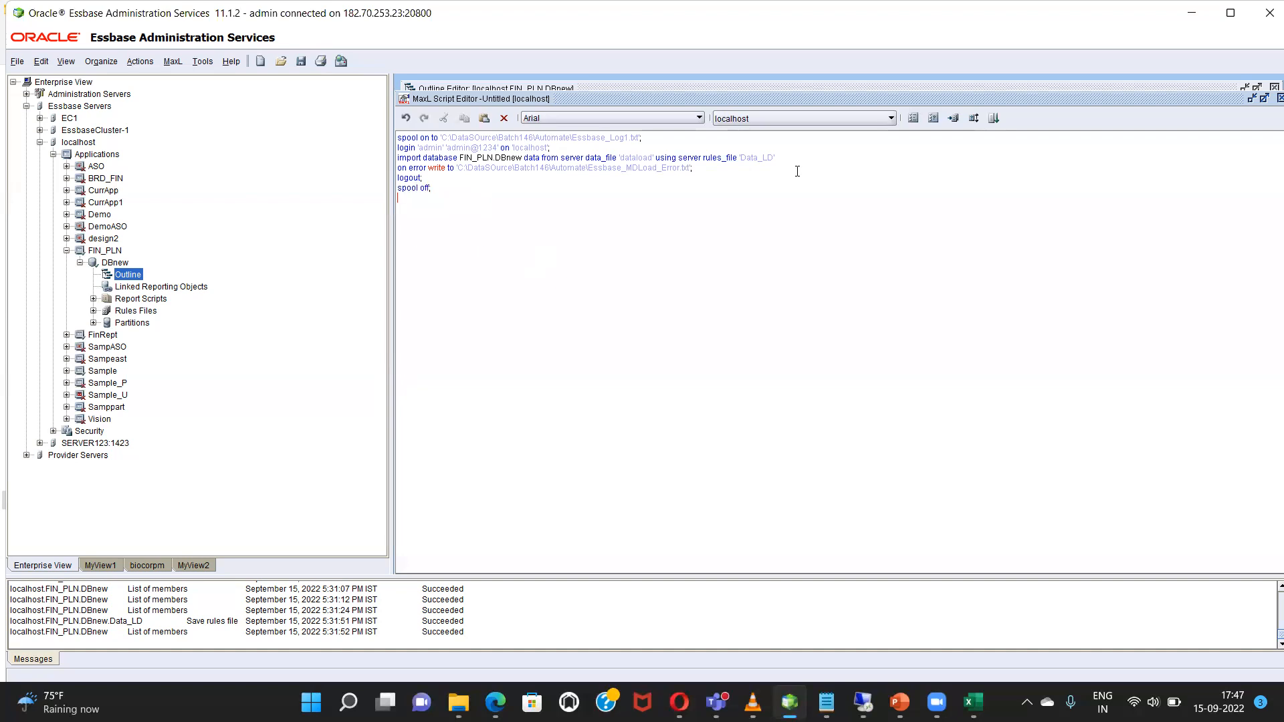
mouse_move(456, 99)
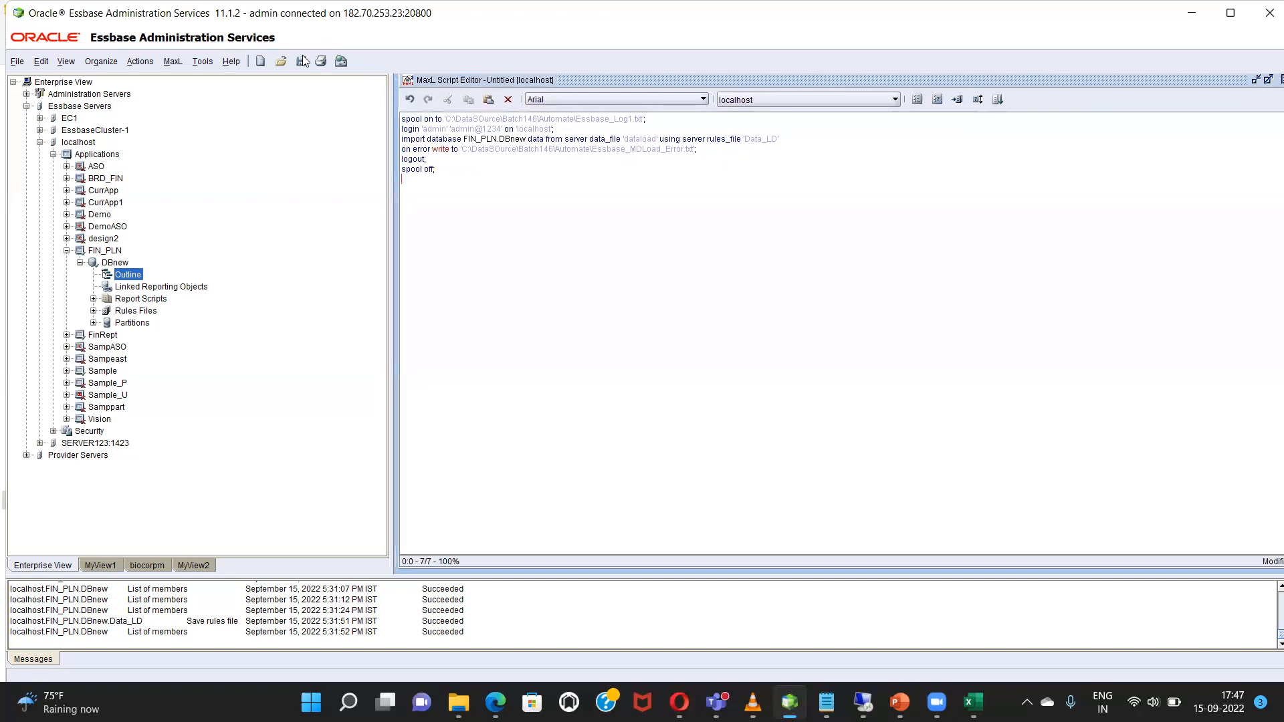
Save the MaxL script as LD_Data in the Data-Meta_essbs folder.
left_click(300, 60)
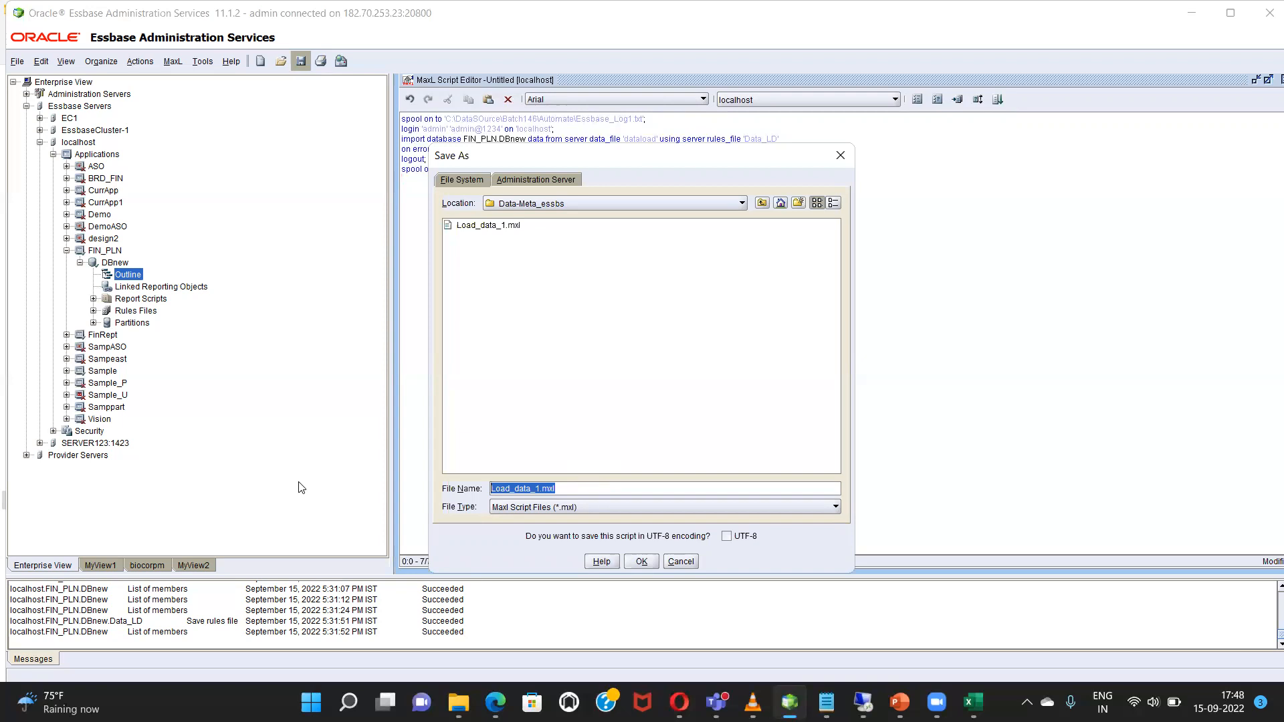
type("LD_Data")
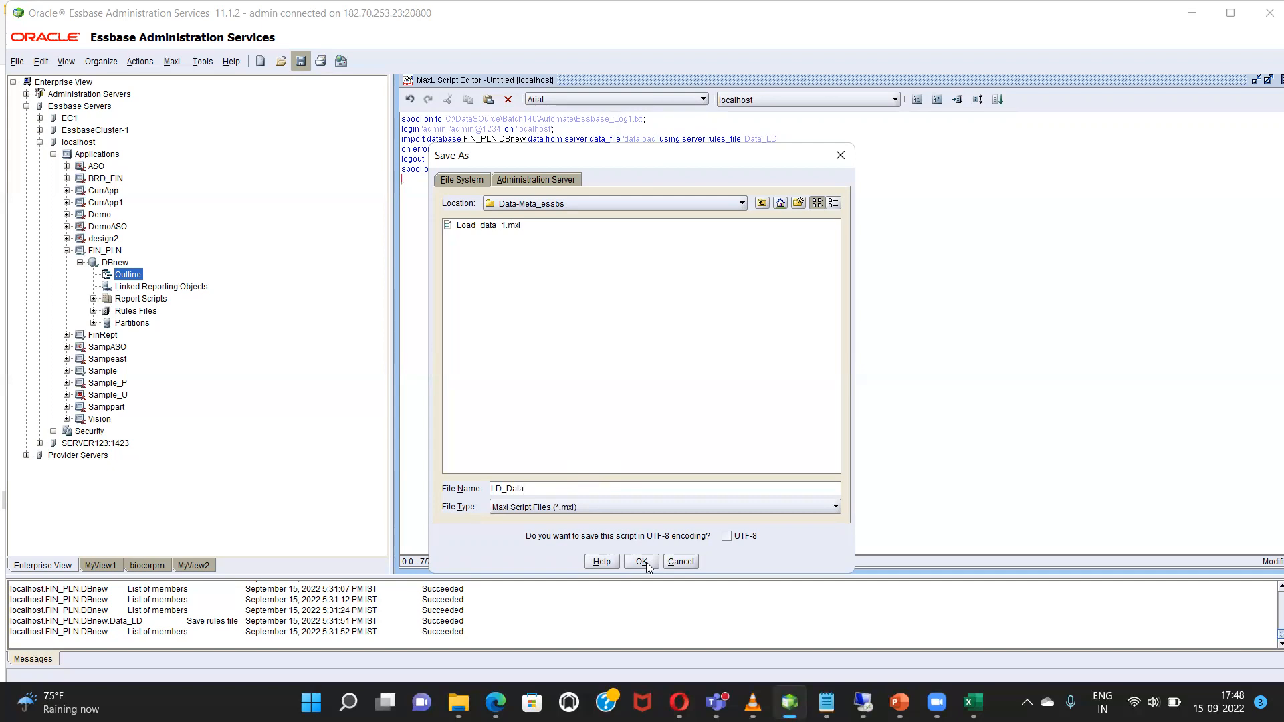
left_click(642, 560)
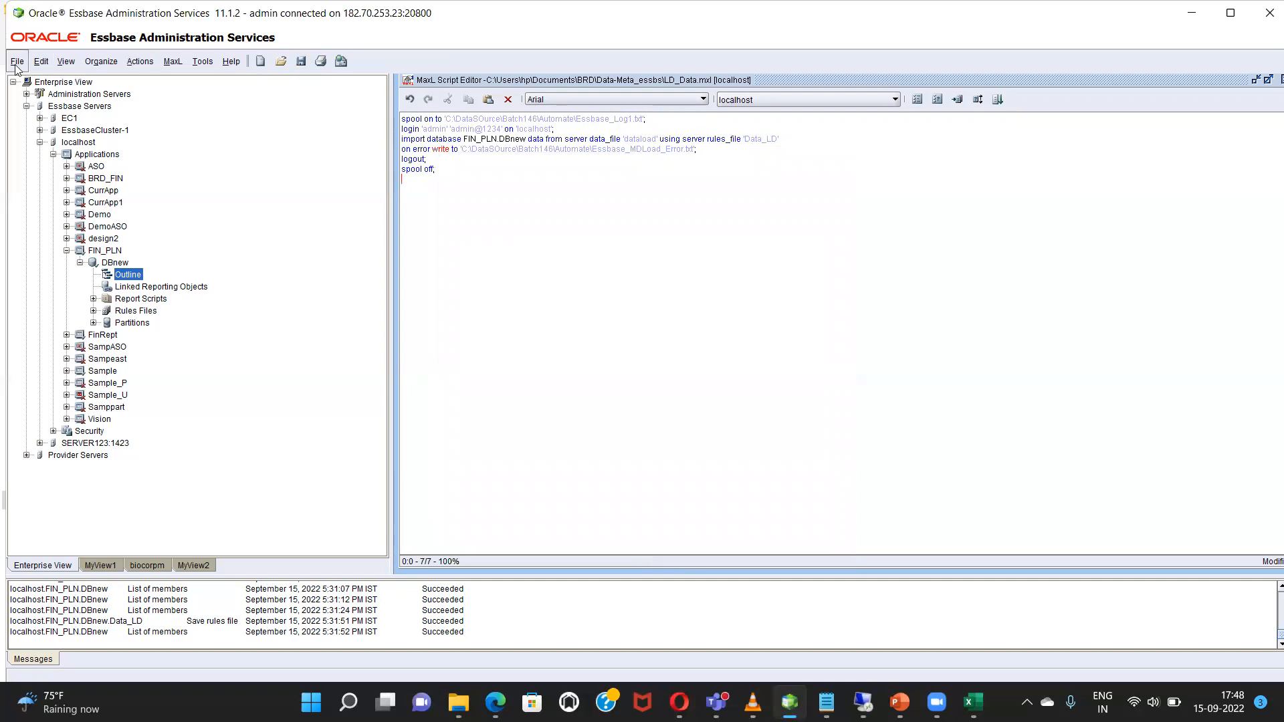
key("ctrl+a")
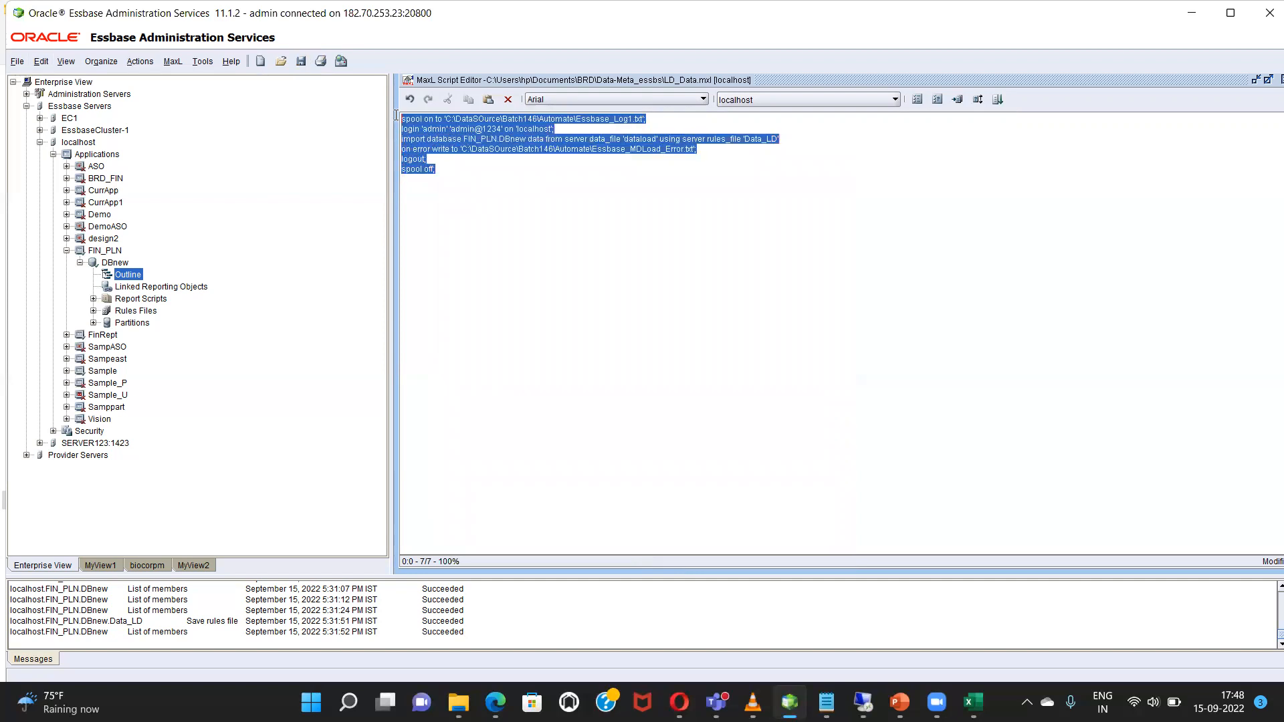
left_click(749, 163)
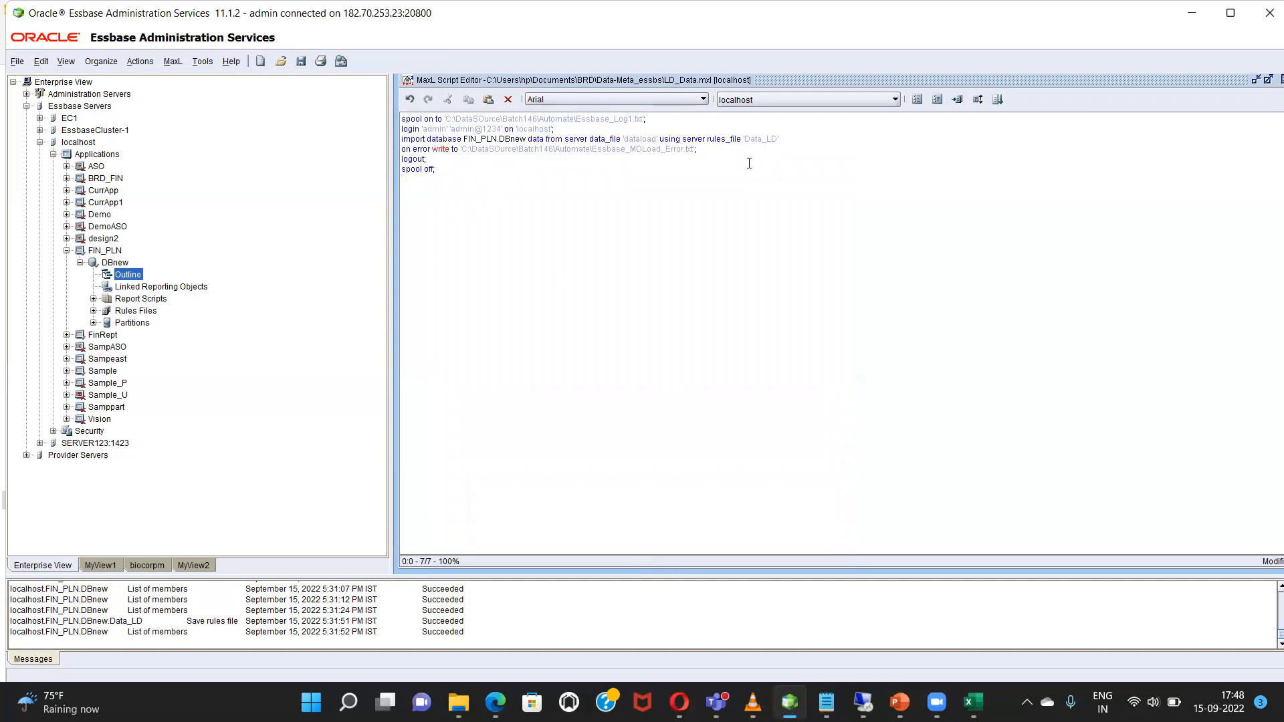
double_click(759, 139)
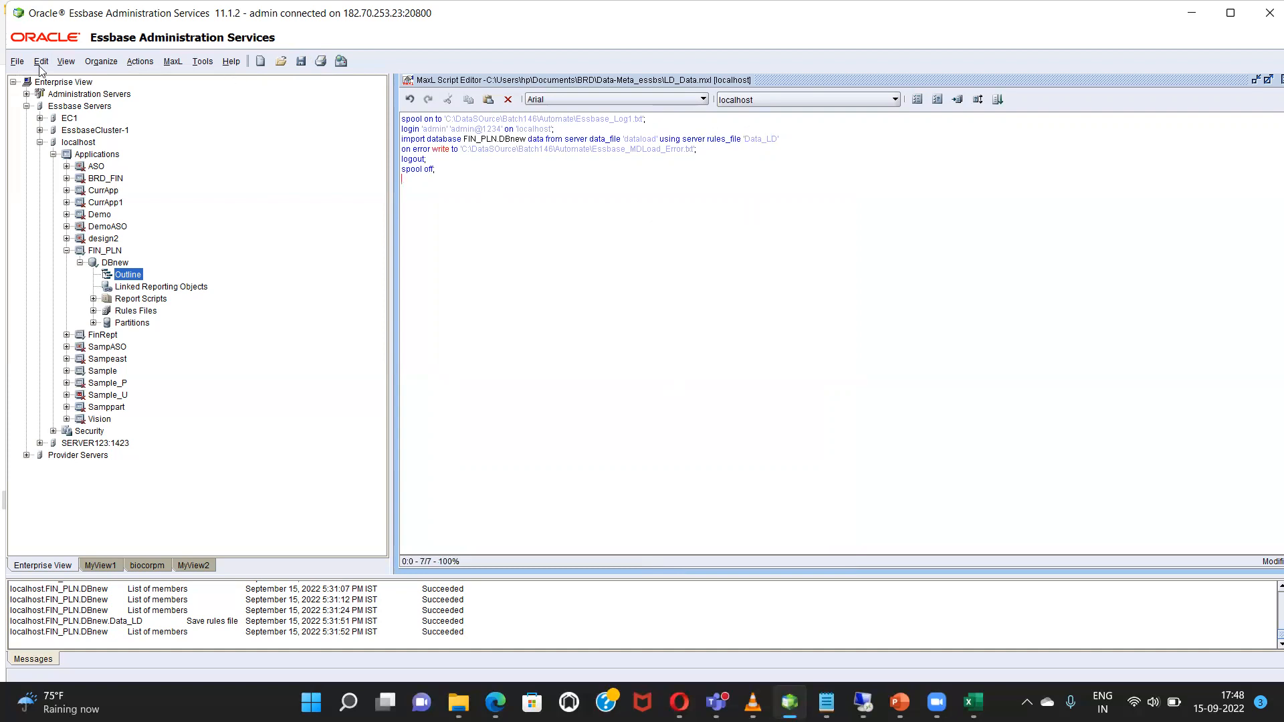
Create a new Rules File via File > New, opening an empty Data Prep Editor.
left_click(16, 59)
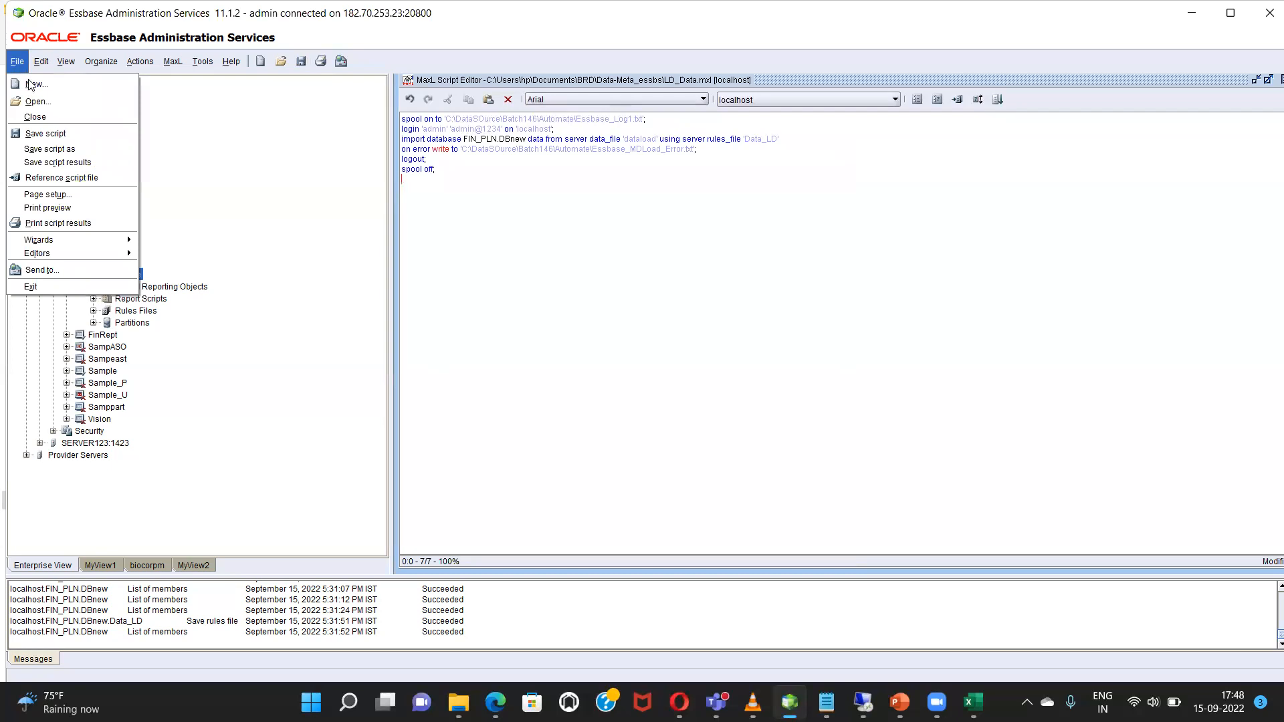
mouse_move(153, 142)
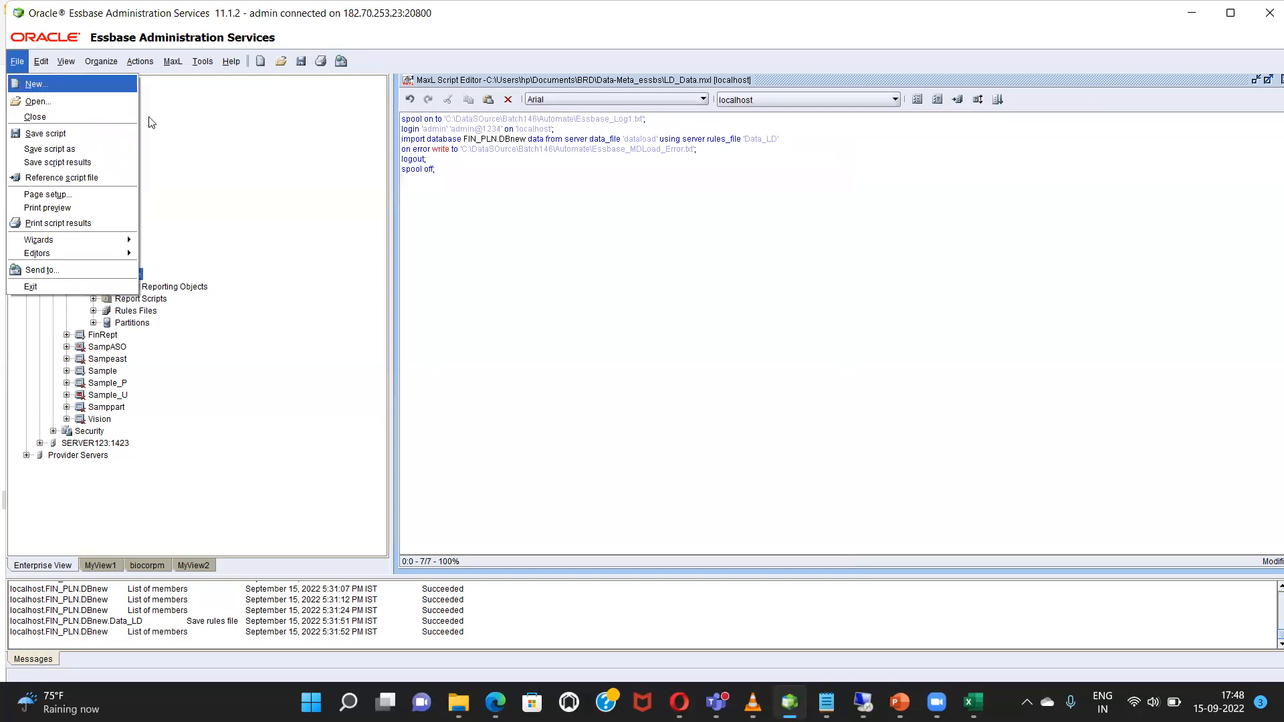
left_click(34, 83)
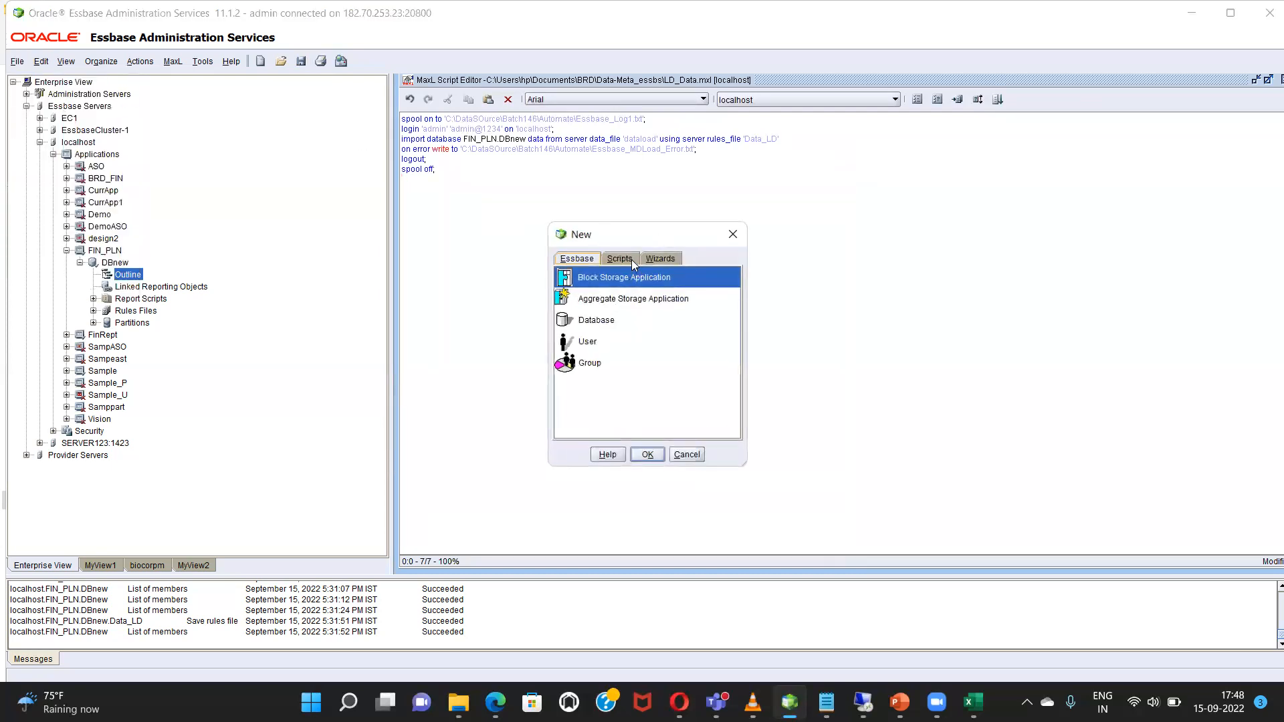
left_click(620, 258)
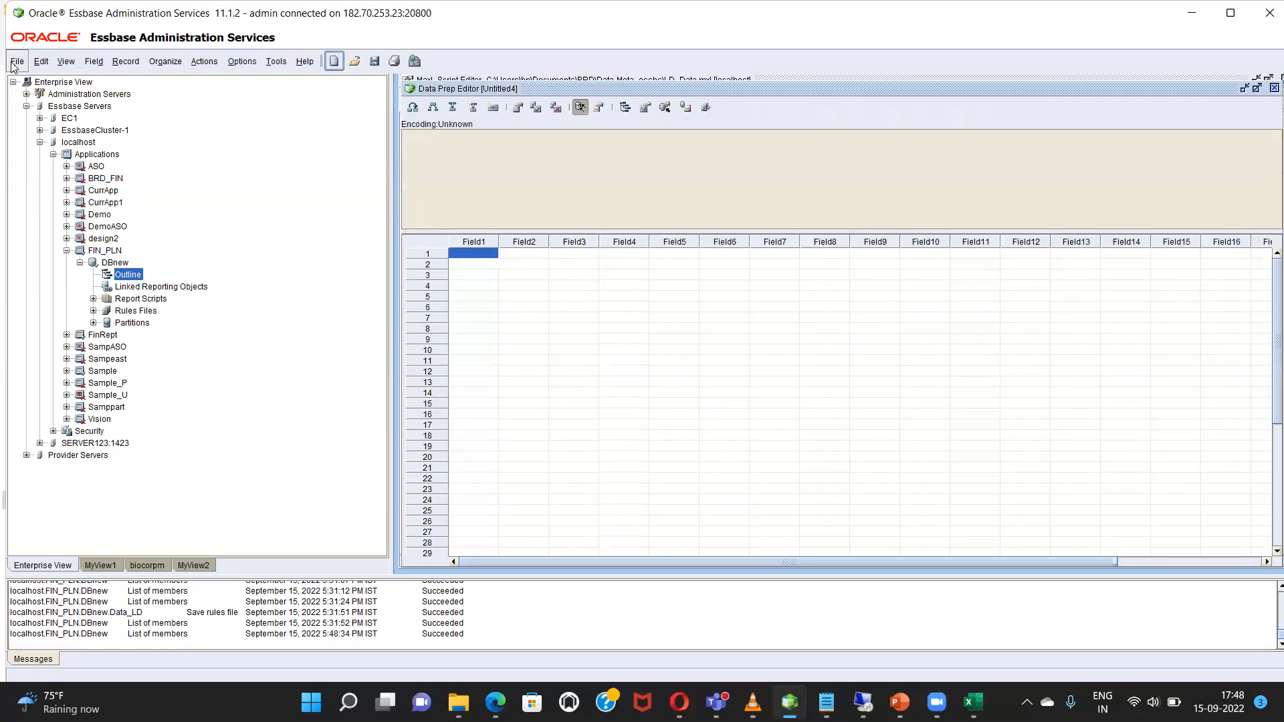
Load the dataload.txt data file from the Essbase server into the rules file.
left_click(14, 62)
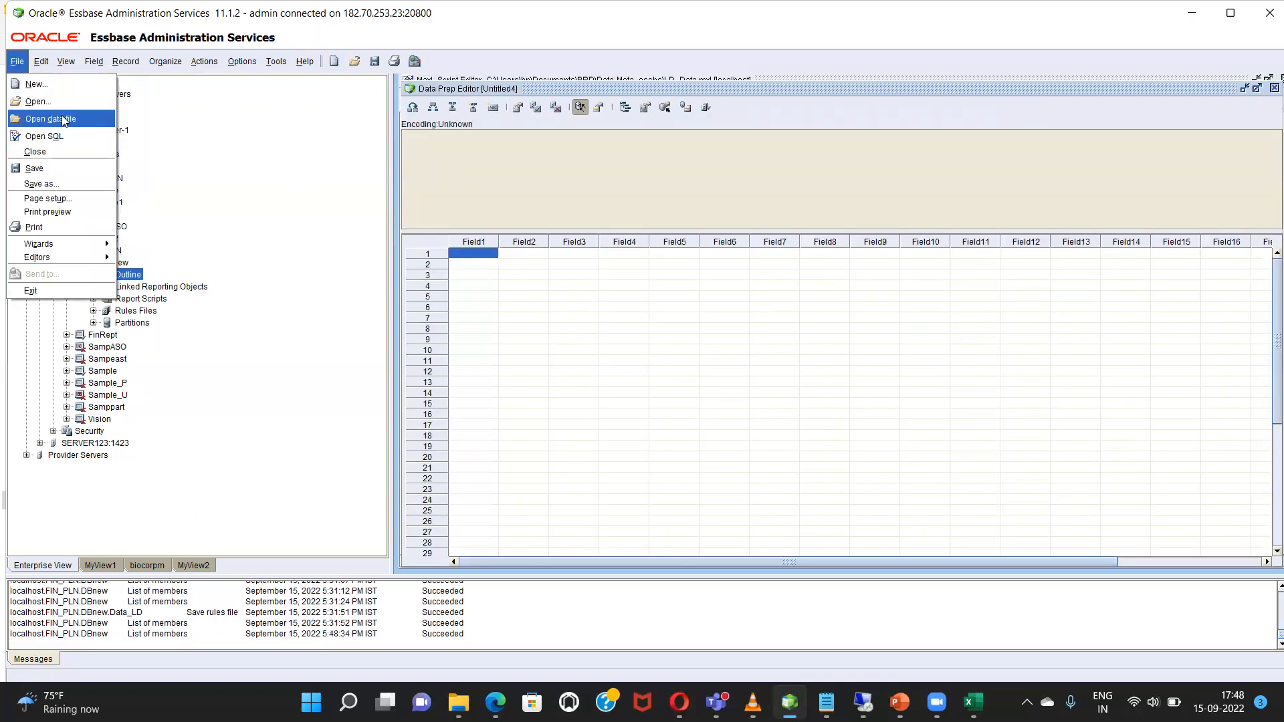
left_click(53, 118)
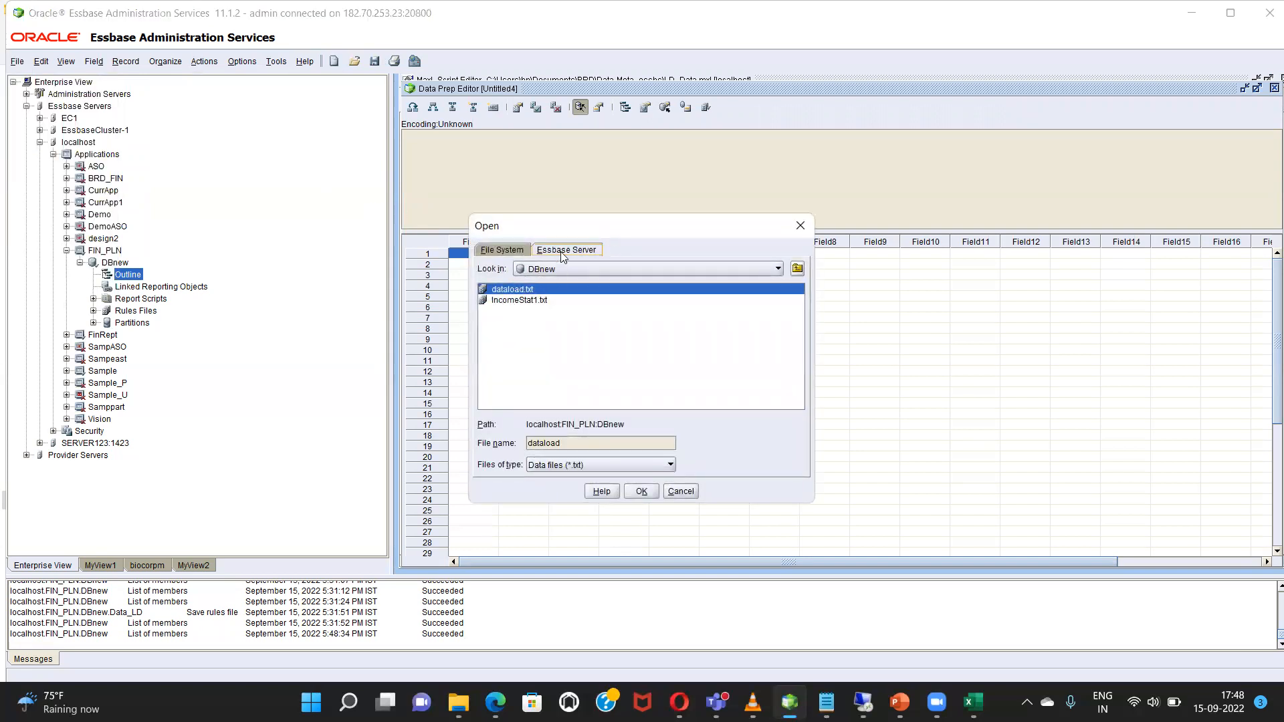
left_click(641, 491)
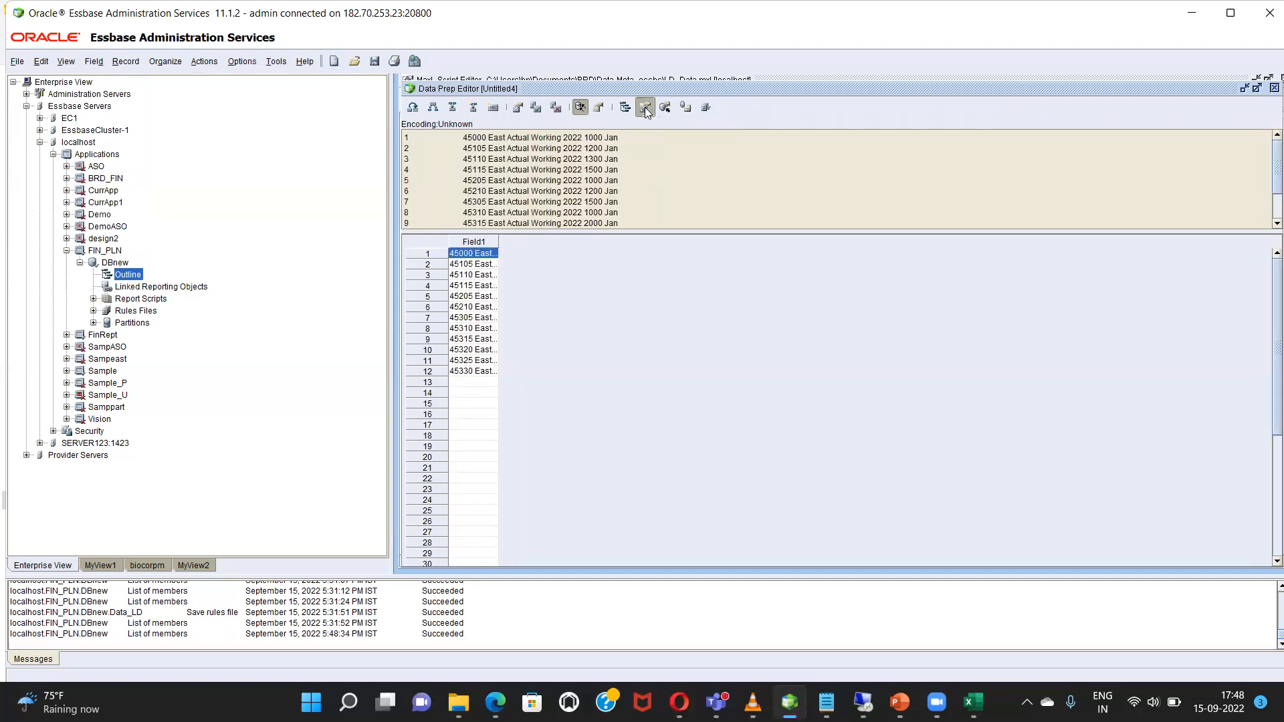
Set the data source delimiter to All spaces.
left_click(645, 107)
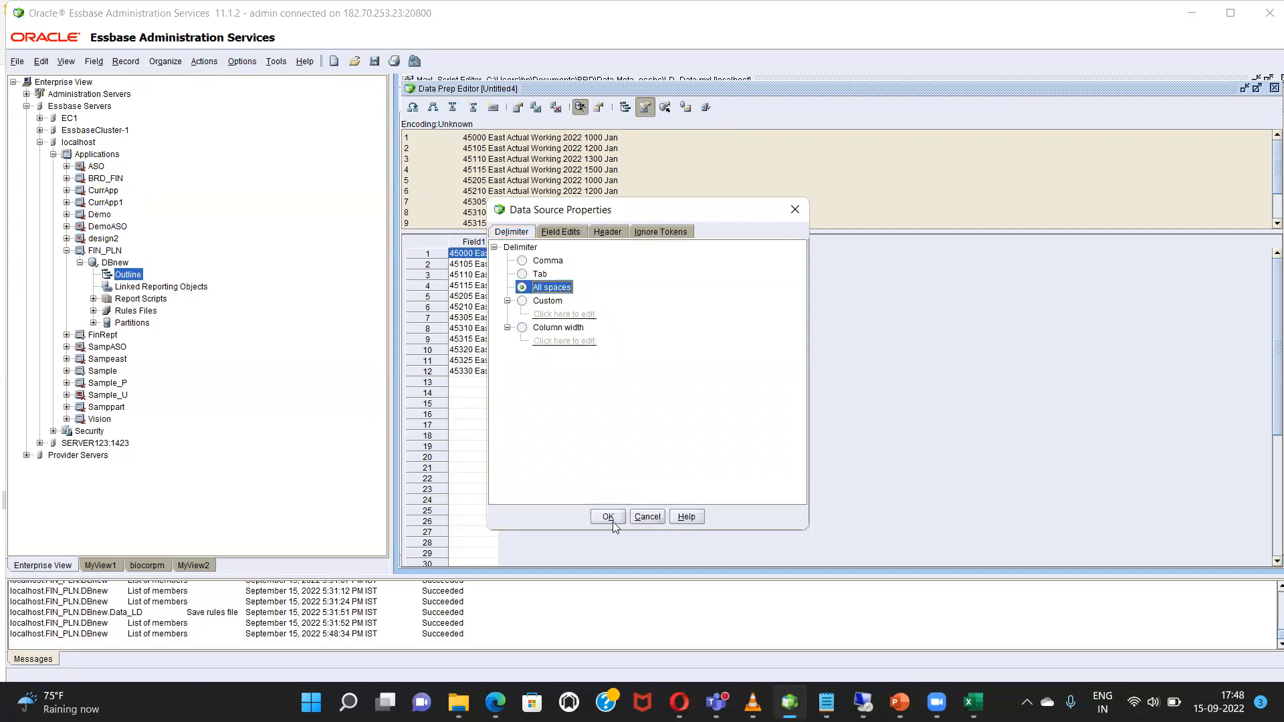
left_click(607, 516)
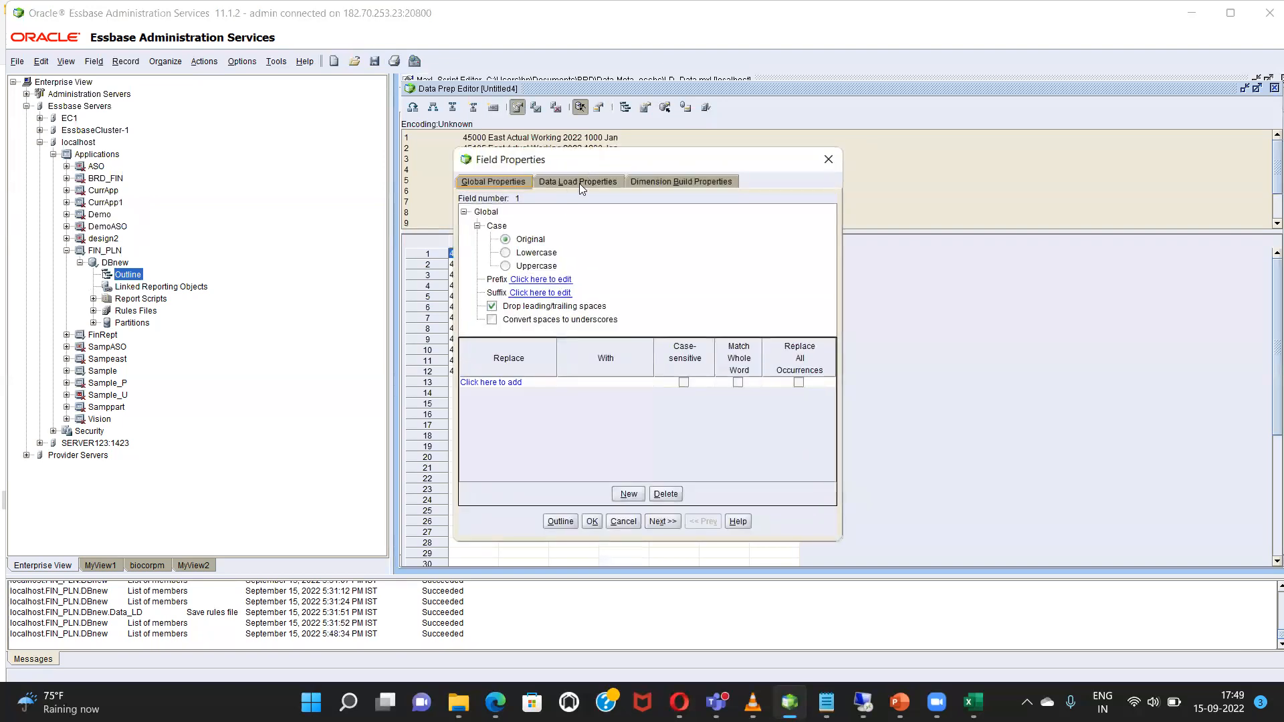
In Data Load Properties, map fields 1-4 to Account, Entity, Scenario and Version.
left_click(577, 182)
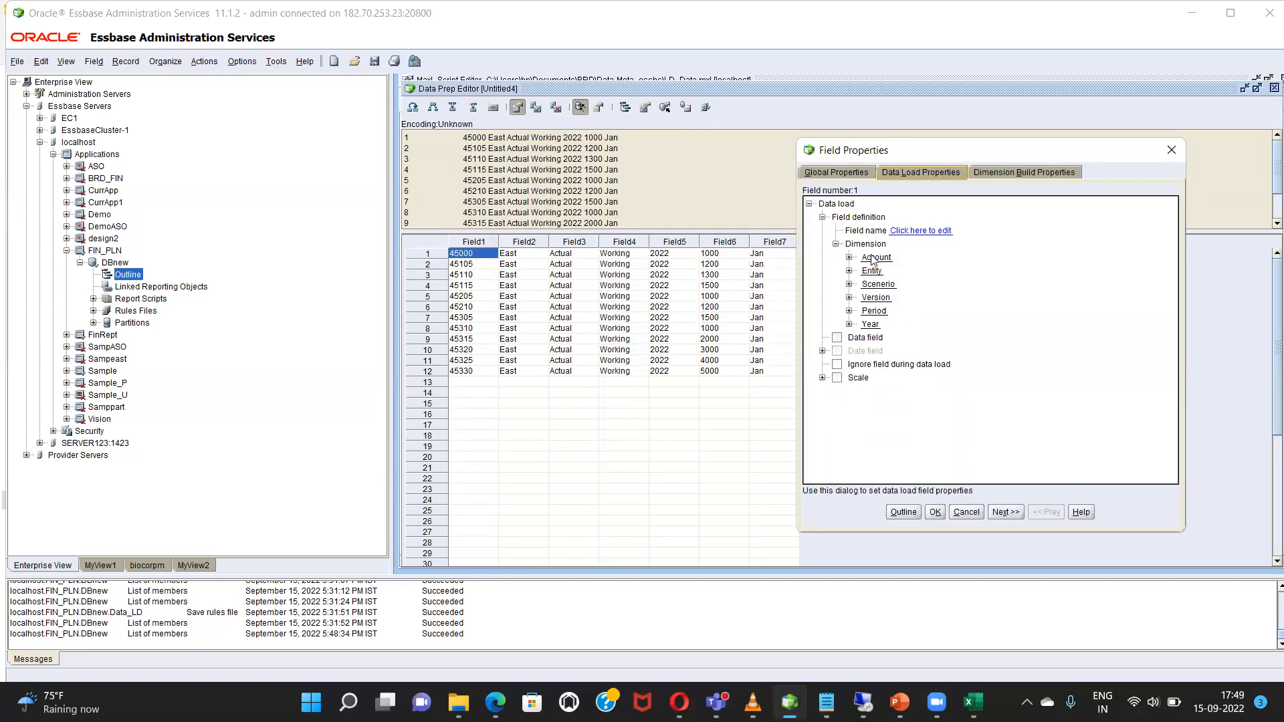
left_click(847, 257)
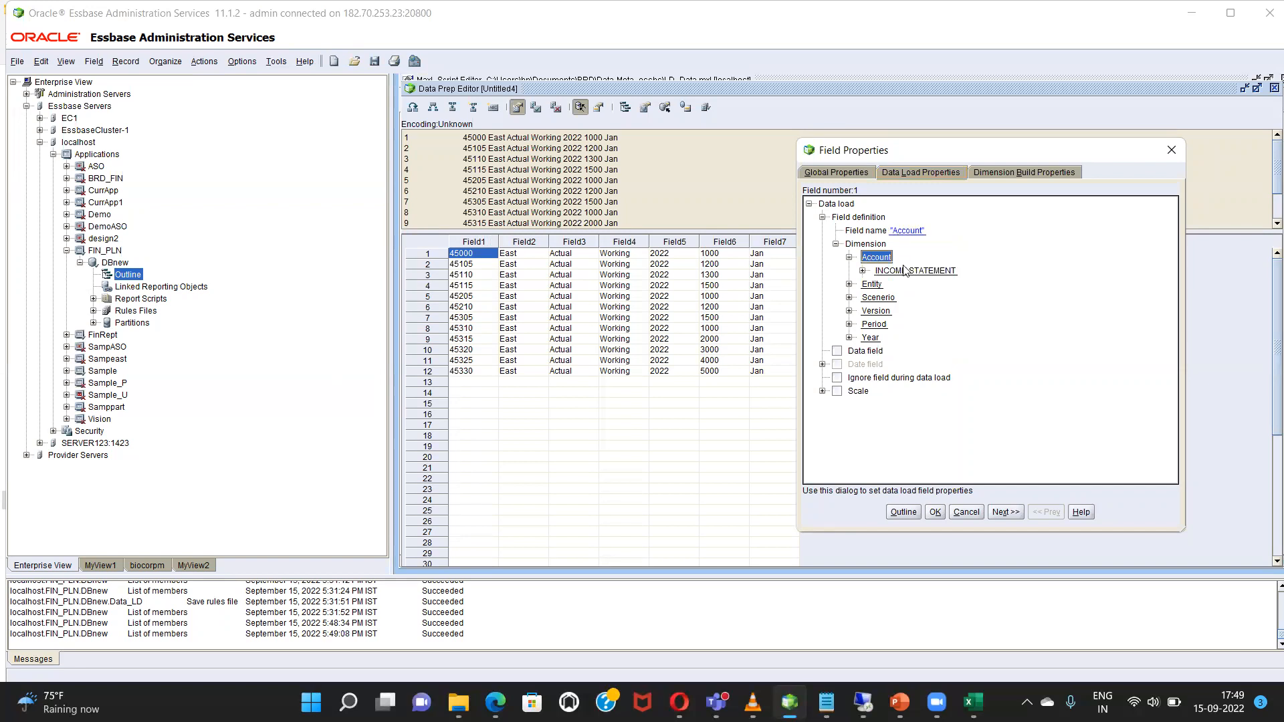
left_click(1005, 511)
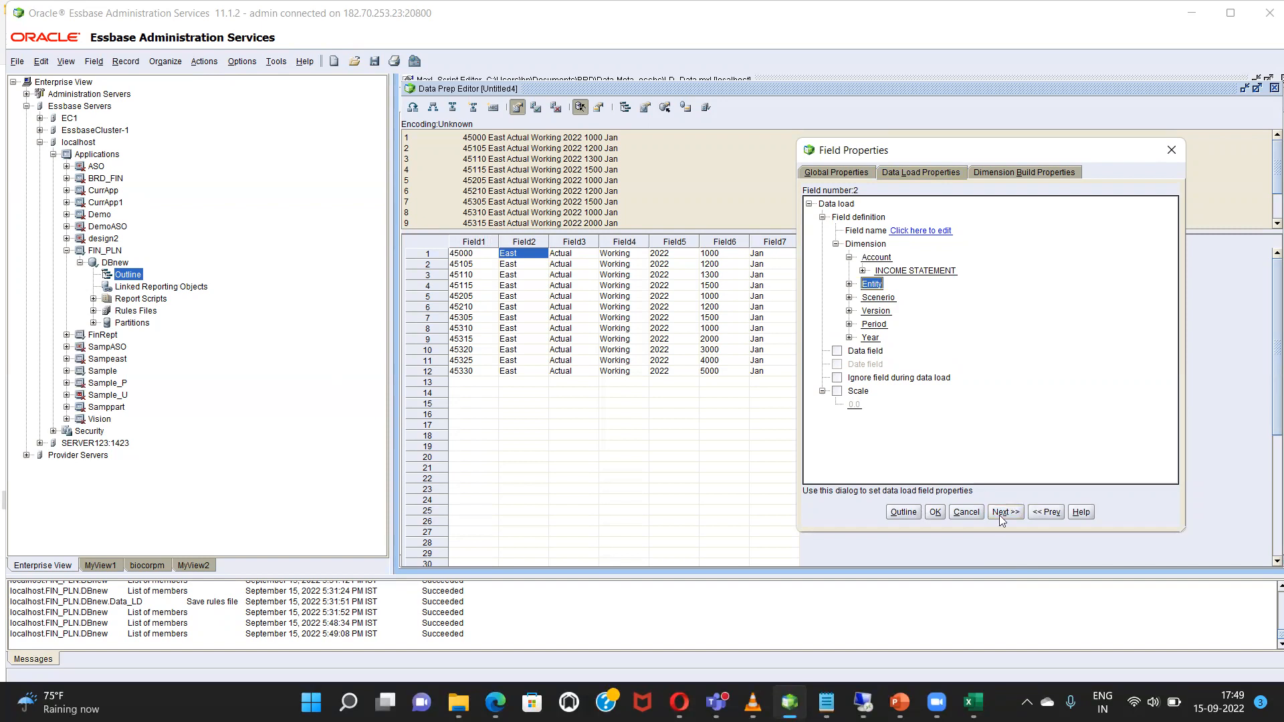
left_click(1005, 511)
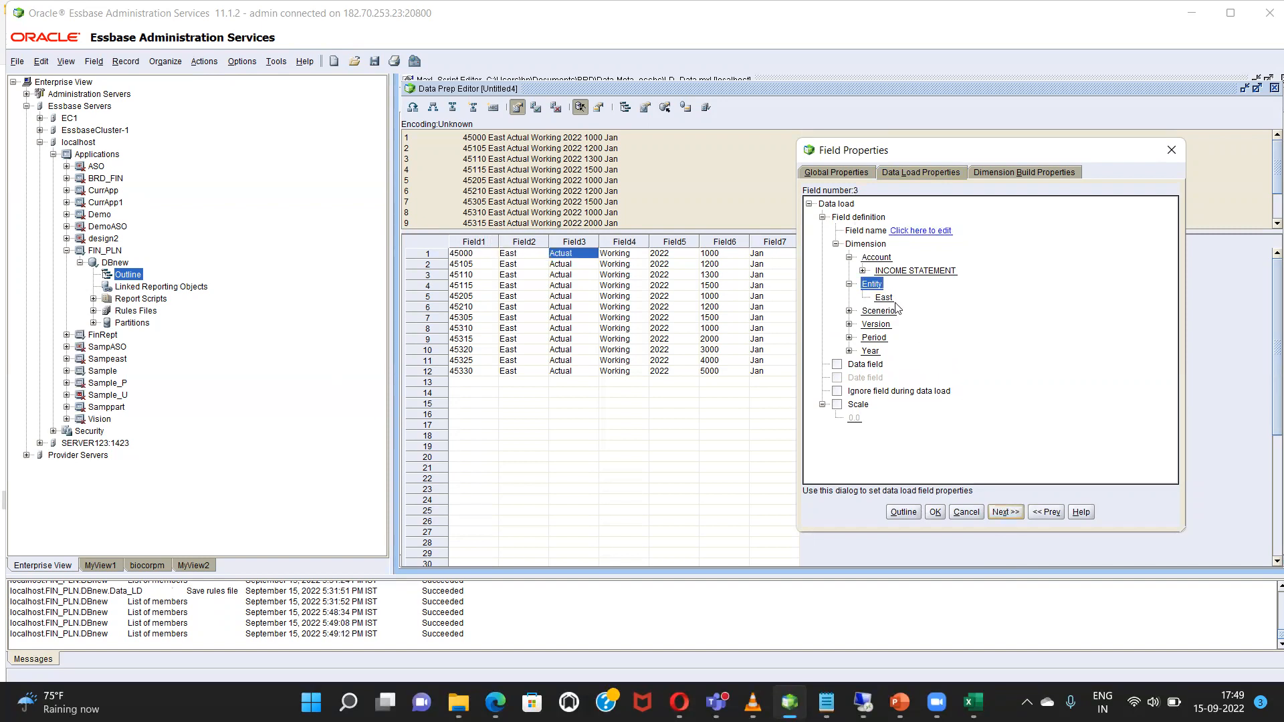
left_click(880, 311)
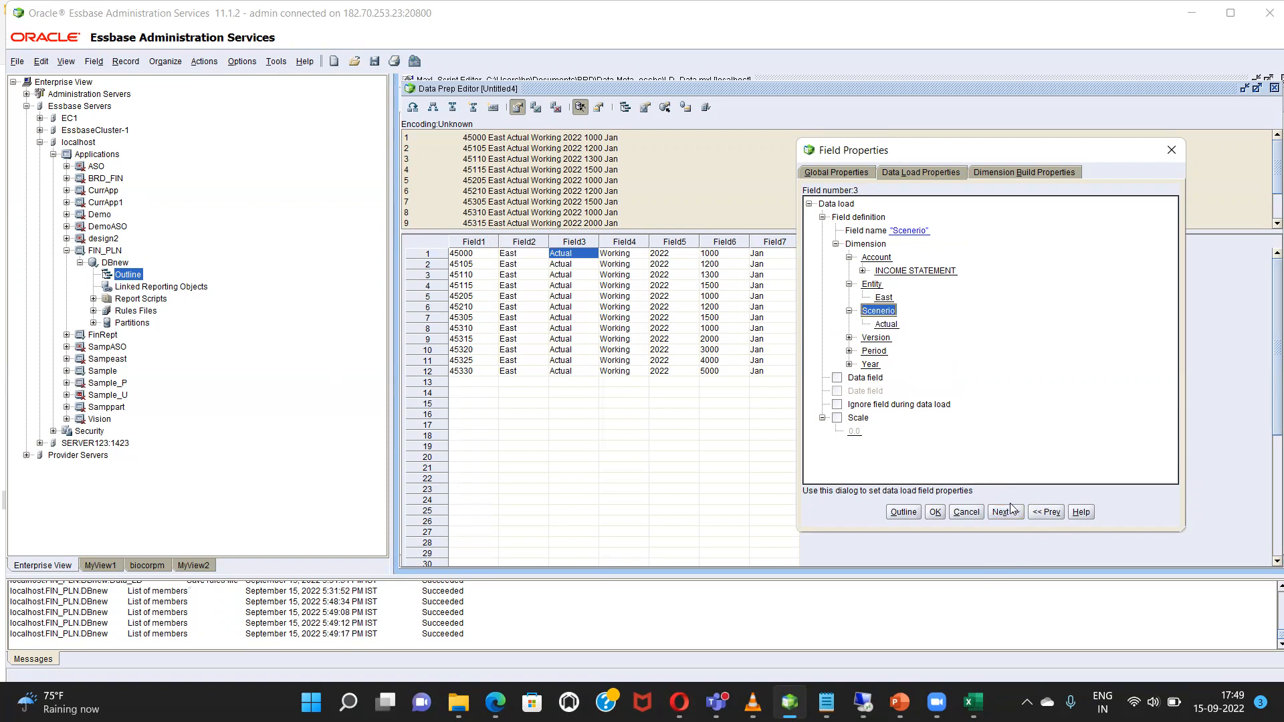
mouse_move(894, 281)
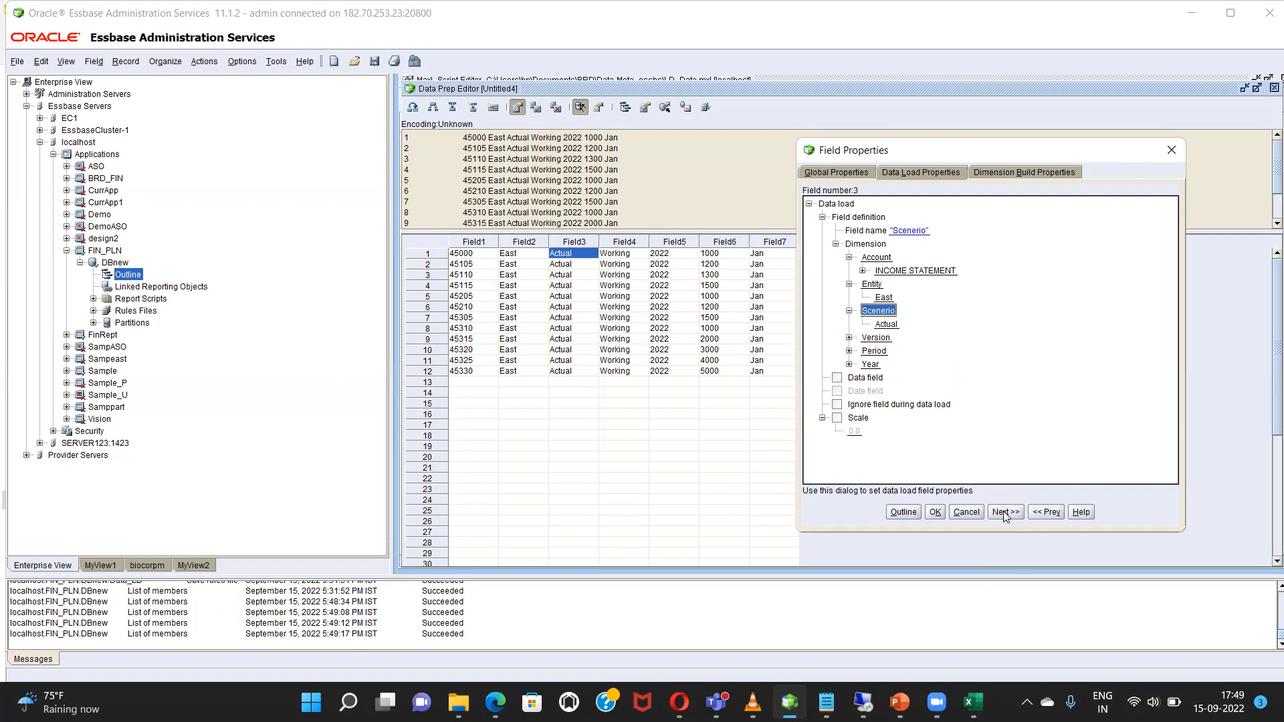
left_click(1006, 511)
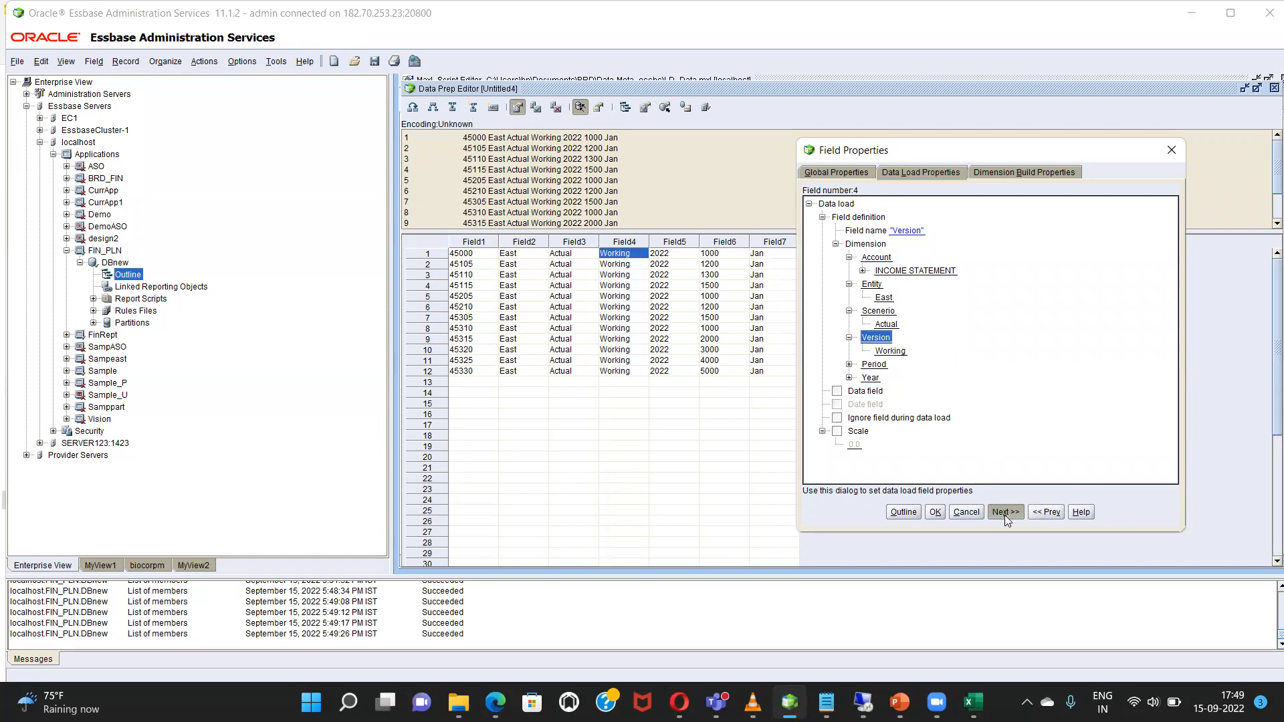
Map field 5 to Year, field 6 as Data field, field 7 to Period, and confirm.
left_click(1006, 511)
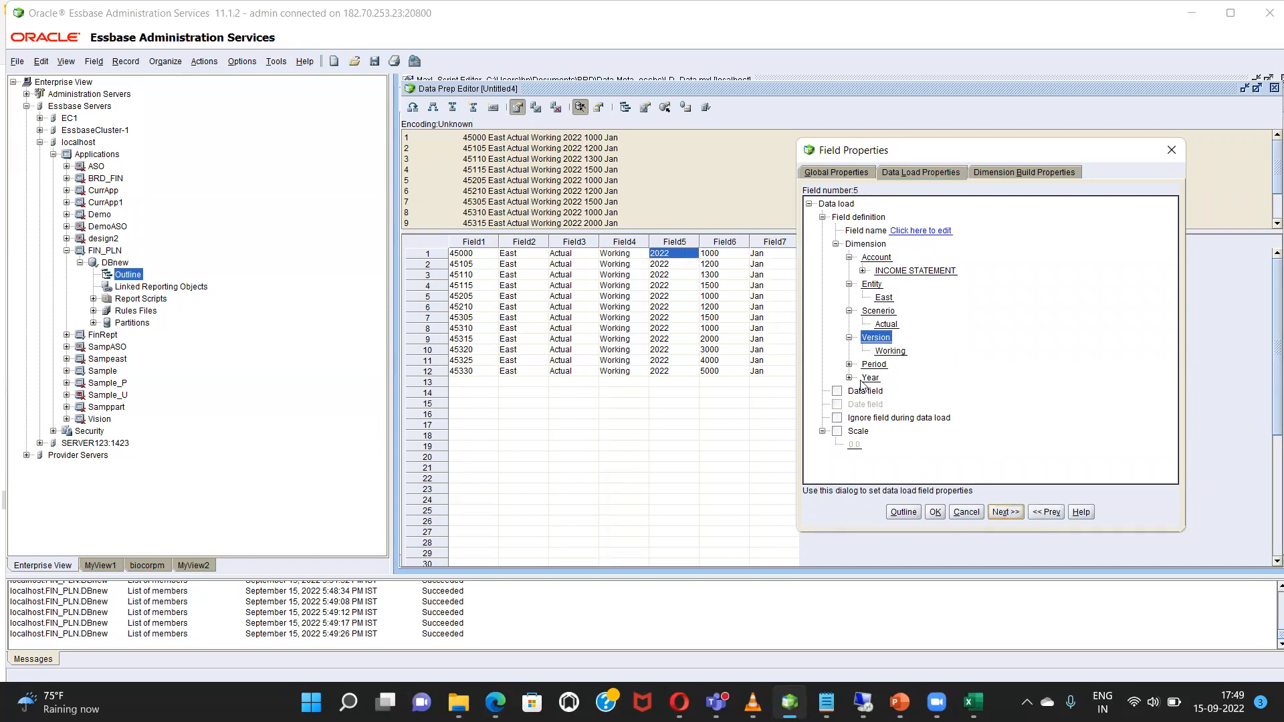
left_click(850, 377)
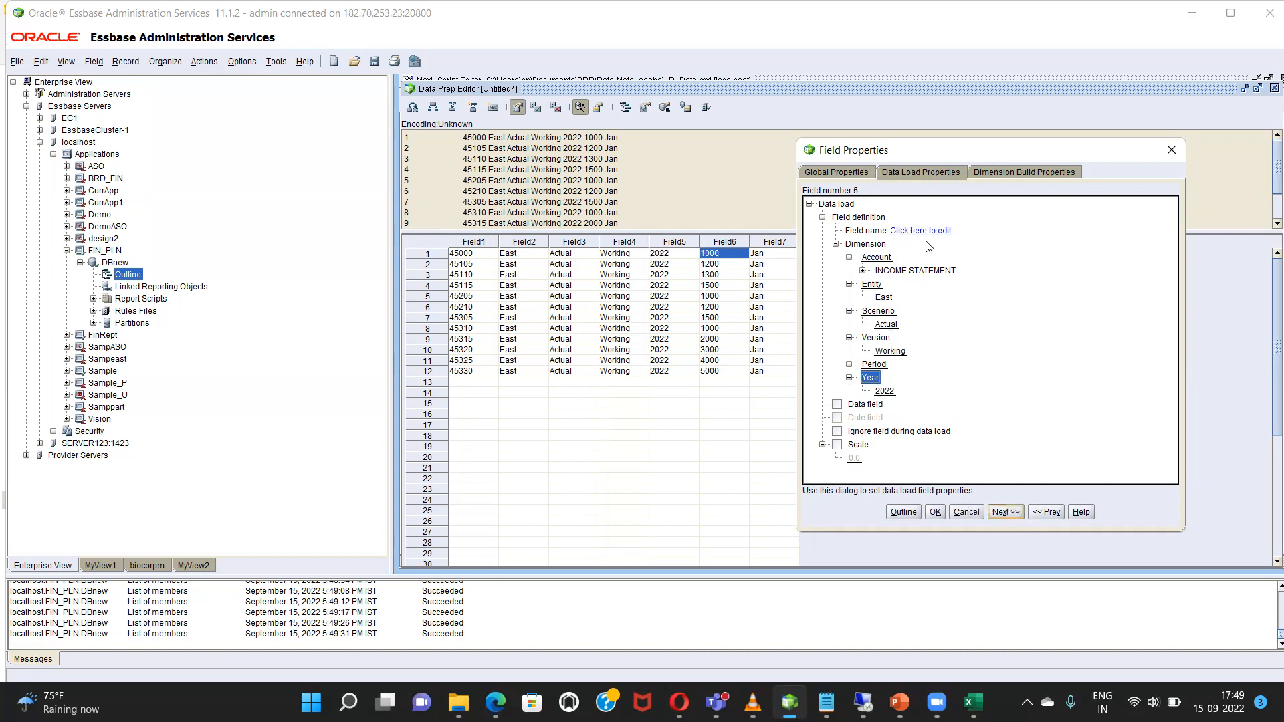
left_click(835, 404)
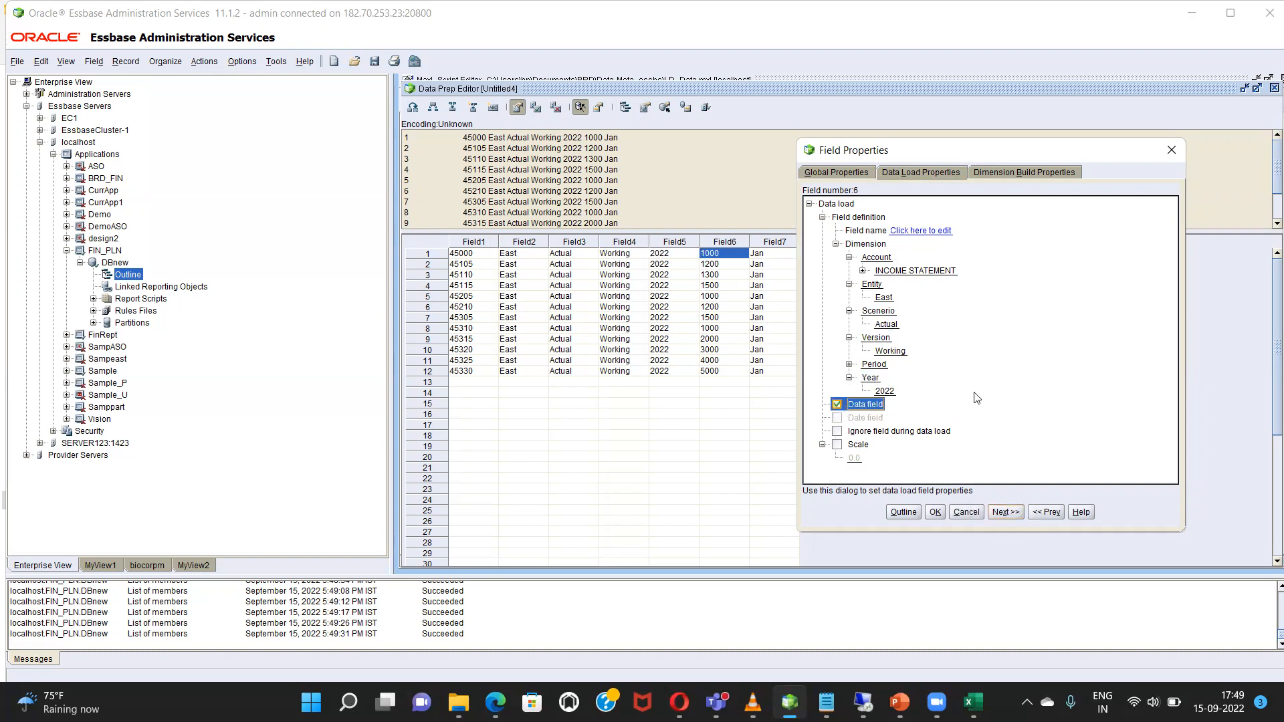
left_click(1006, 511)
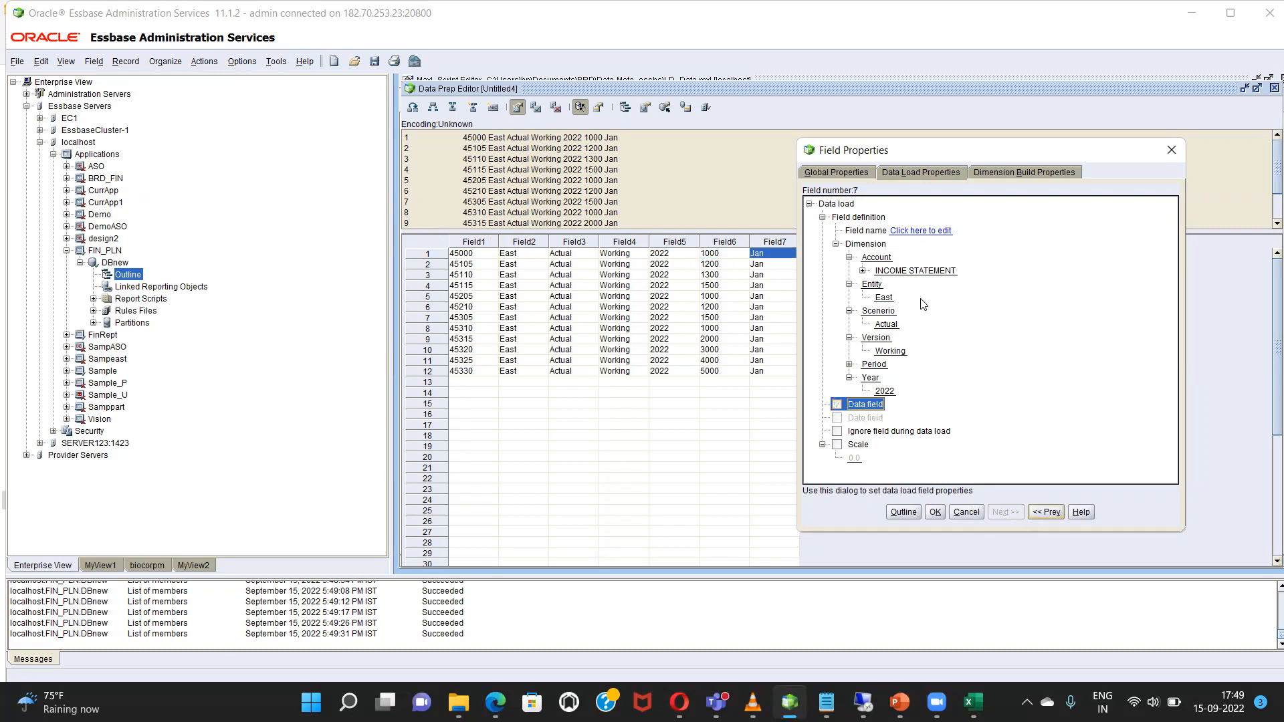
left_click(875, 364)
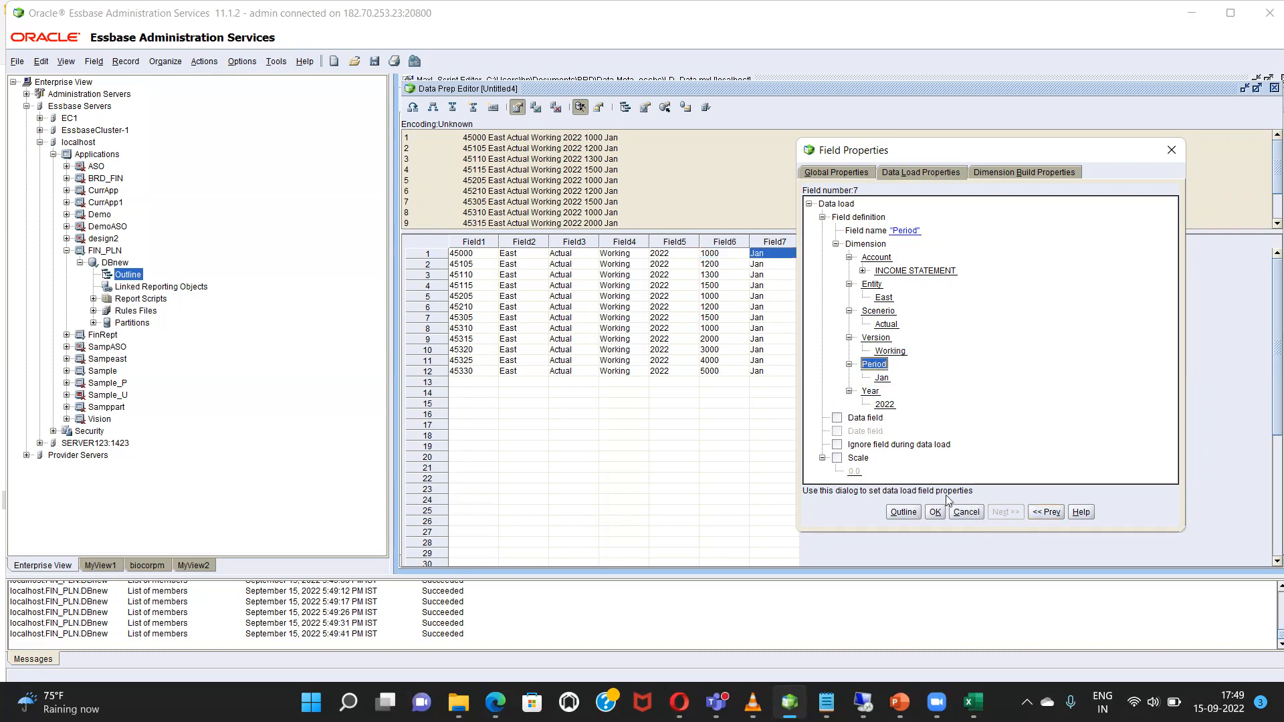
left_click(935, 511)
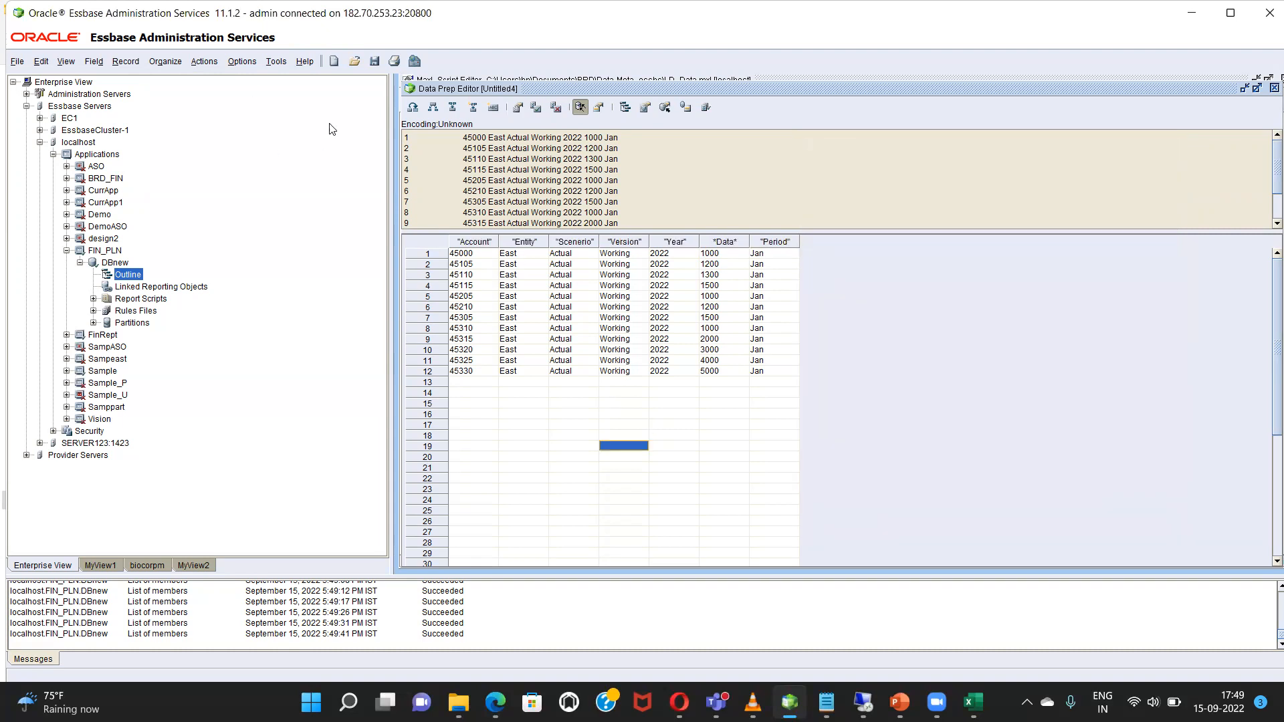
mouse_move(374, 61)
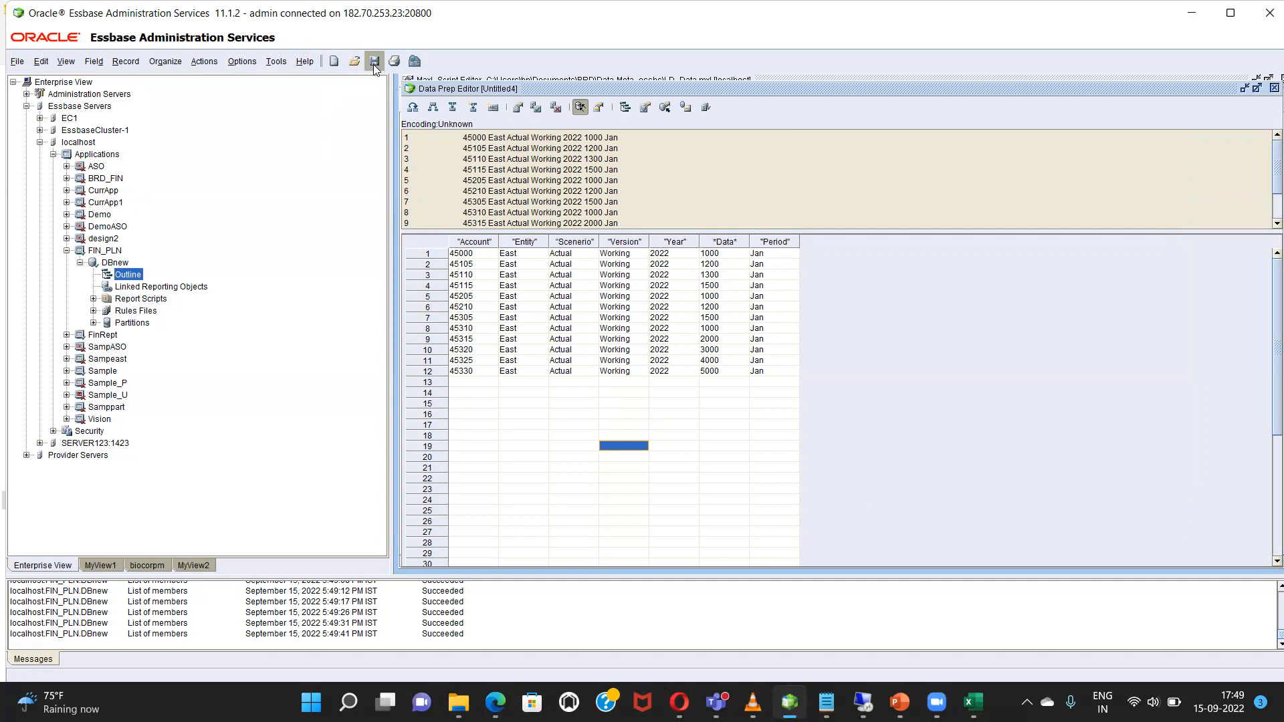
Save the rules file to FIN_PLN.DBnew as Data_LD.
left_click(374, 60)
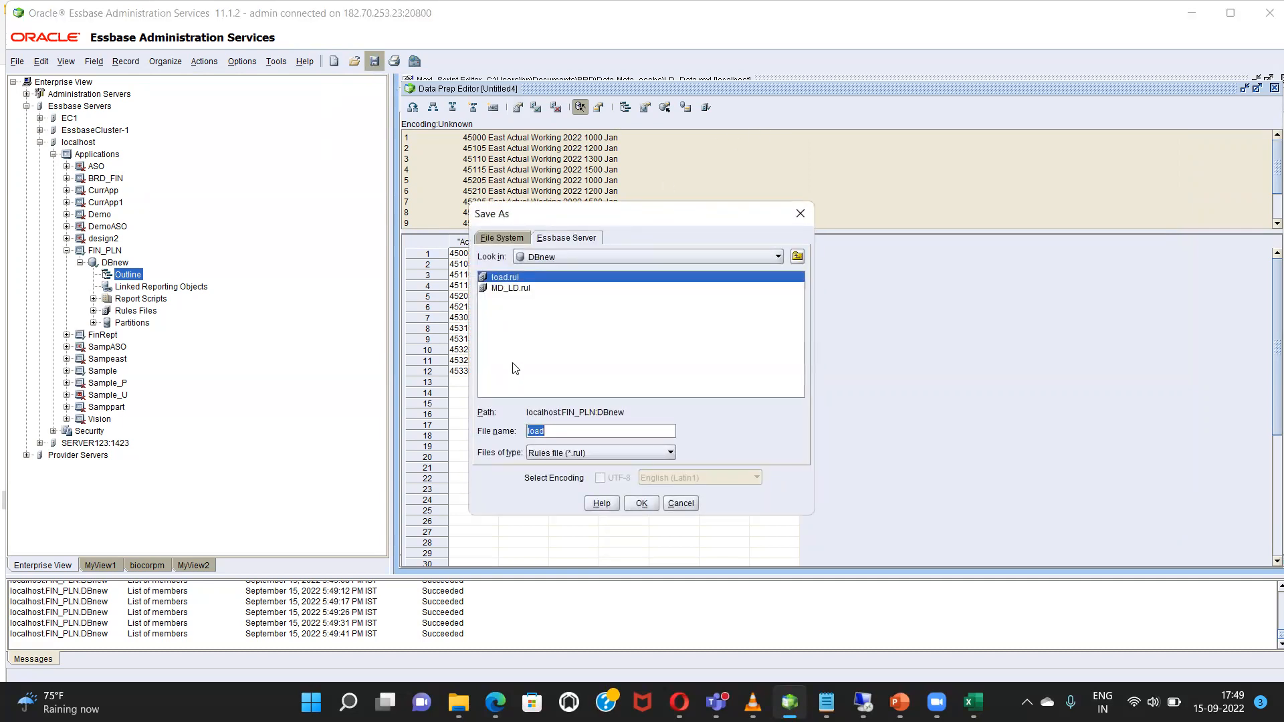
type("Data_LD")
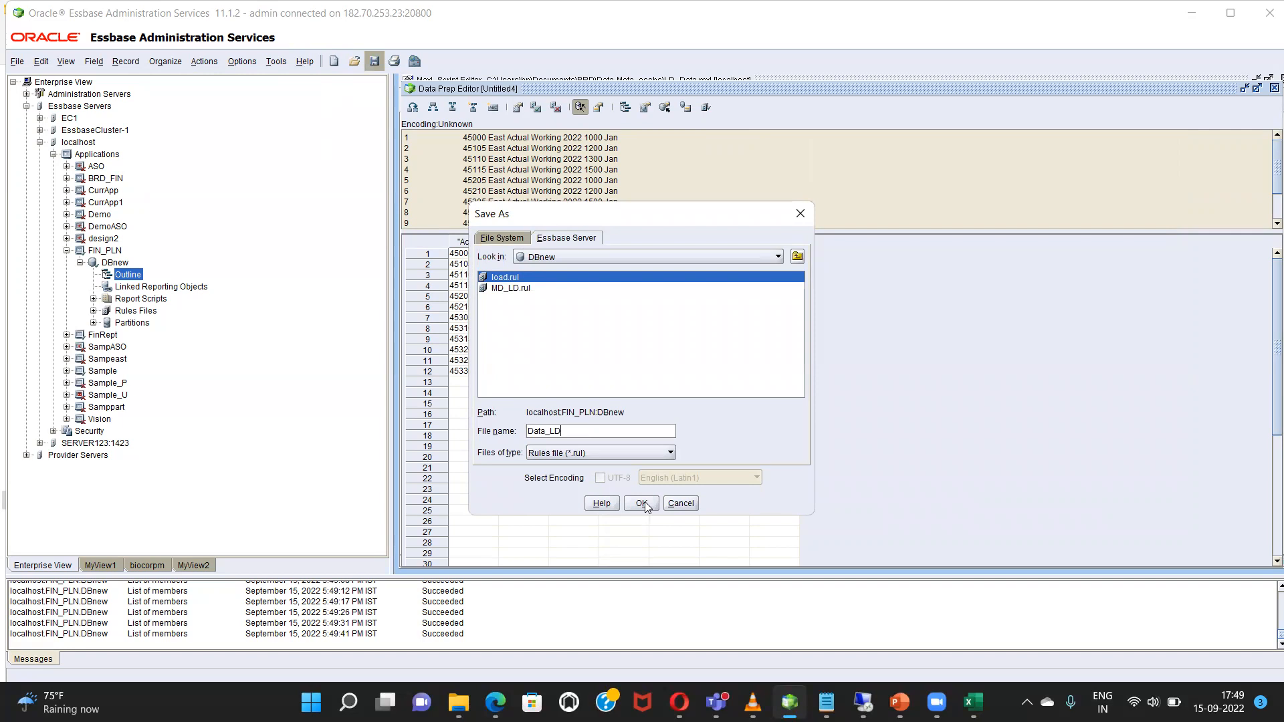
mouse_move(657, 526)
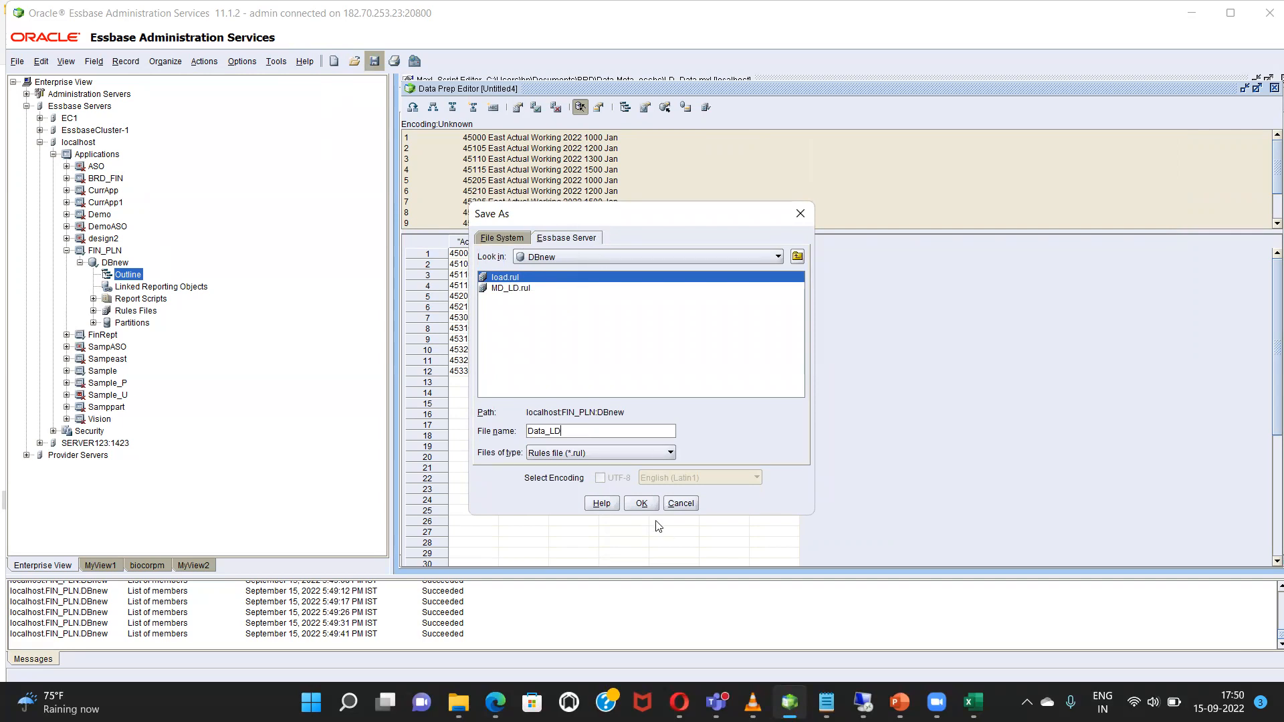
left_click(642, 503)
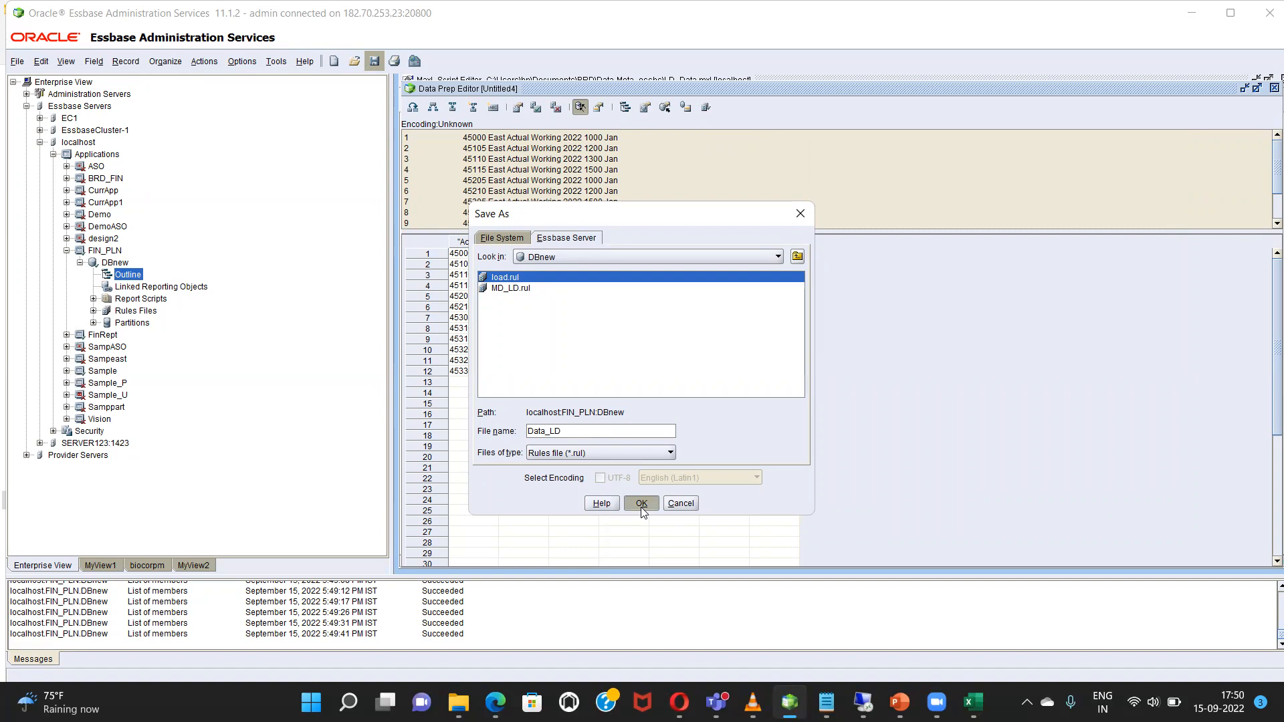
left_click(640, 503)
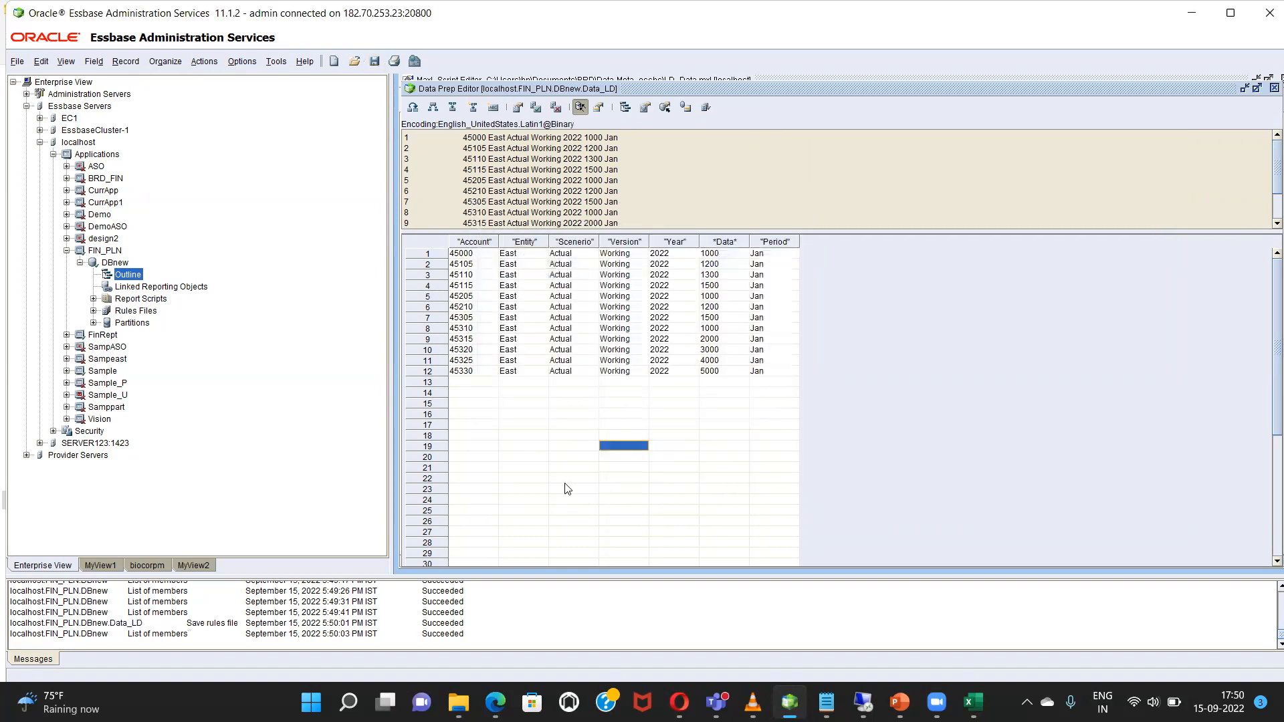
mouse_move(1182, 96)
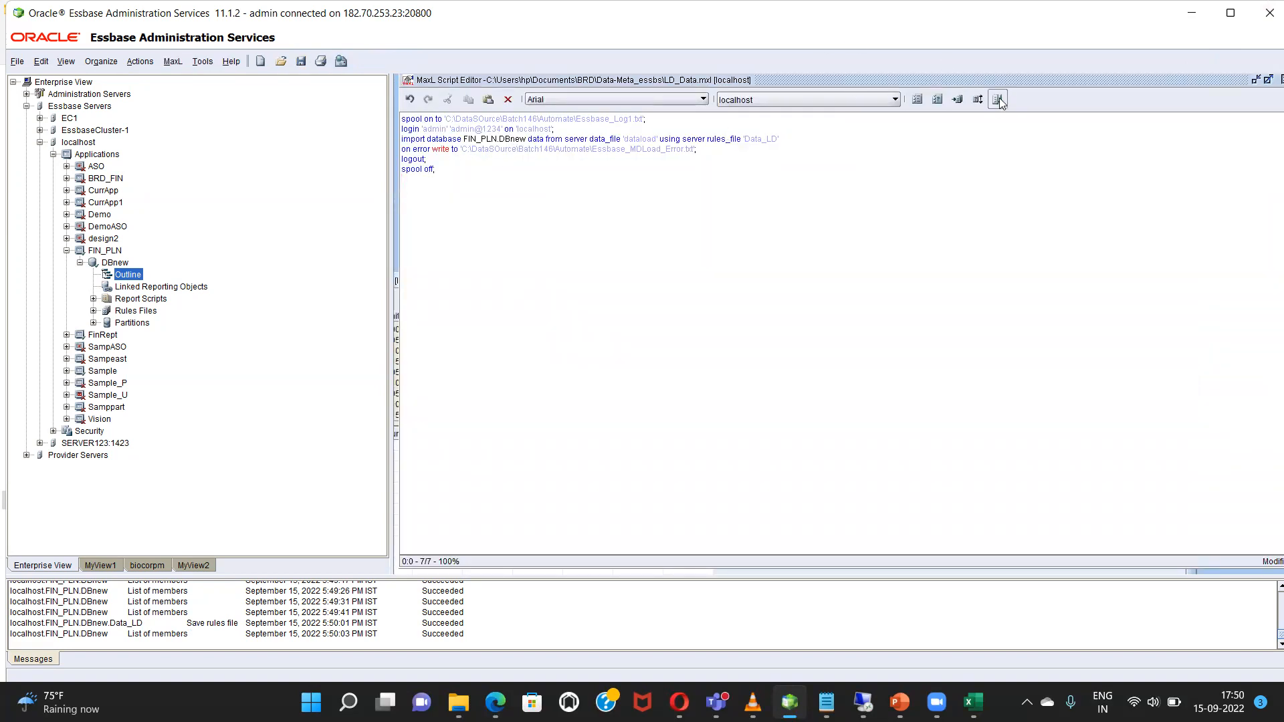
Execute the LD_Data MaxL script and check the import result.
left_click(998, 99)
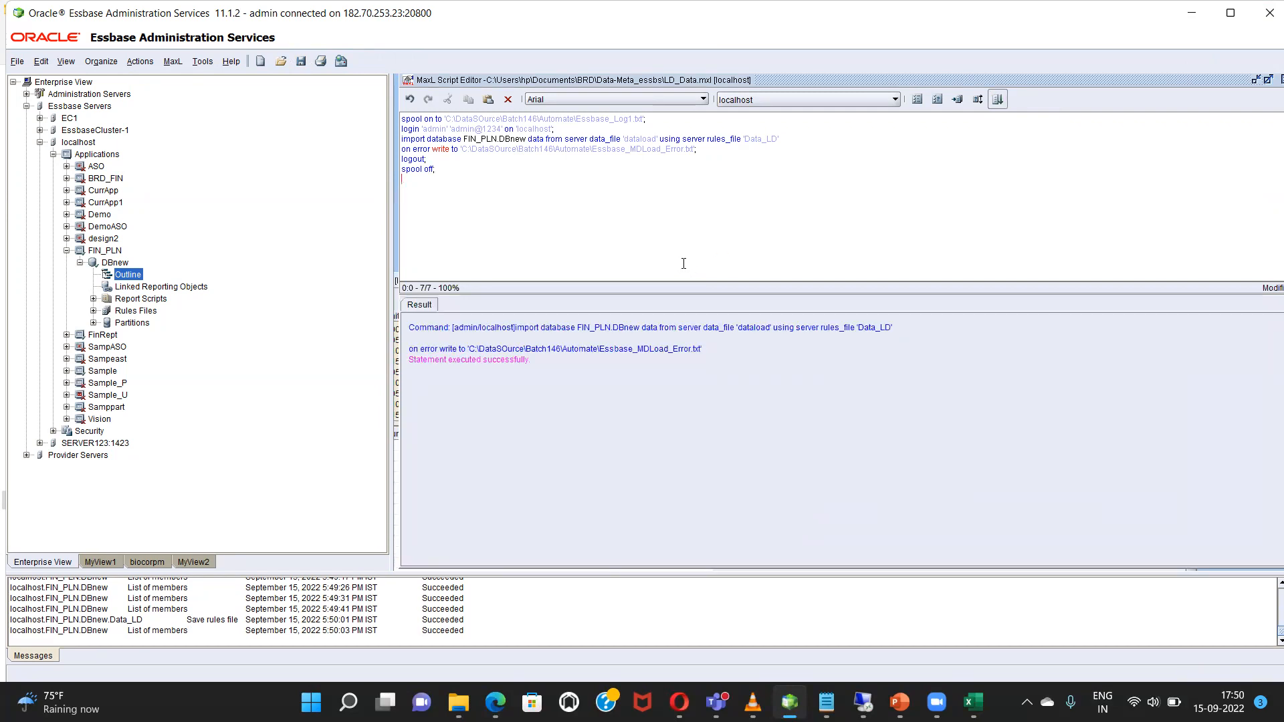
mouse_move(461, 377)
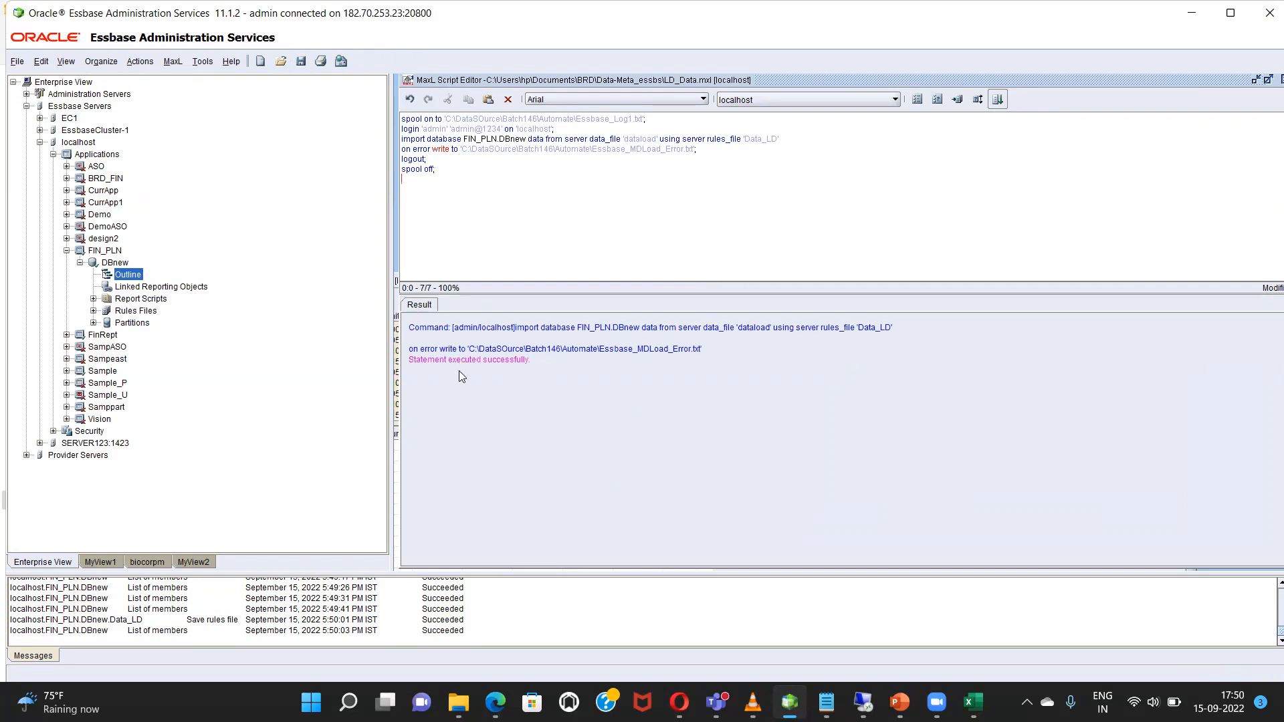
left_click(789, 701)
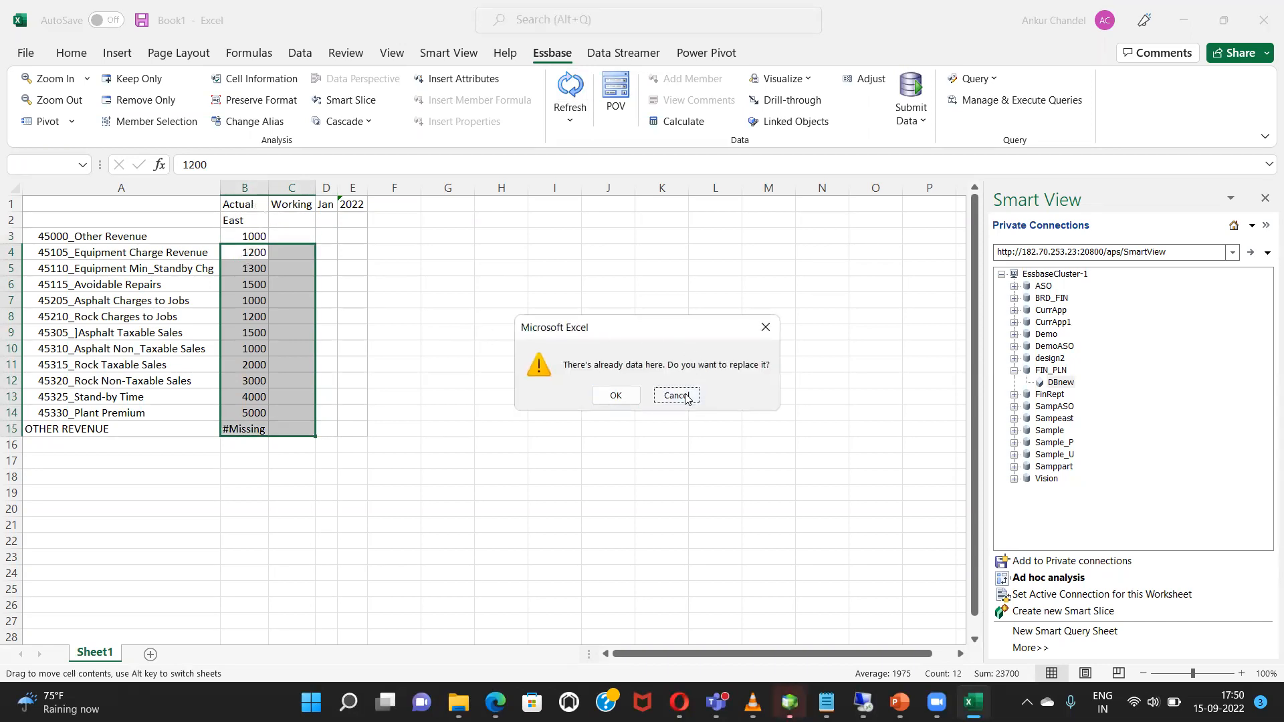
Cancel replacing the existing Smart View grid and review the loaded East, Actual, Working values.
left_click(675, 394)
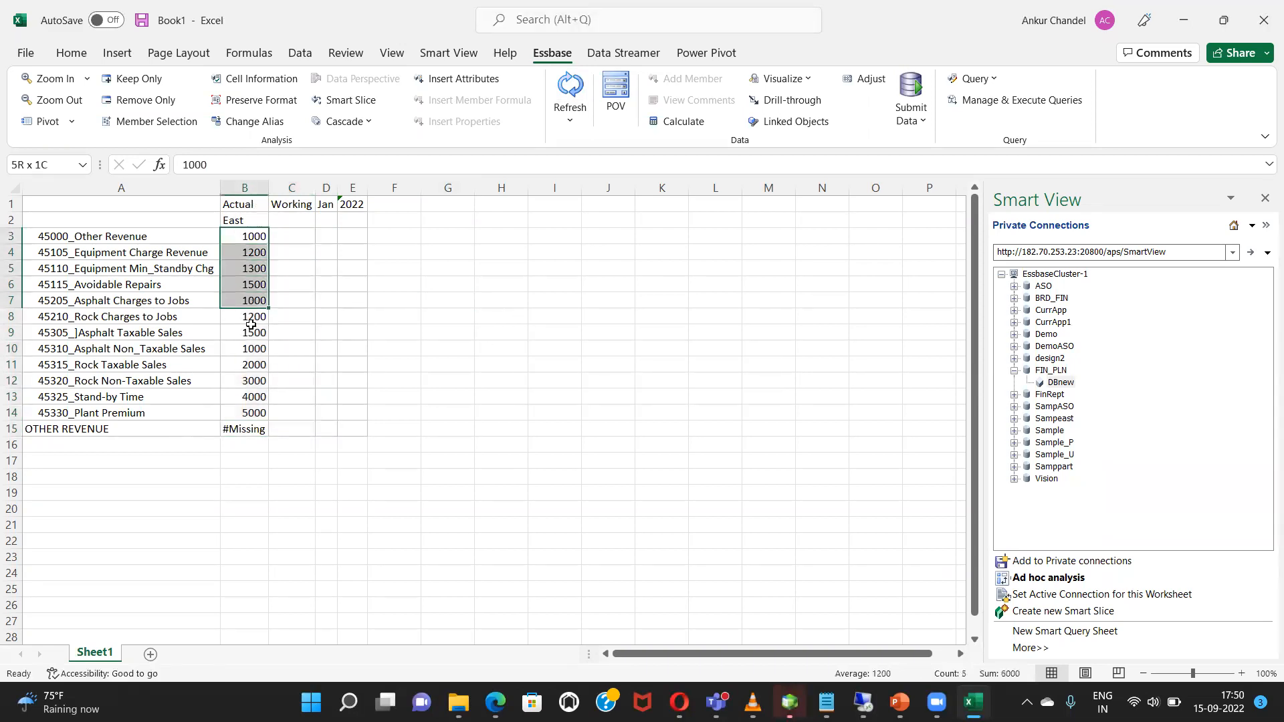
left_click(448, 412)
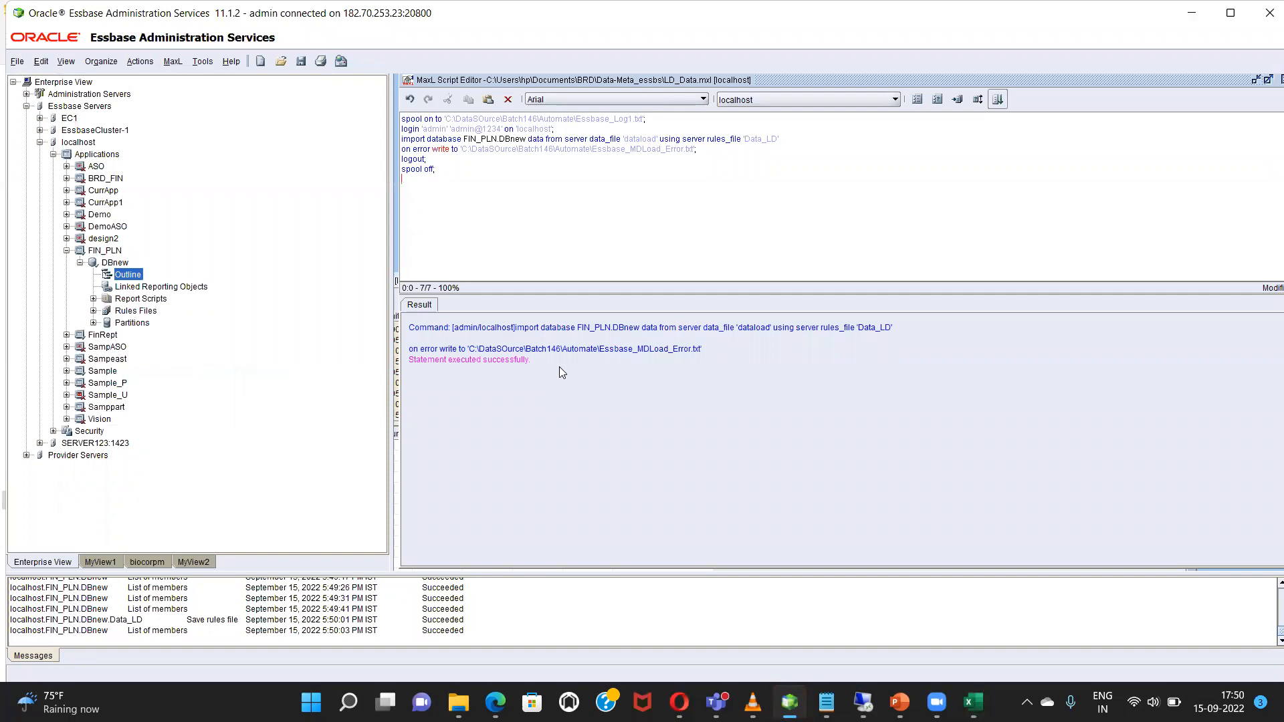
mouse_move(741, 339)
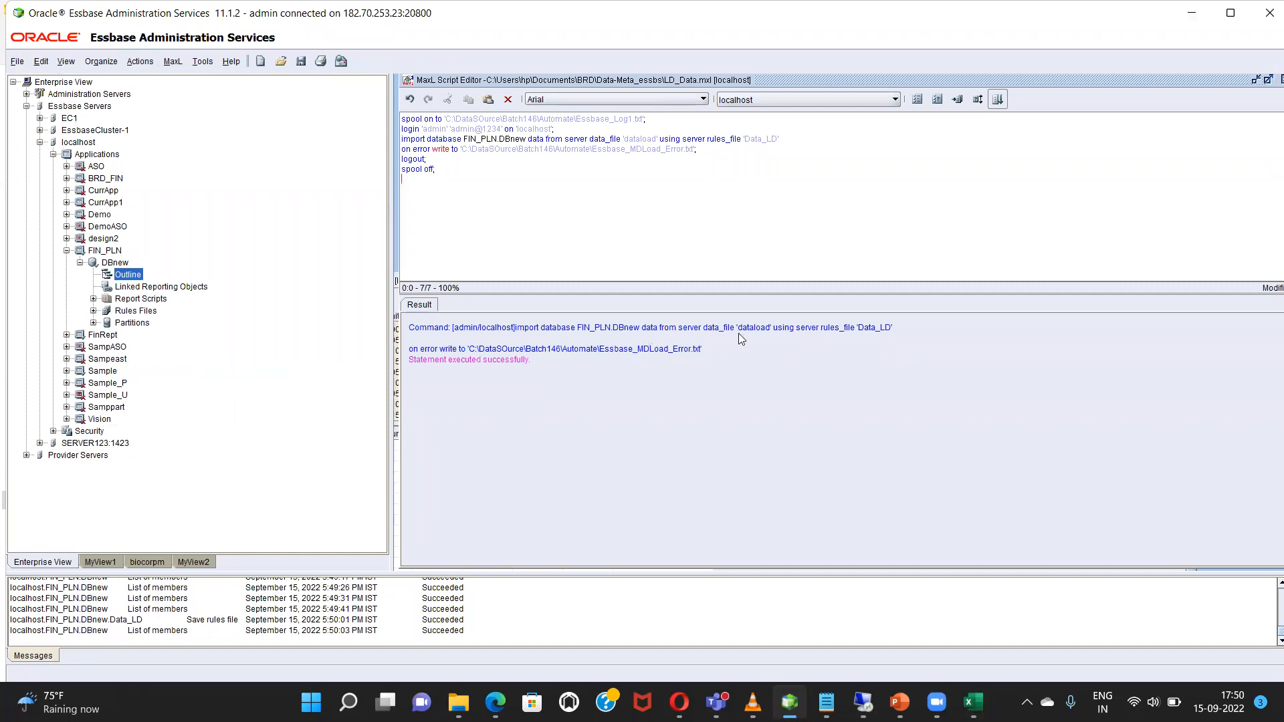